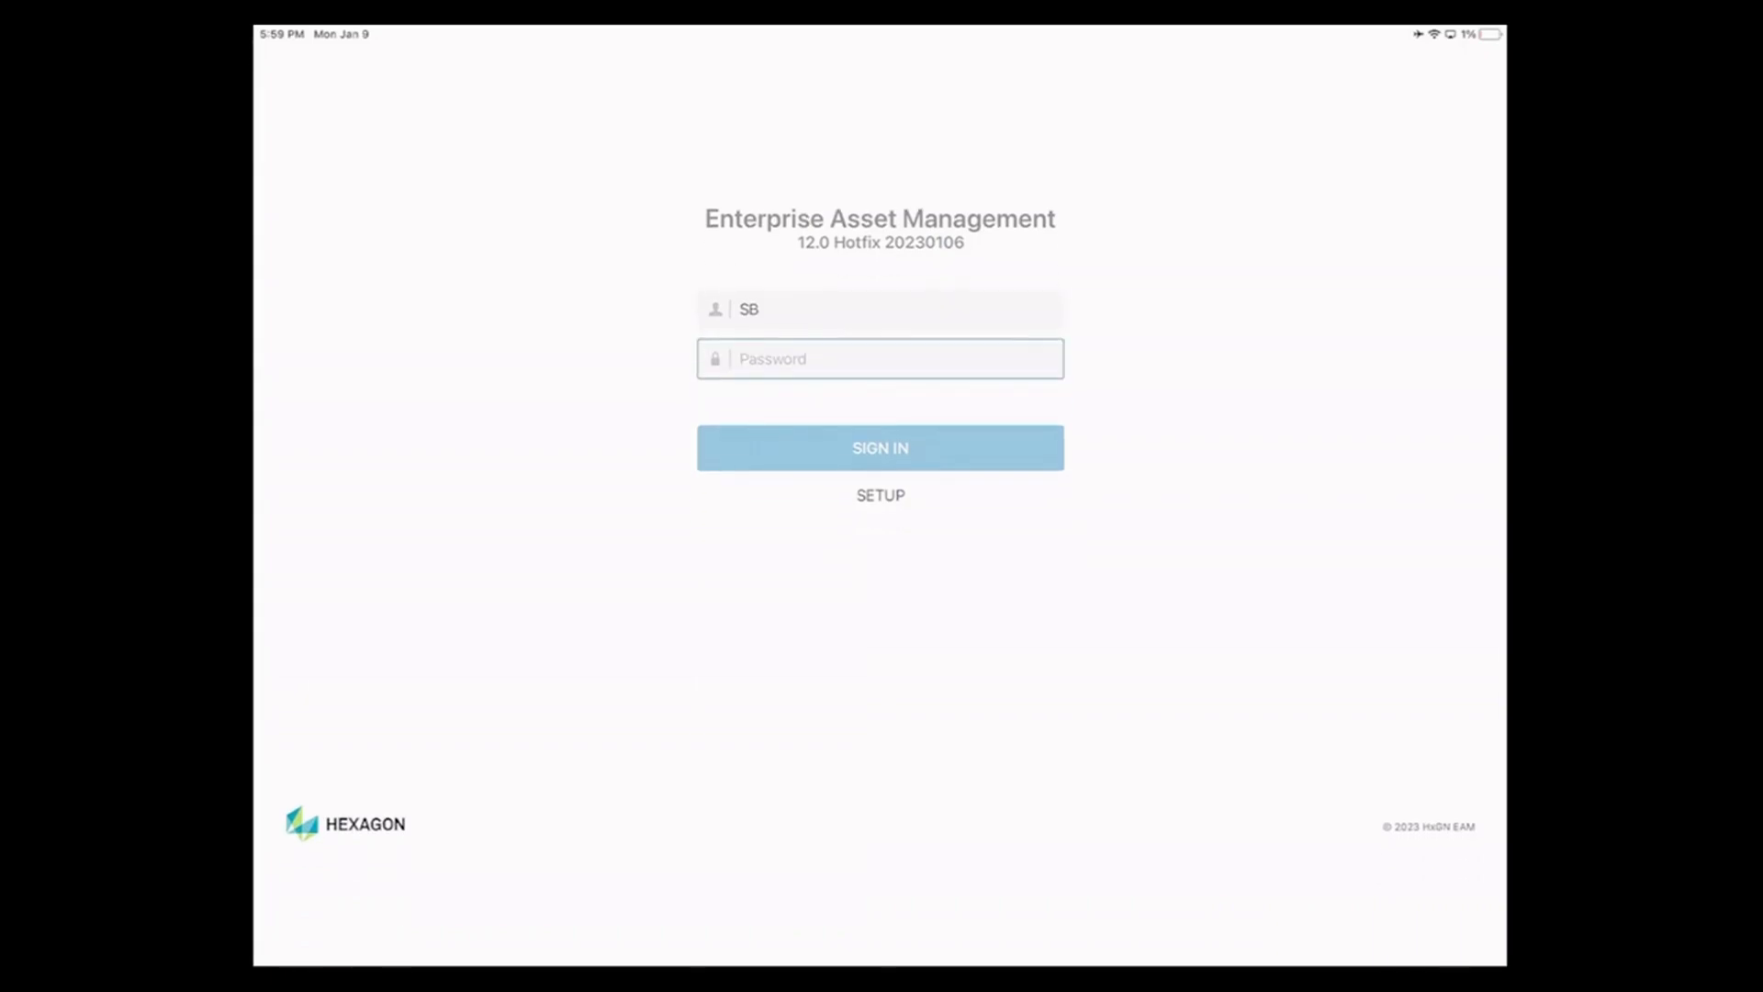
Step: Enter SB's password on the EAM Mobile login screen and attempt to sign in
click(880, 359)
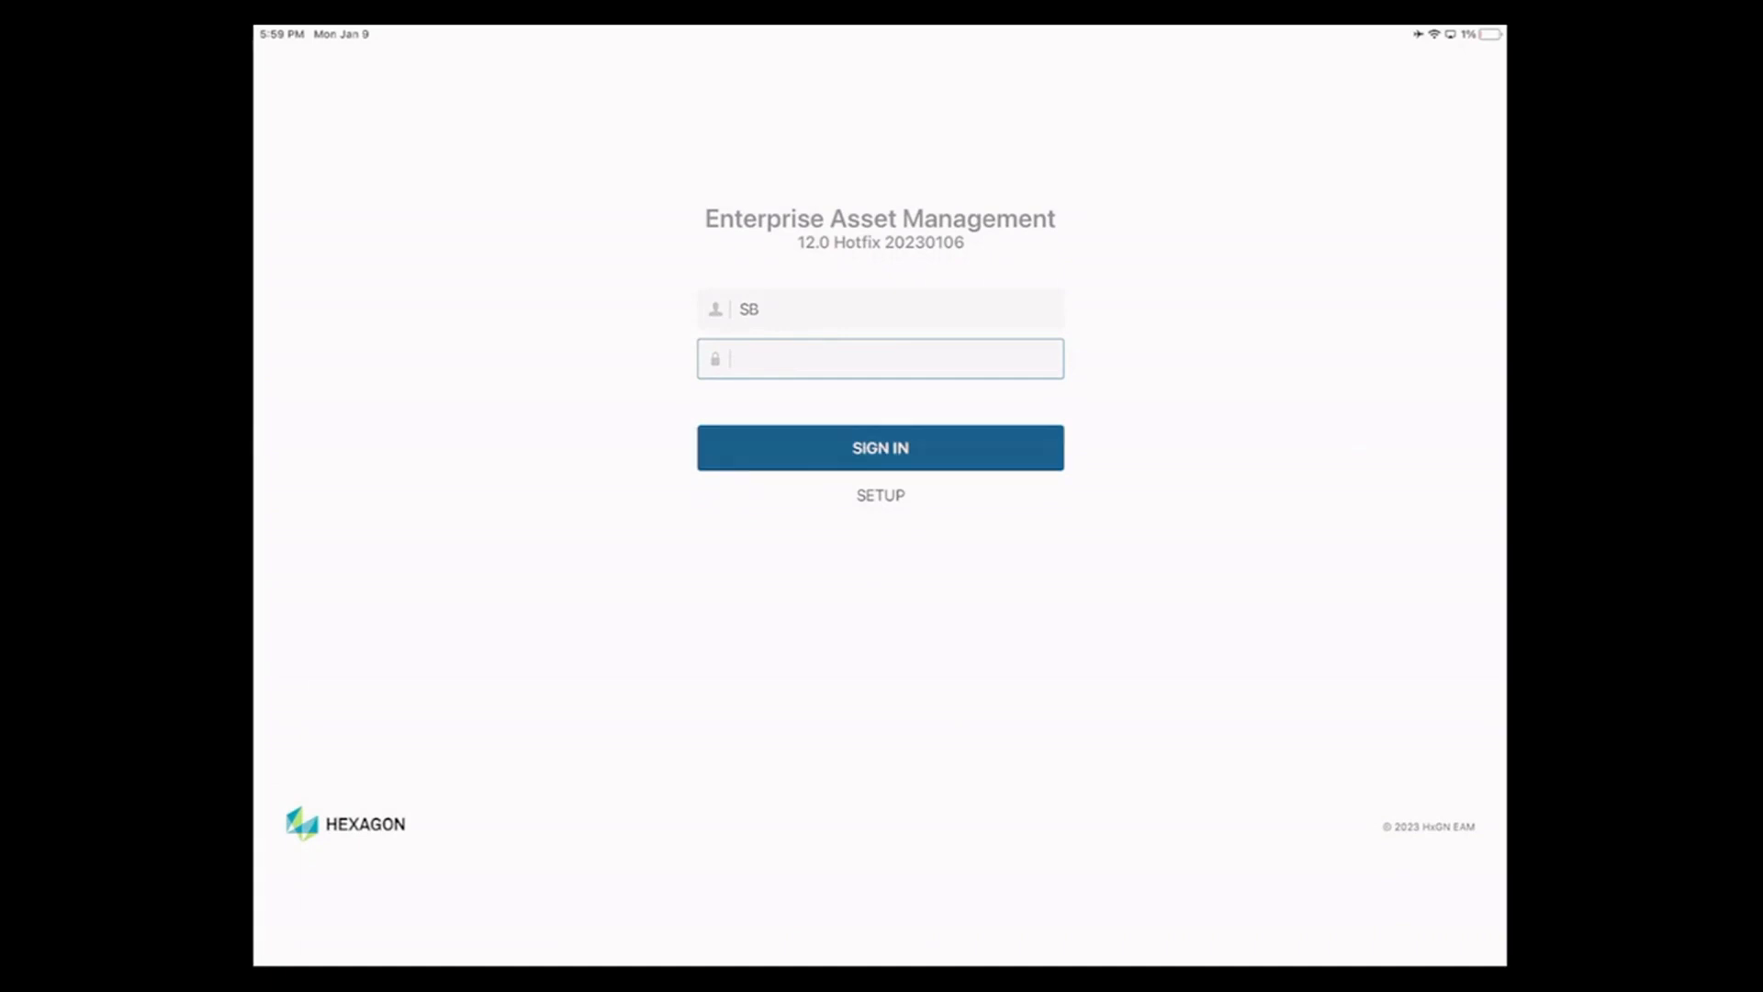
click(879, 447)
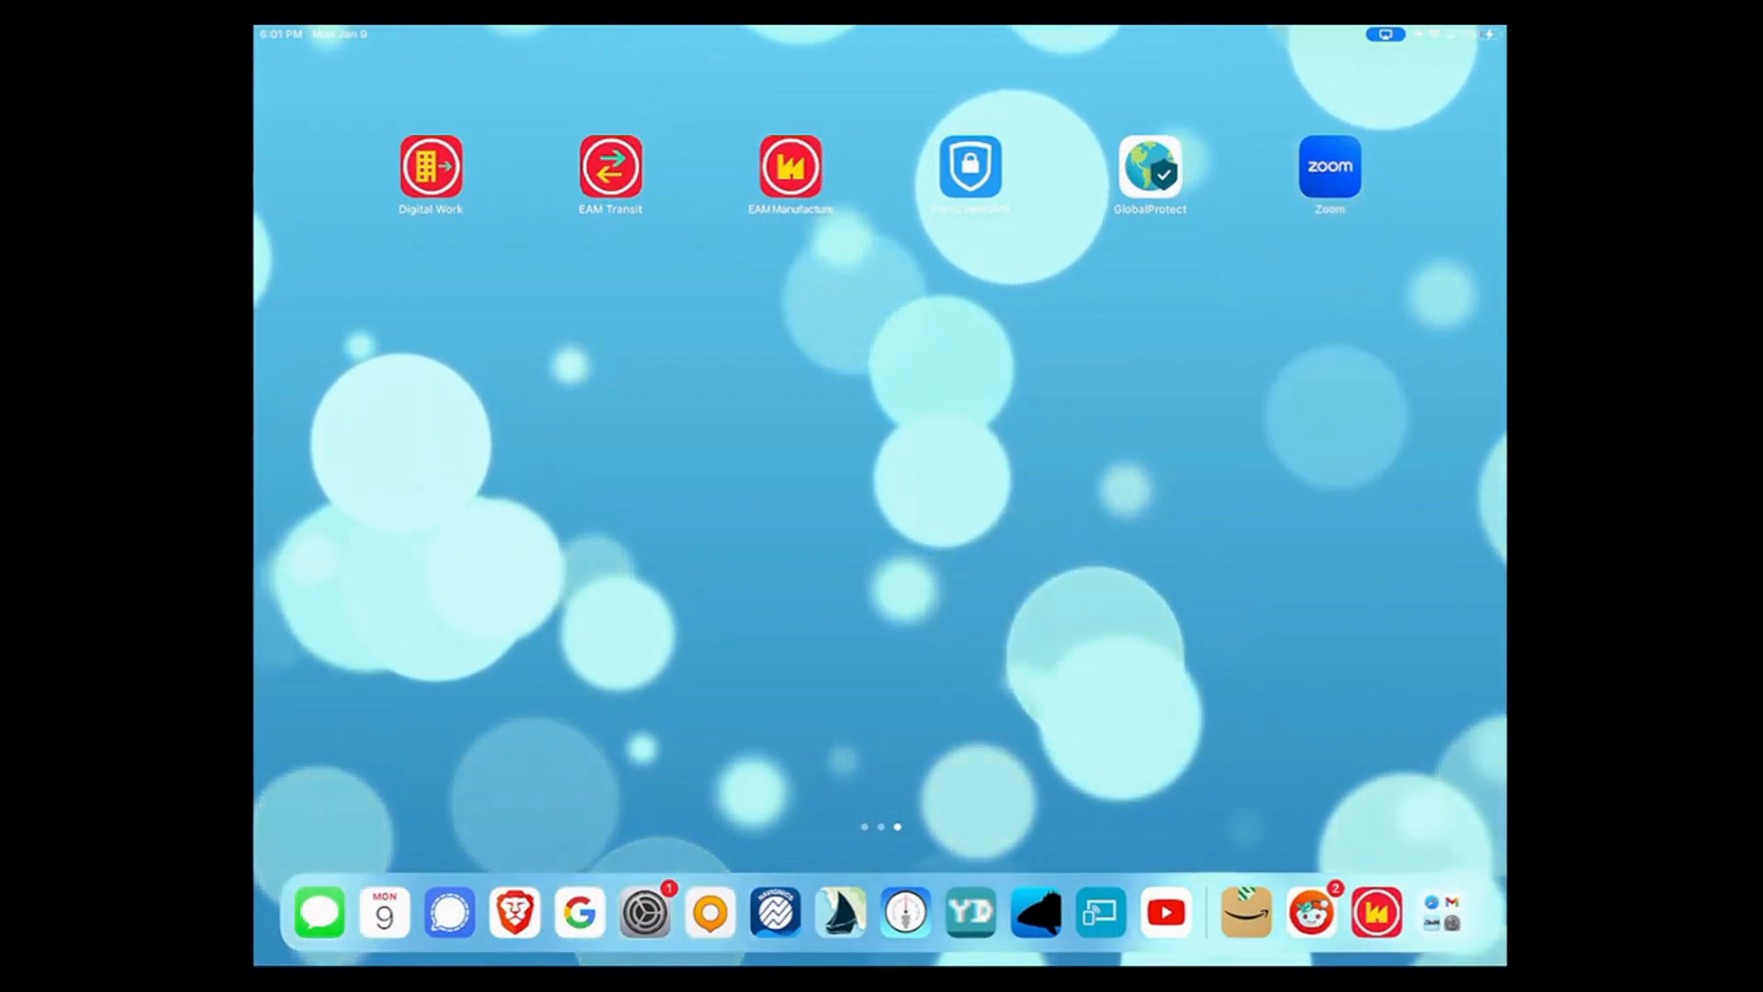
Step: Launch the EAM app and sign in as SB, reaching work orders 11342, 11343, 11345
click(786, 170)
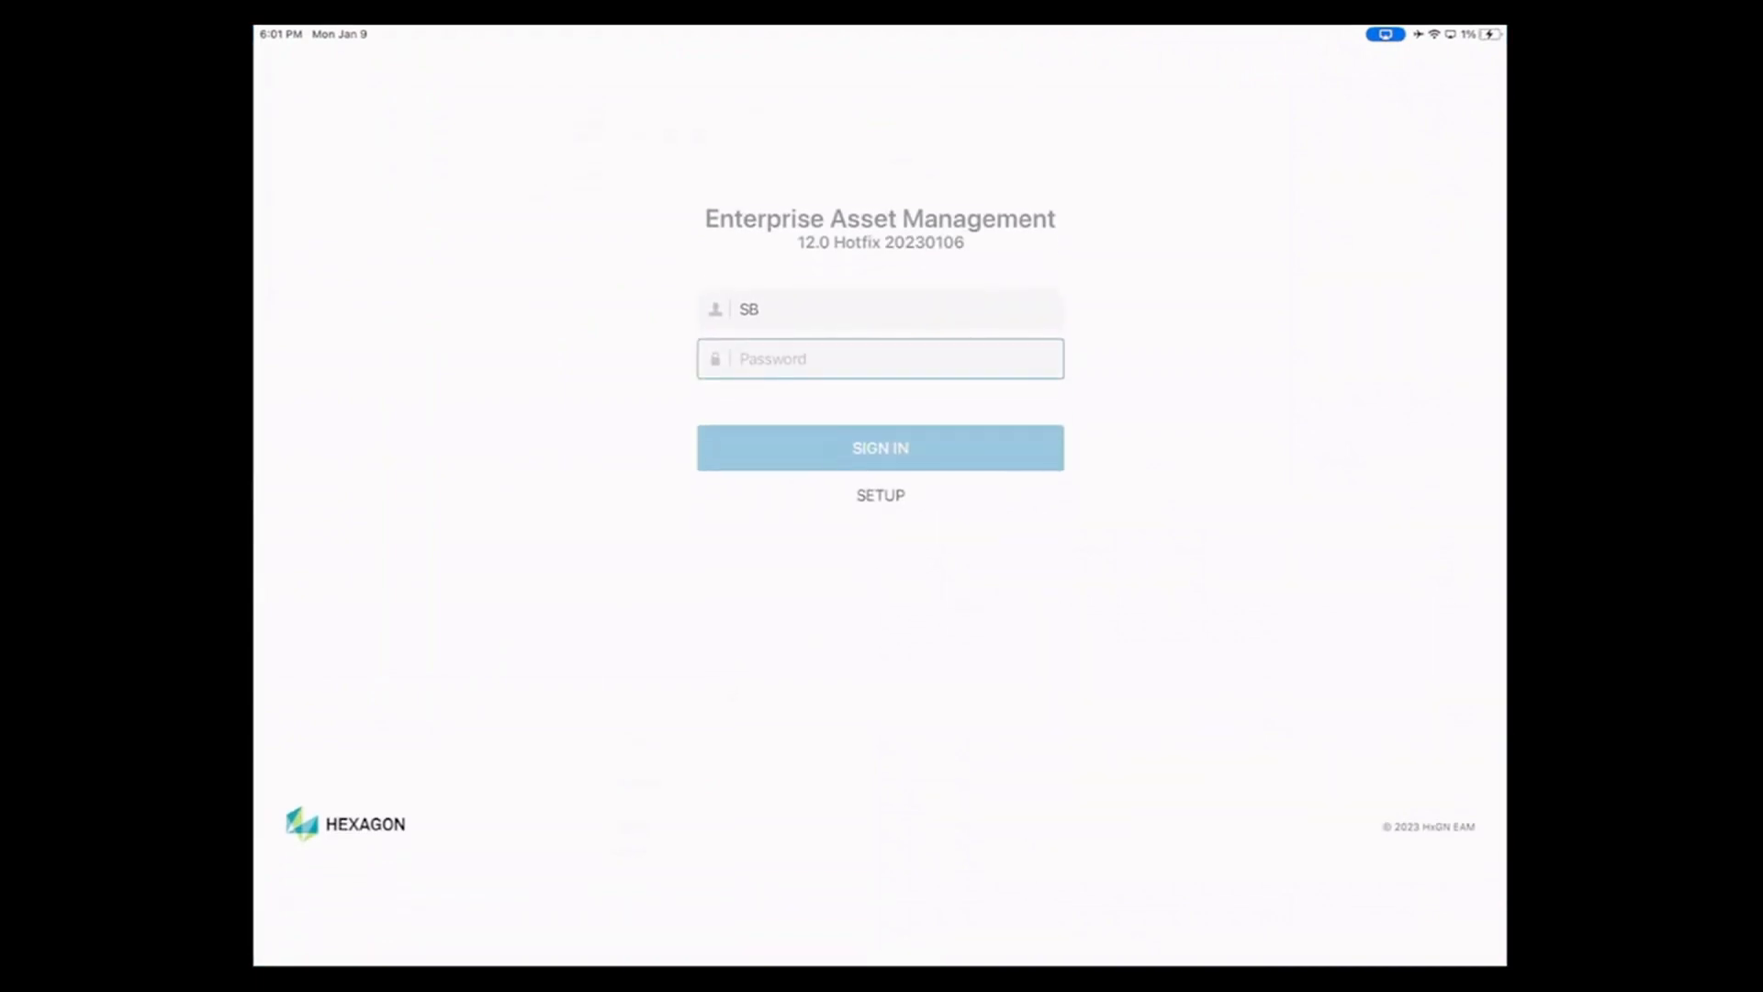
click(878, 359)
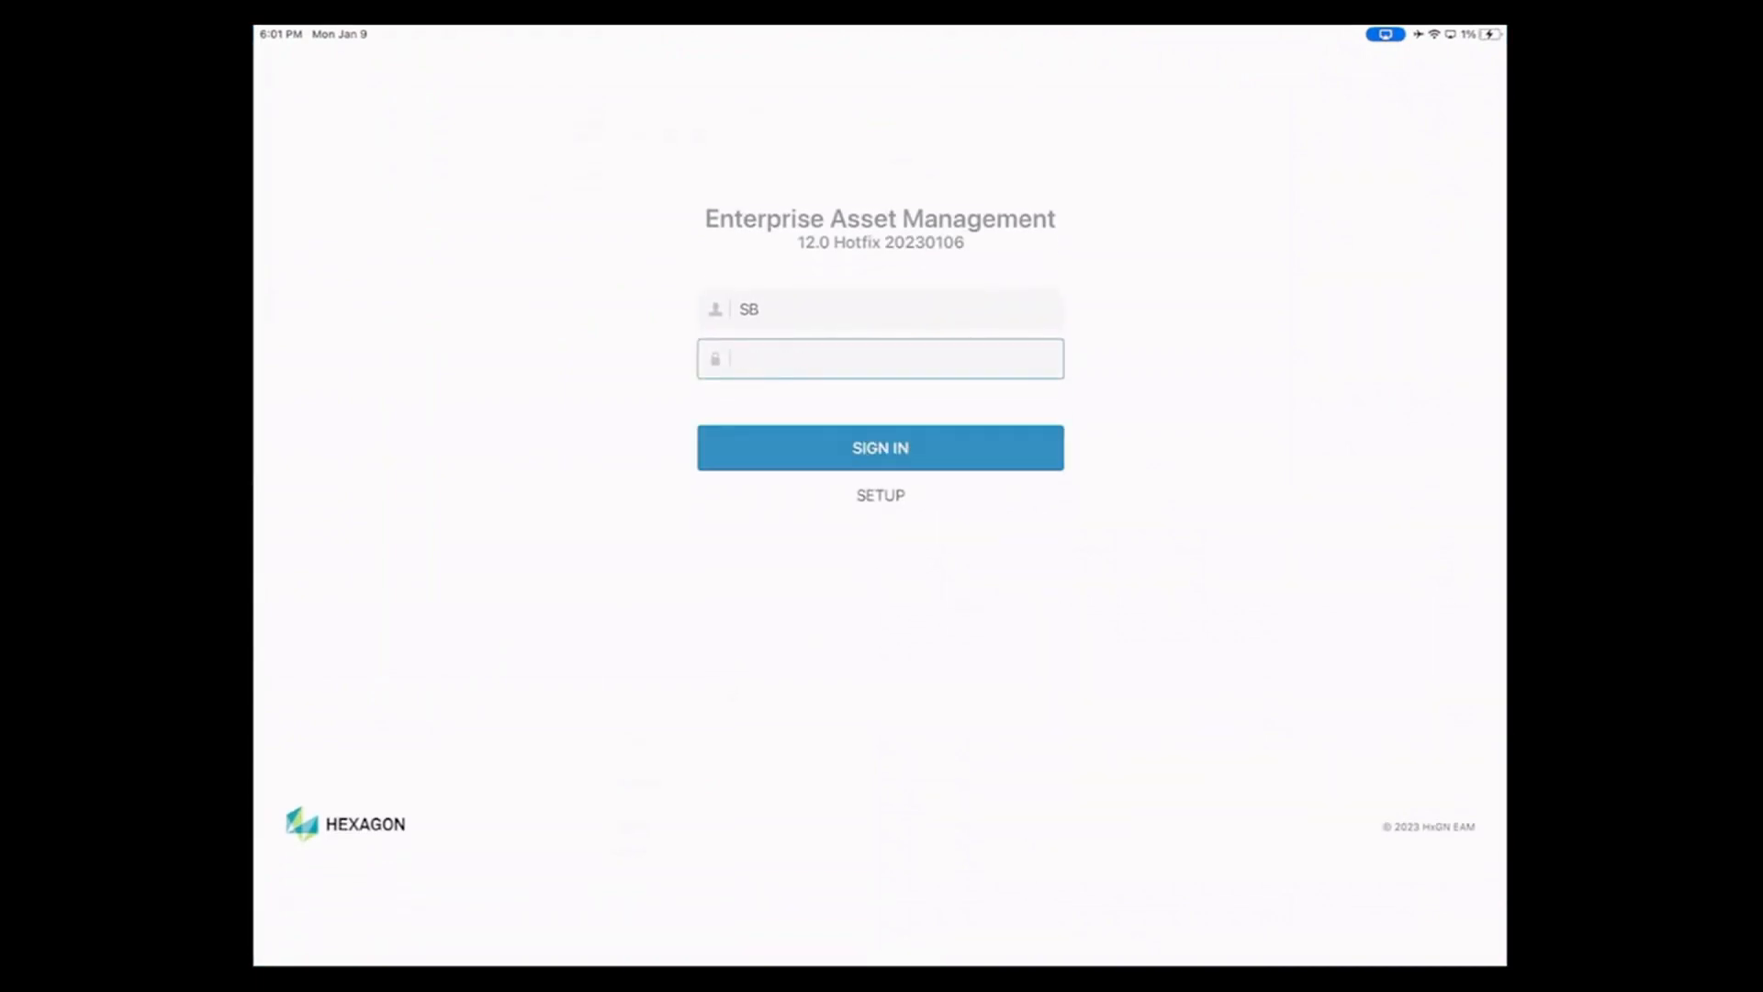
click(879, 447)
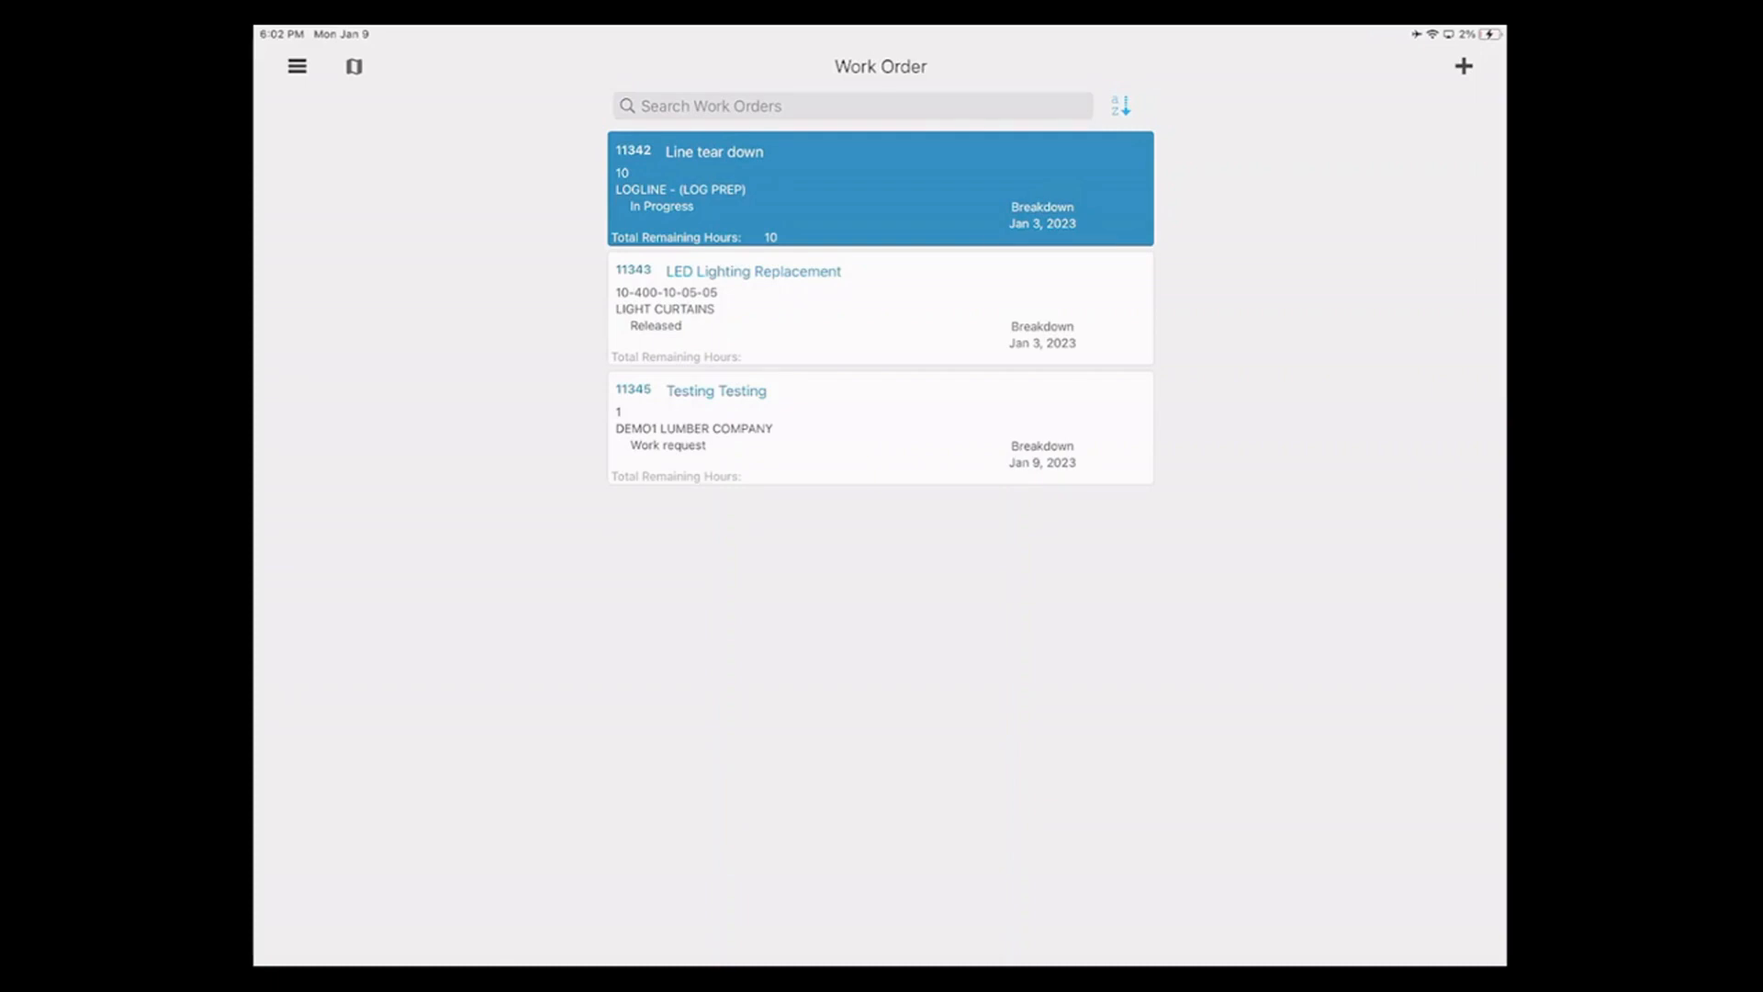
Step: Go through the hamburger menu's Settings into Sync Config
click(294, 68)
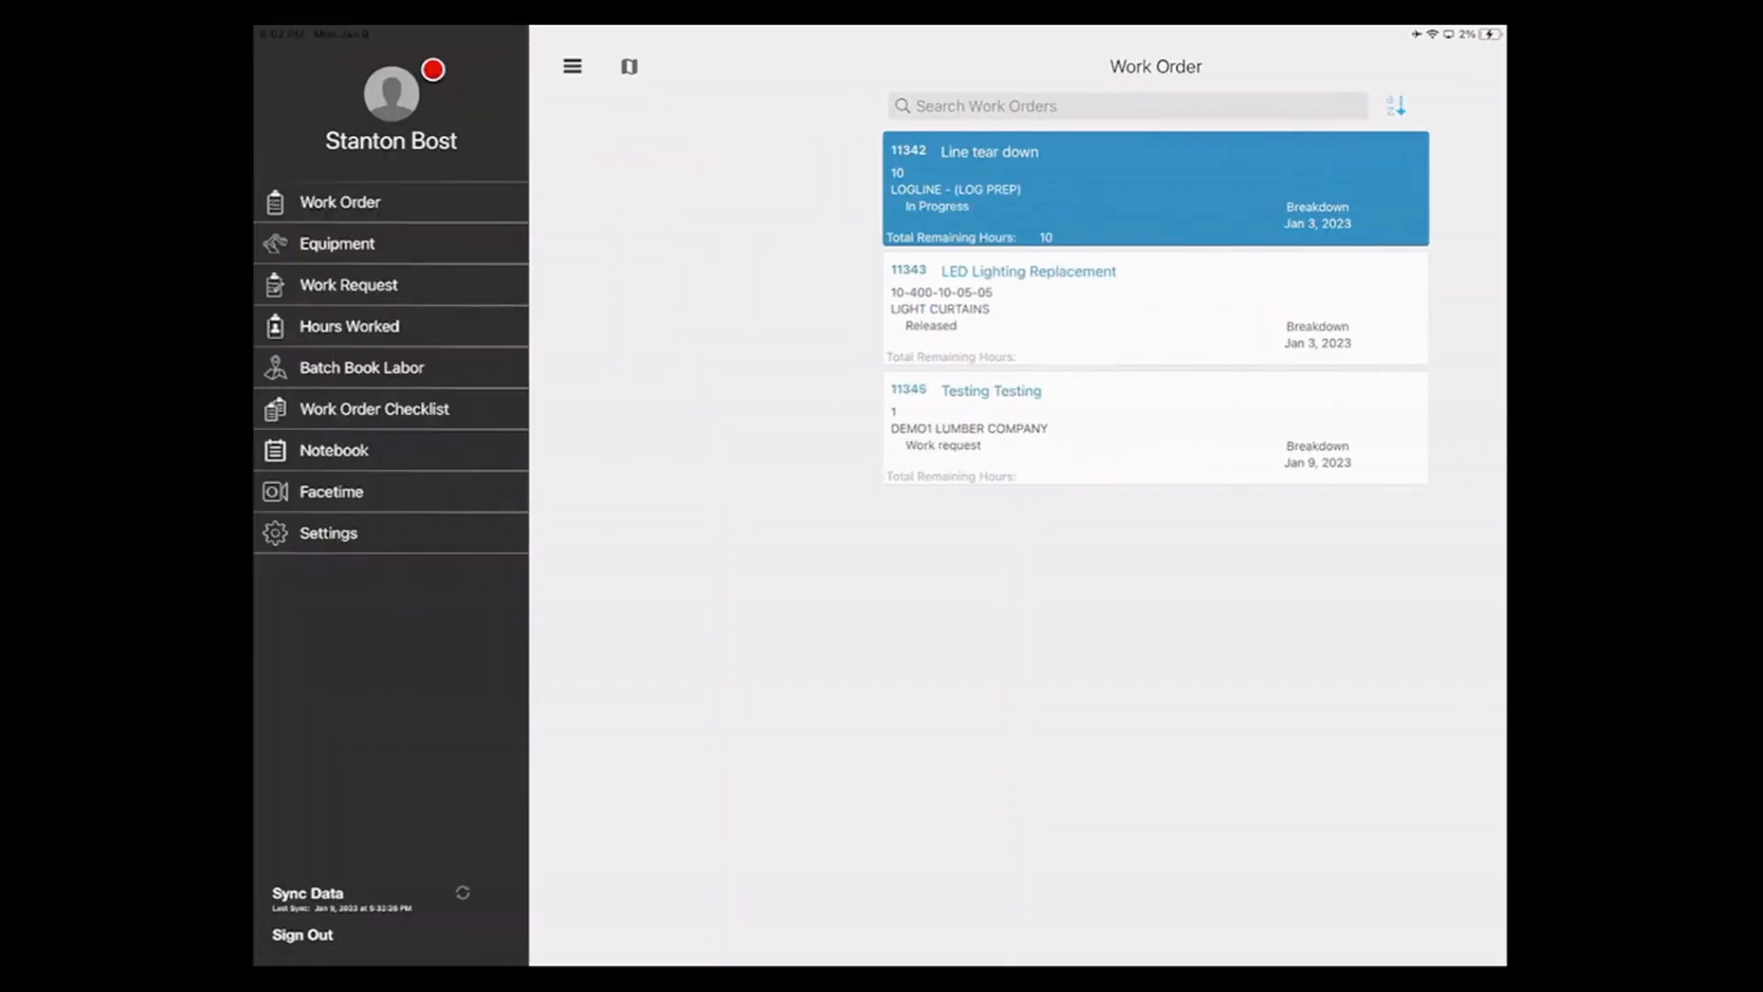
click(327, 533)
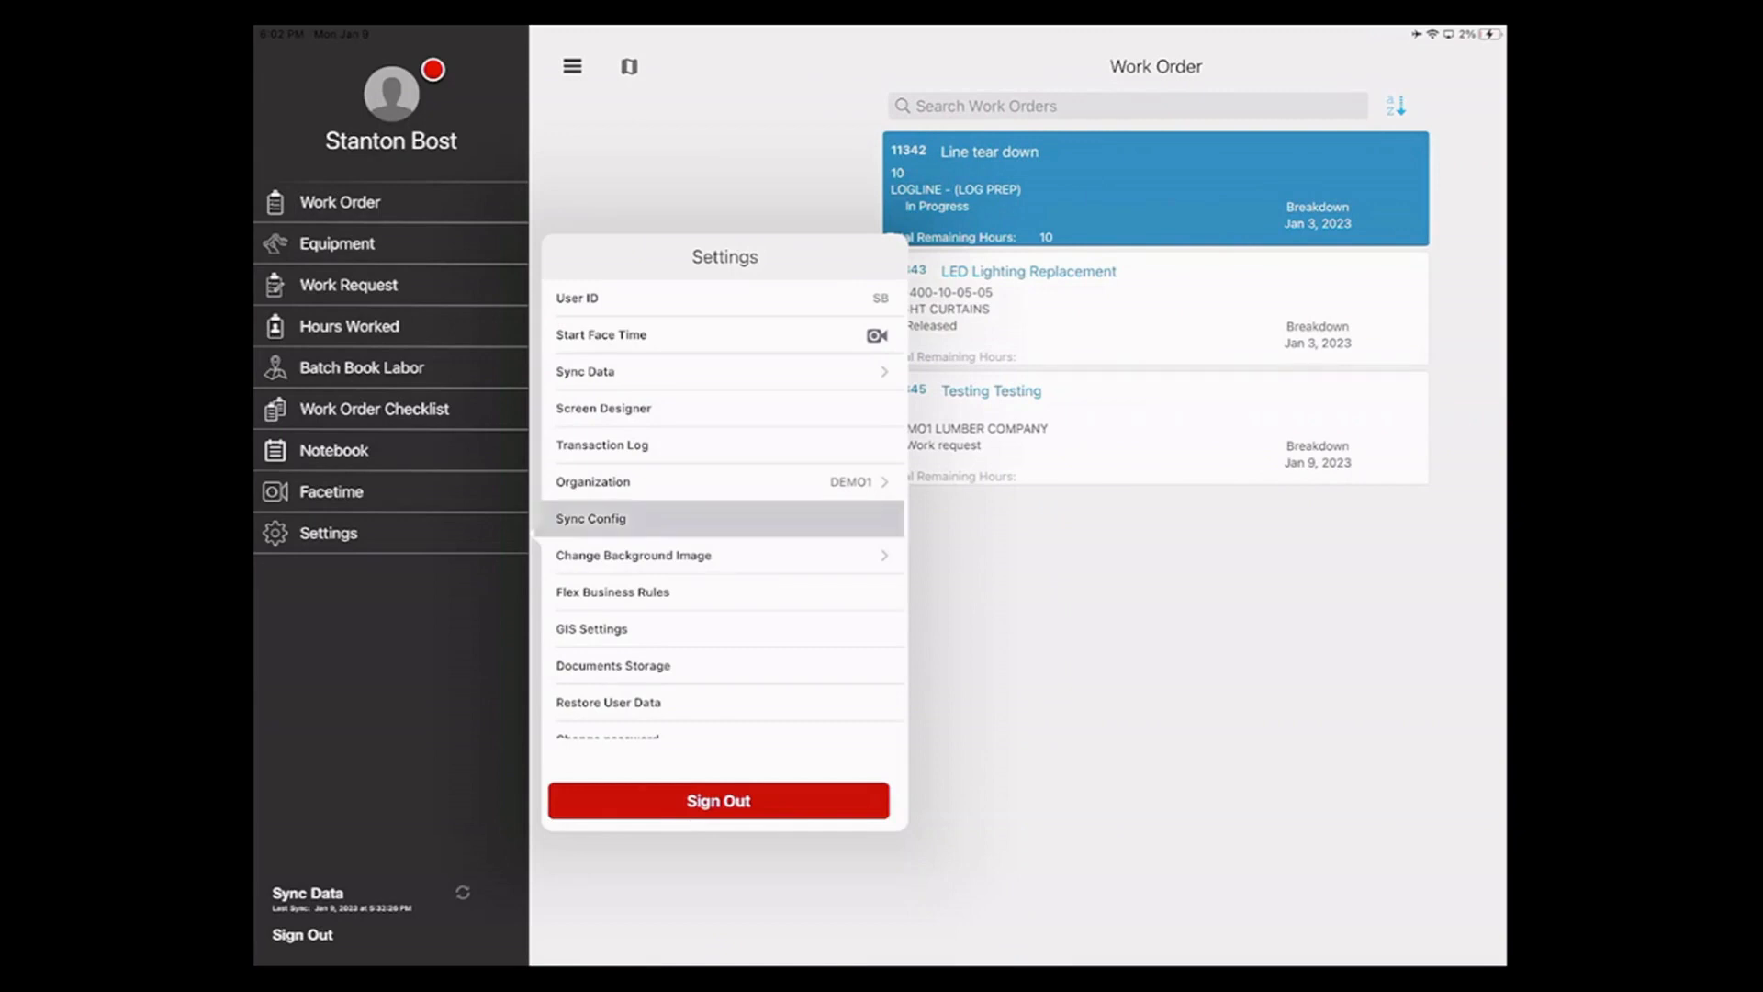
click(591, 518)
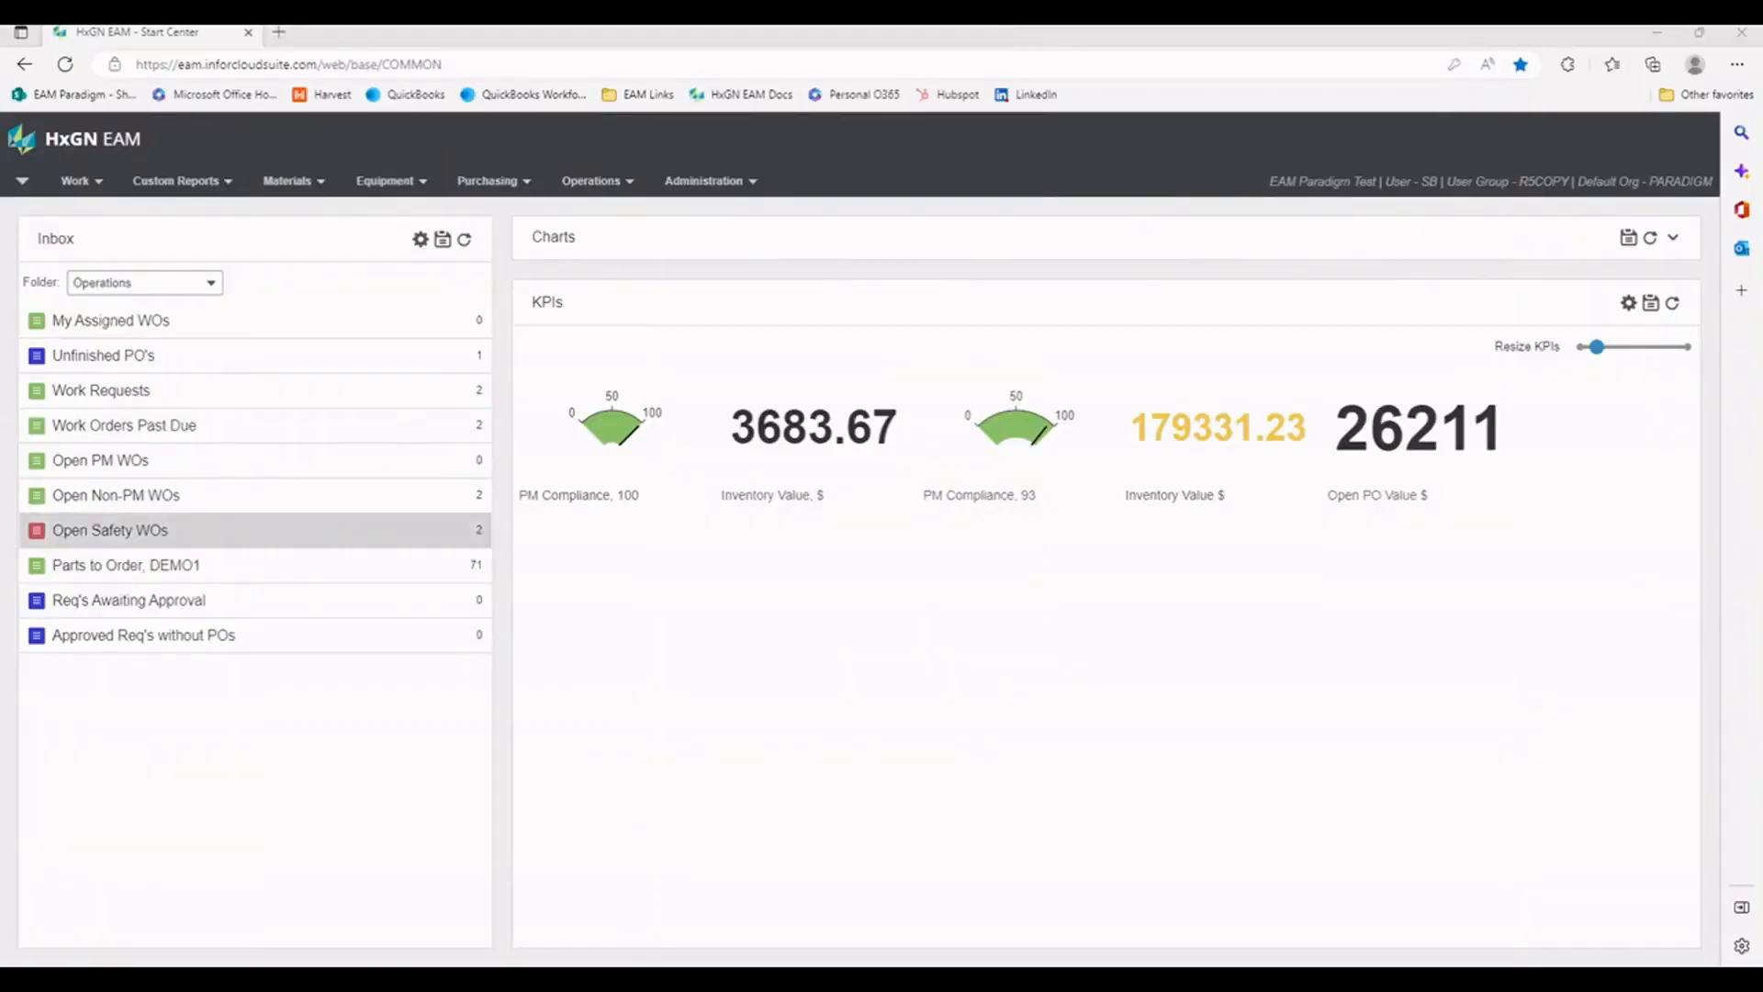
Step: Open Mobile Work Orders from the Administration > Mobile menu
click(704, 180)
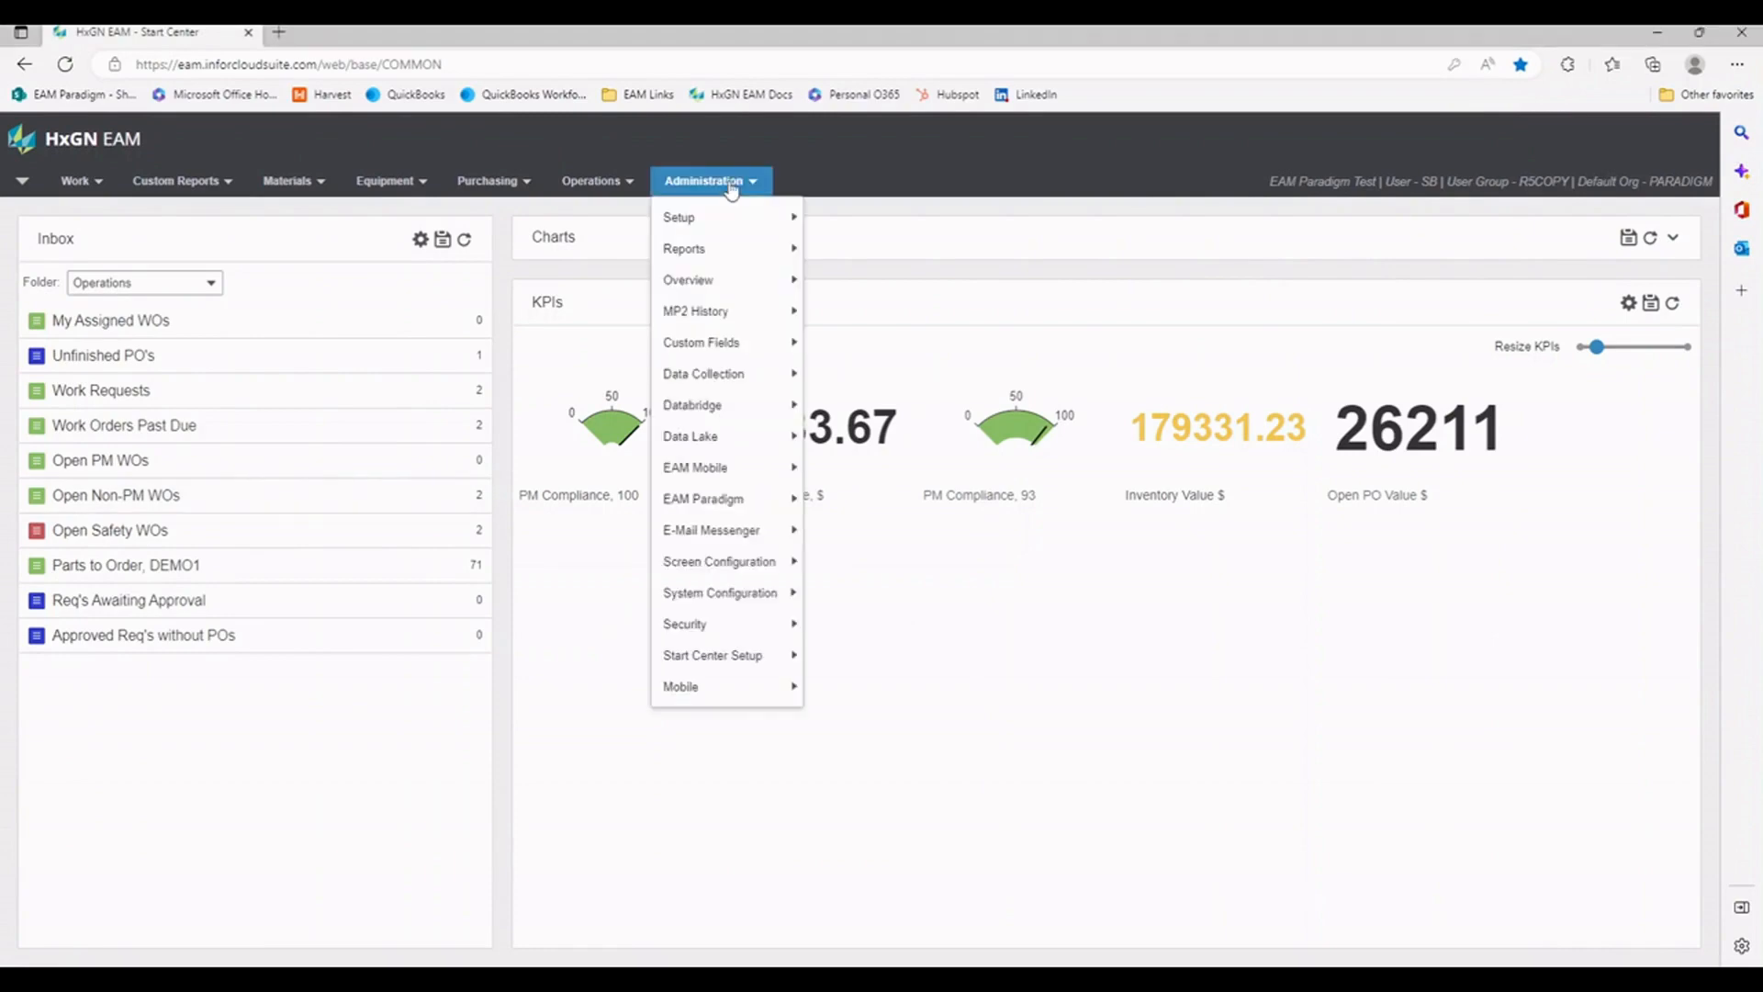
mouse_move(712, 654)
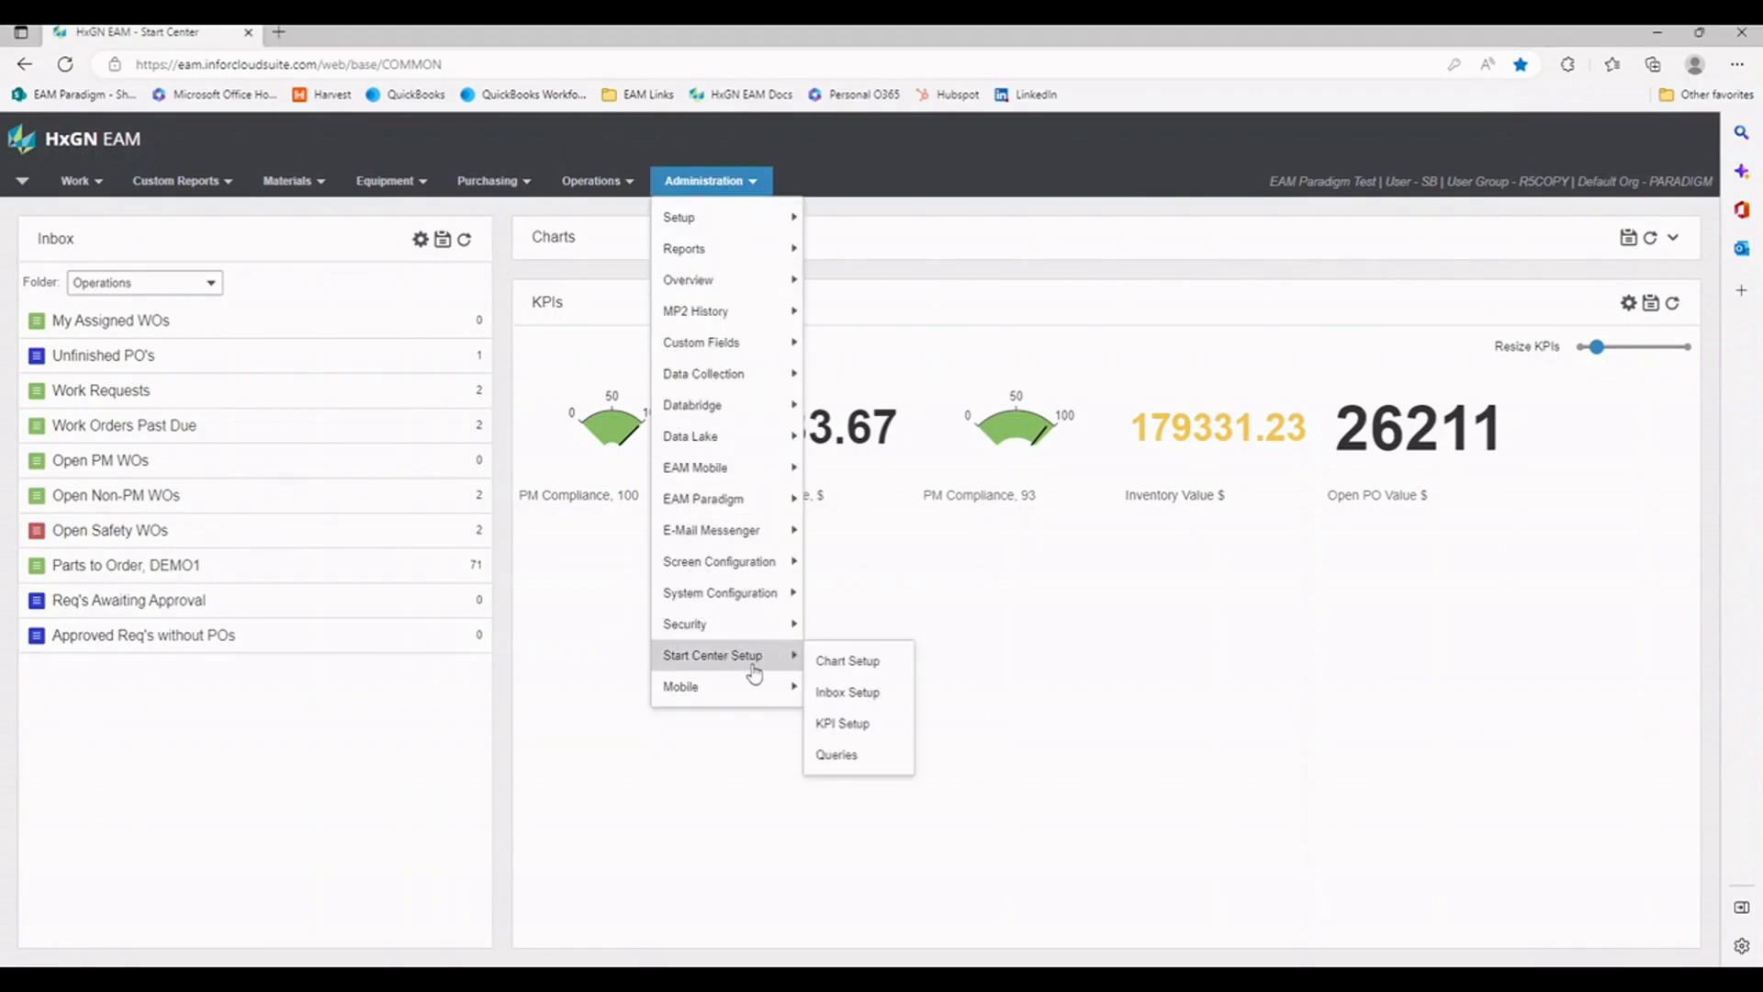
mouse_move(716, 692)
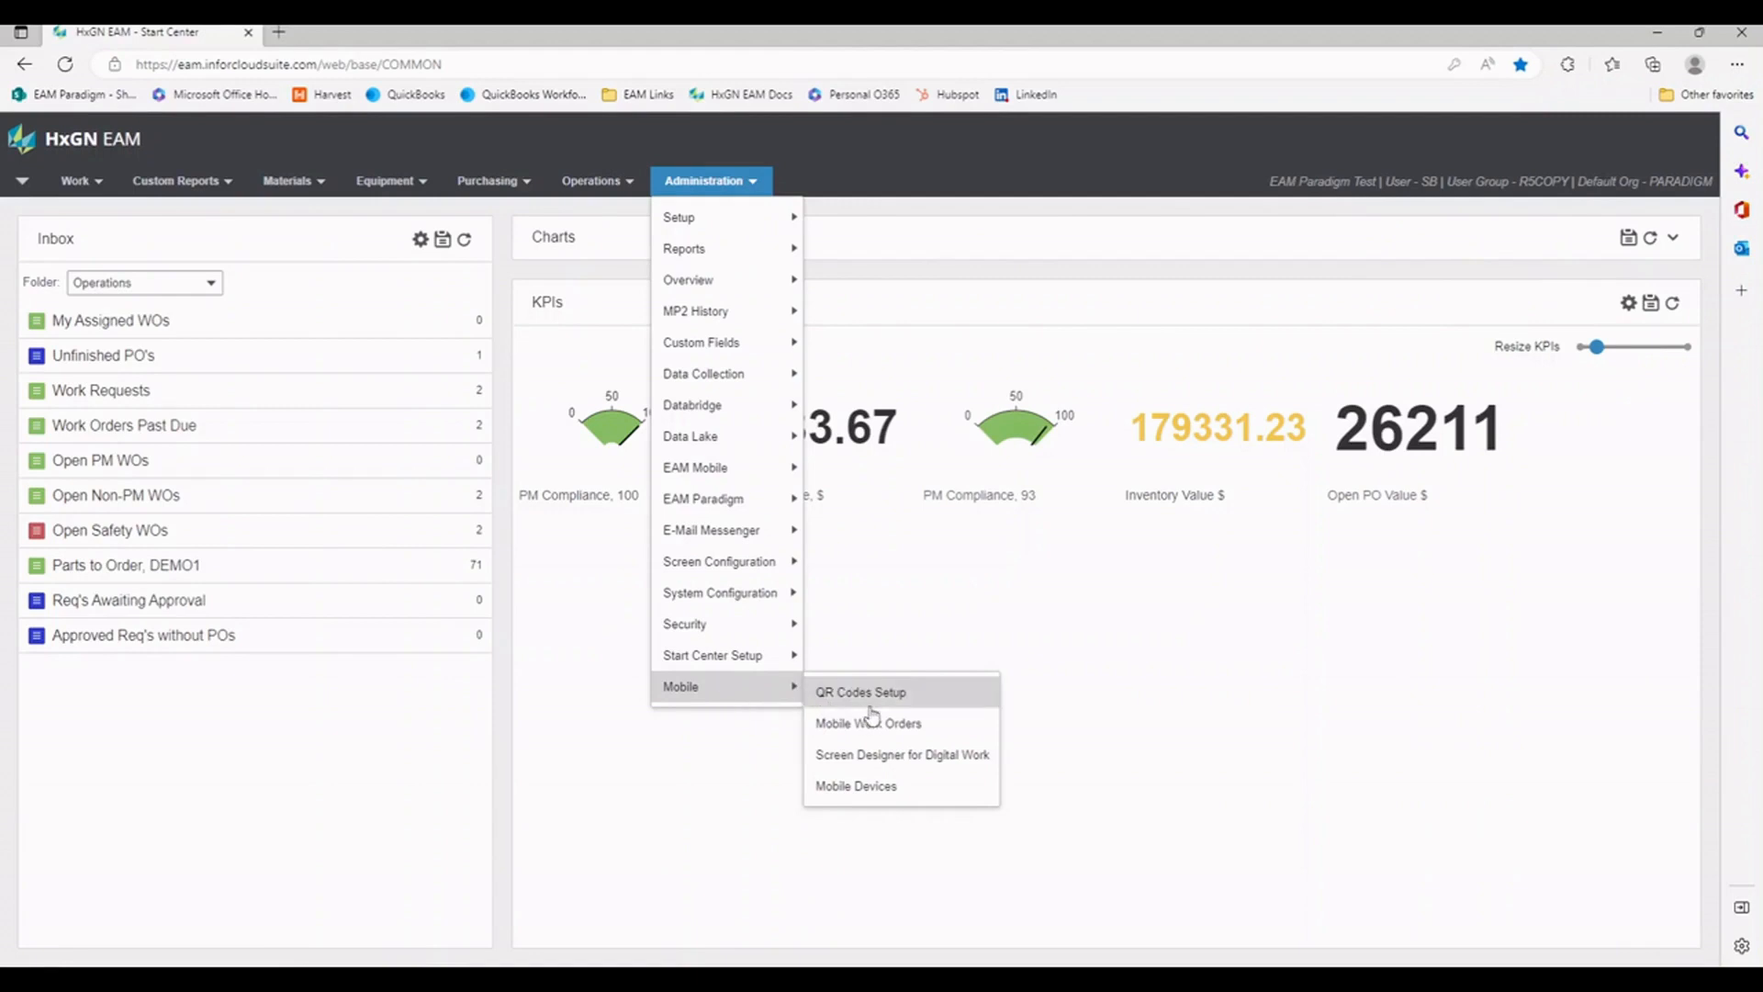
mouse_move(858, 730)
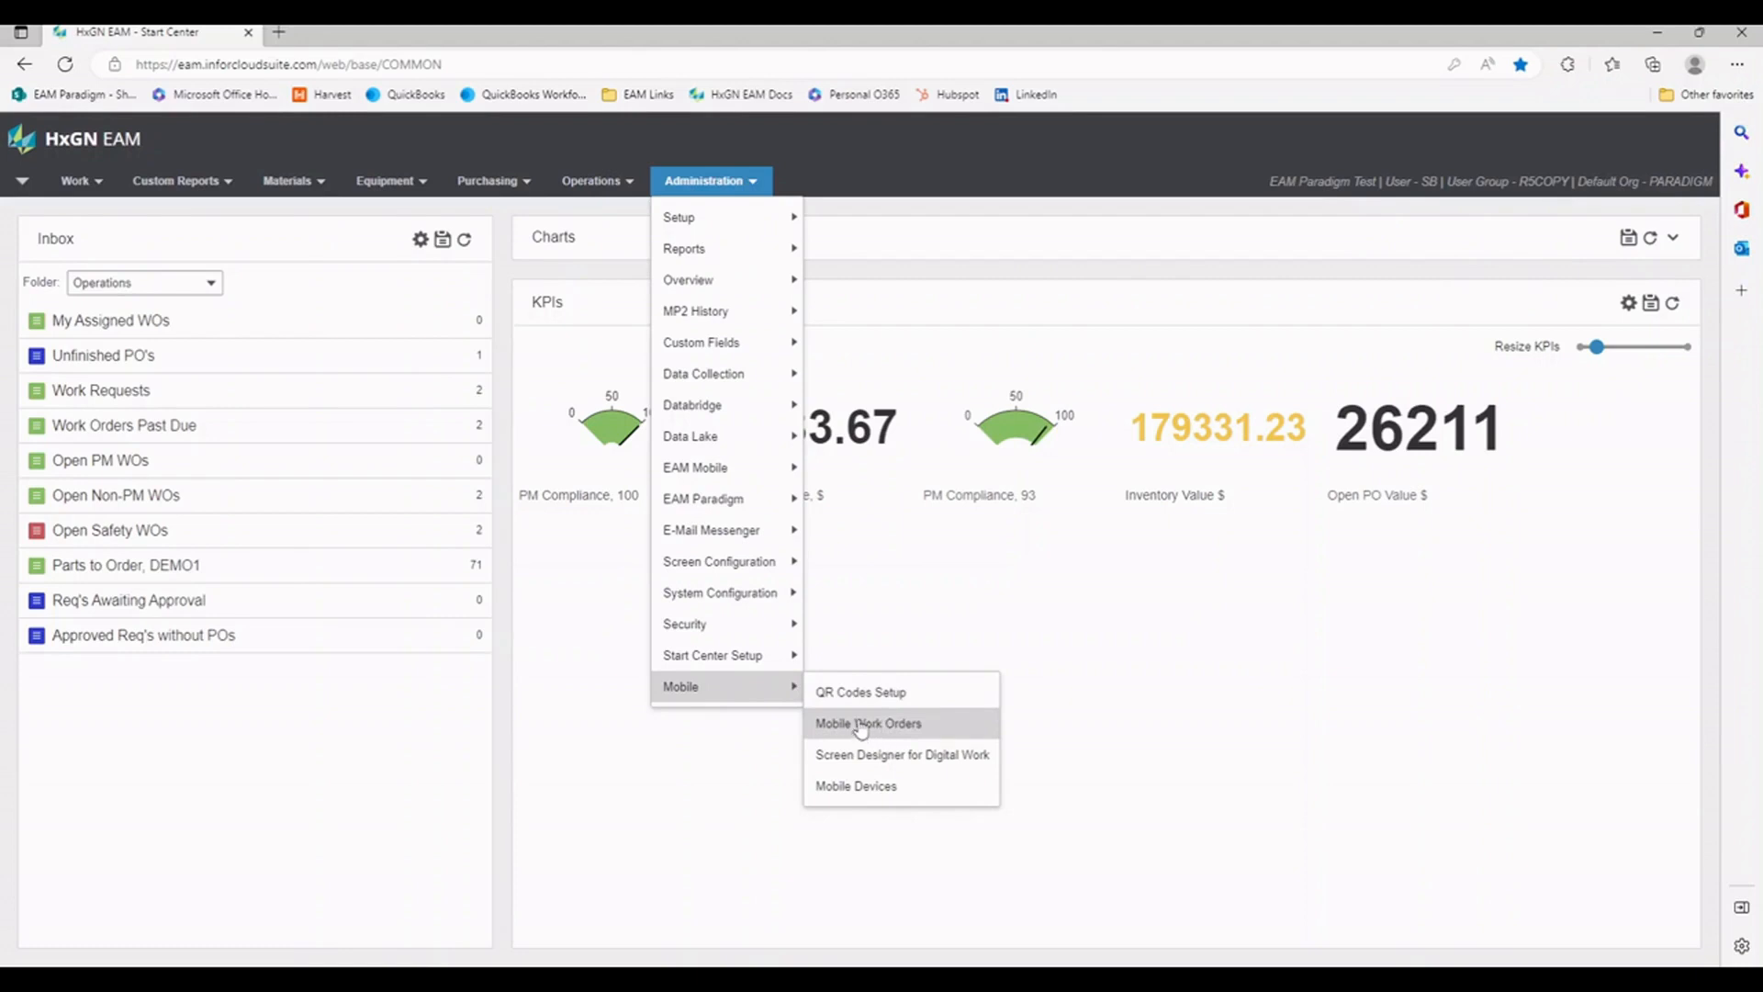
mouse_move(940, 736)
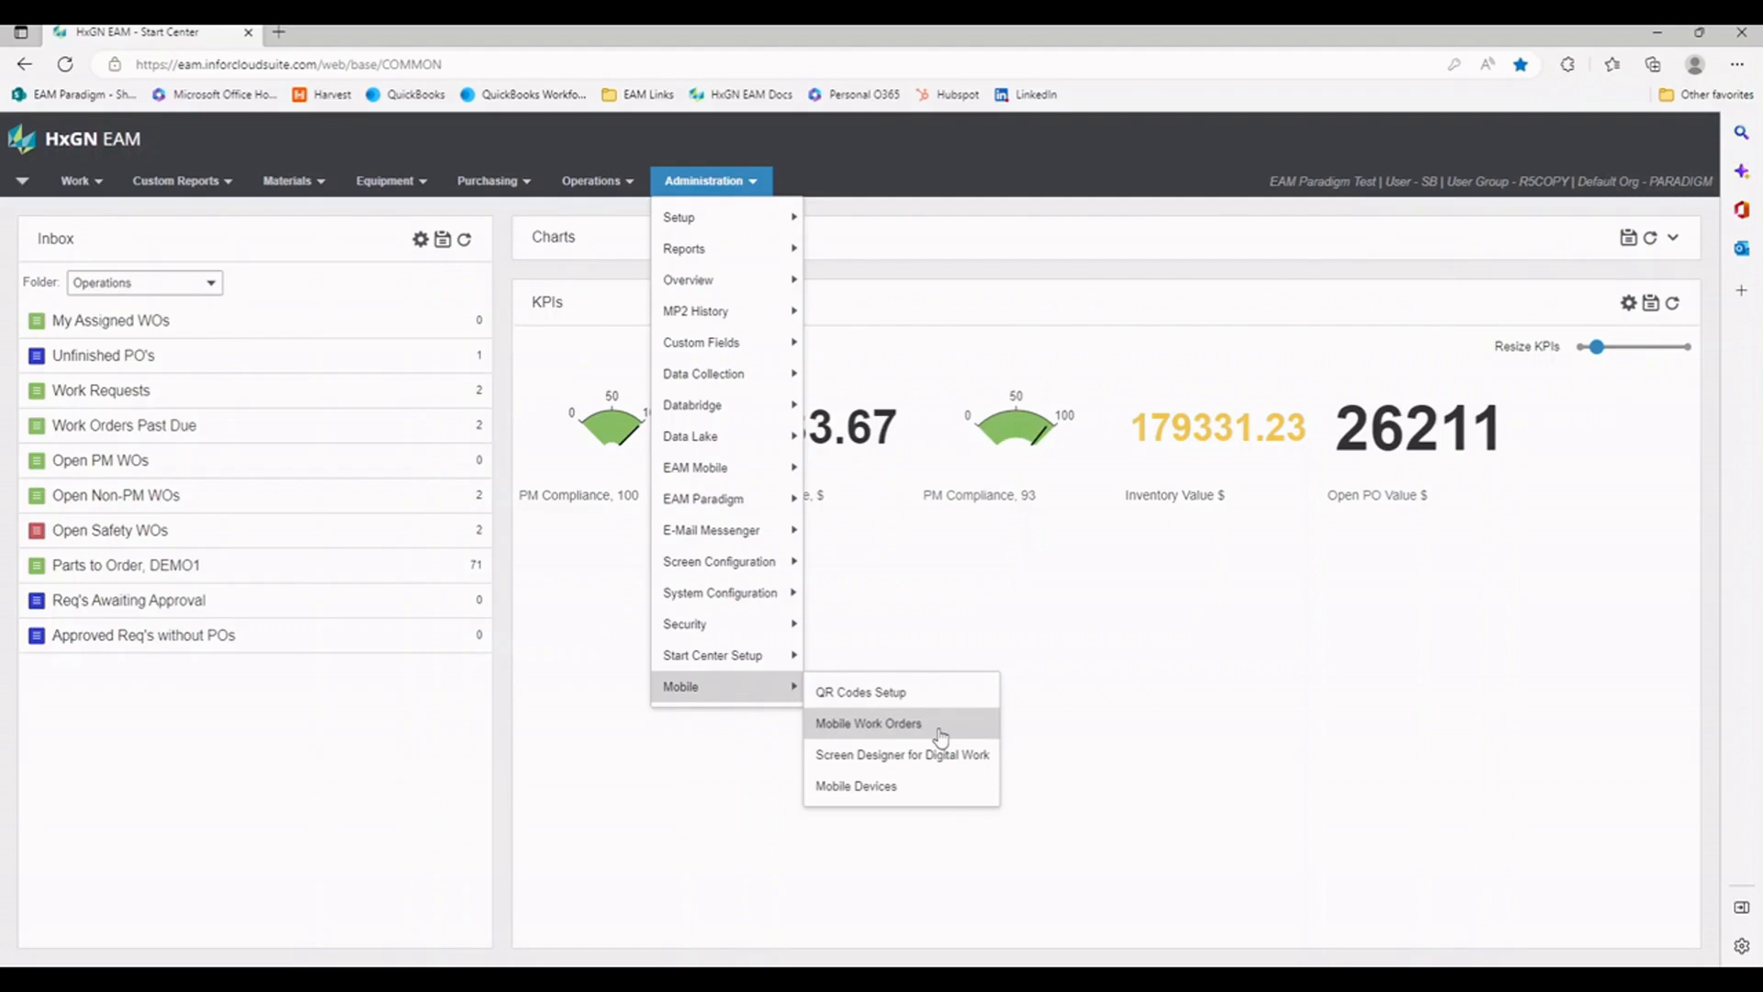
mouse_move(931, 733)
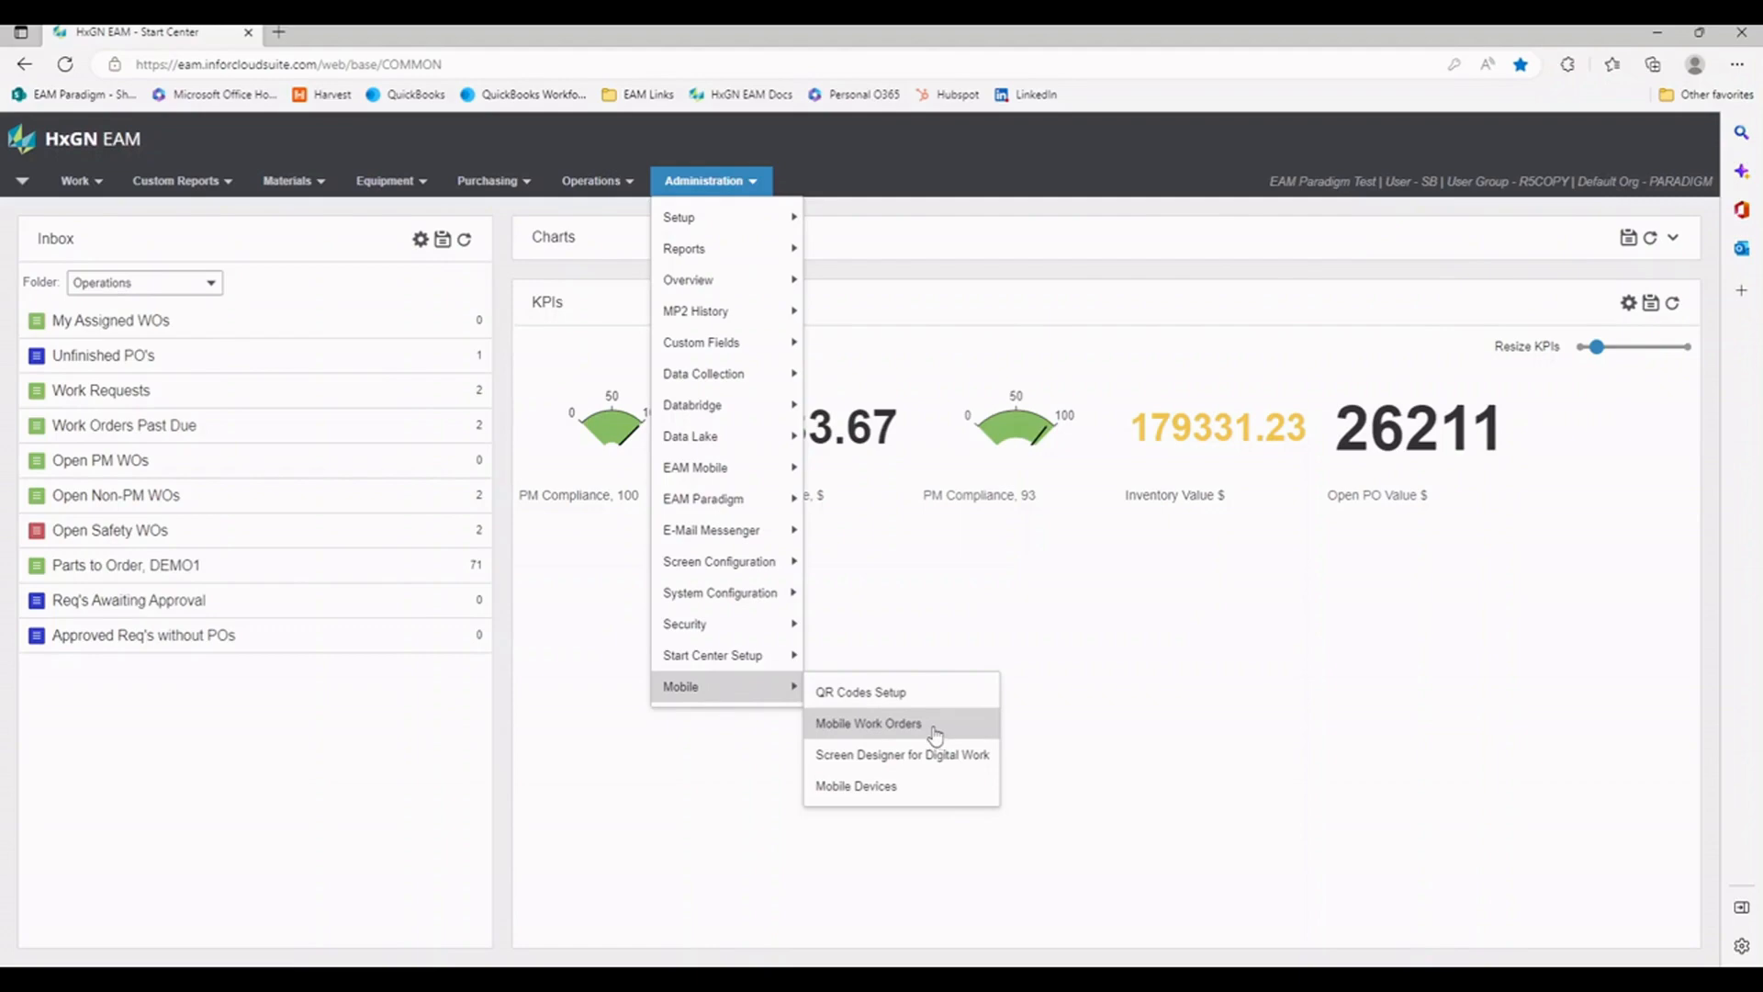
mouse_move(919, 730)
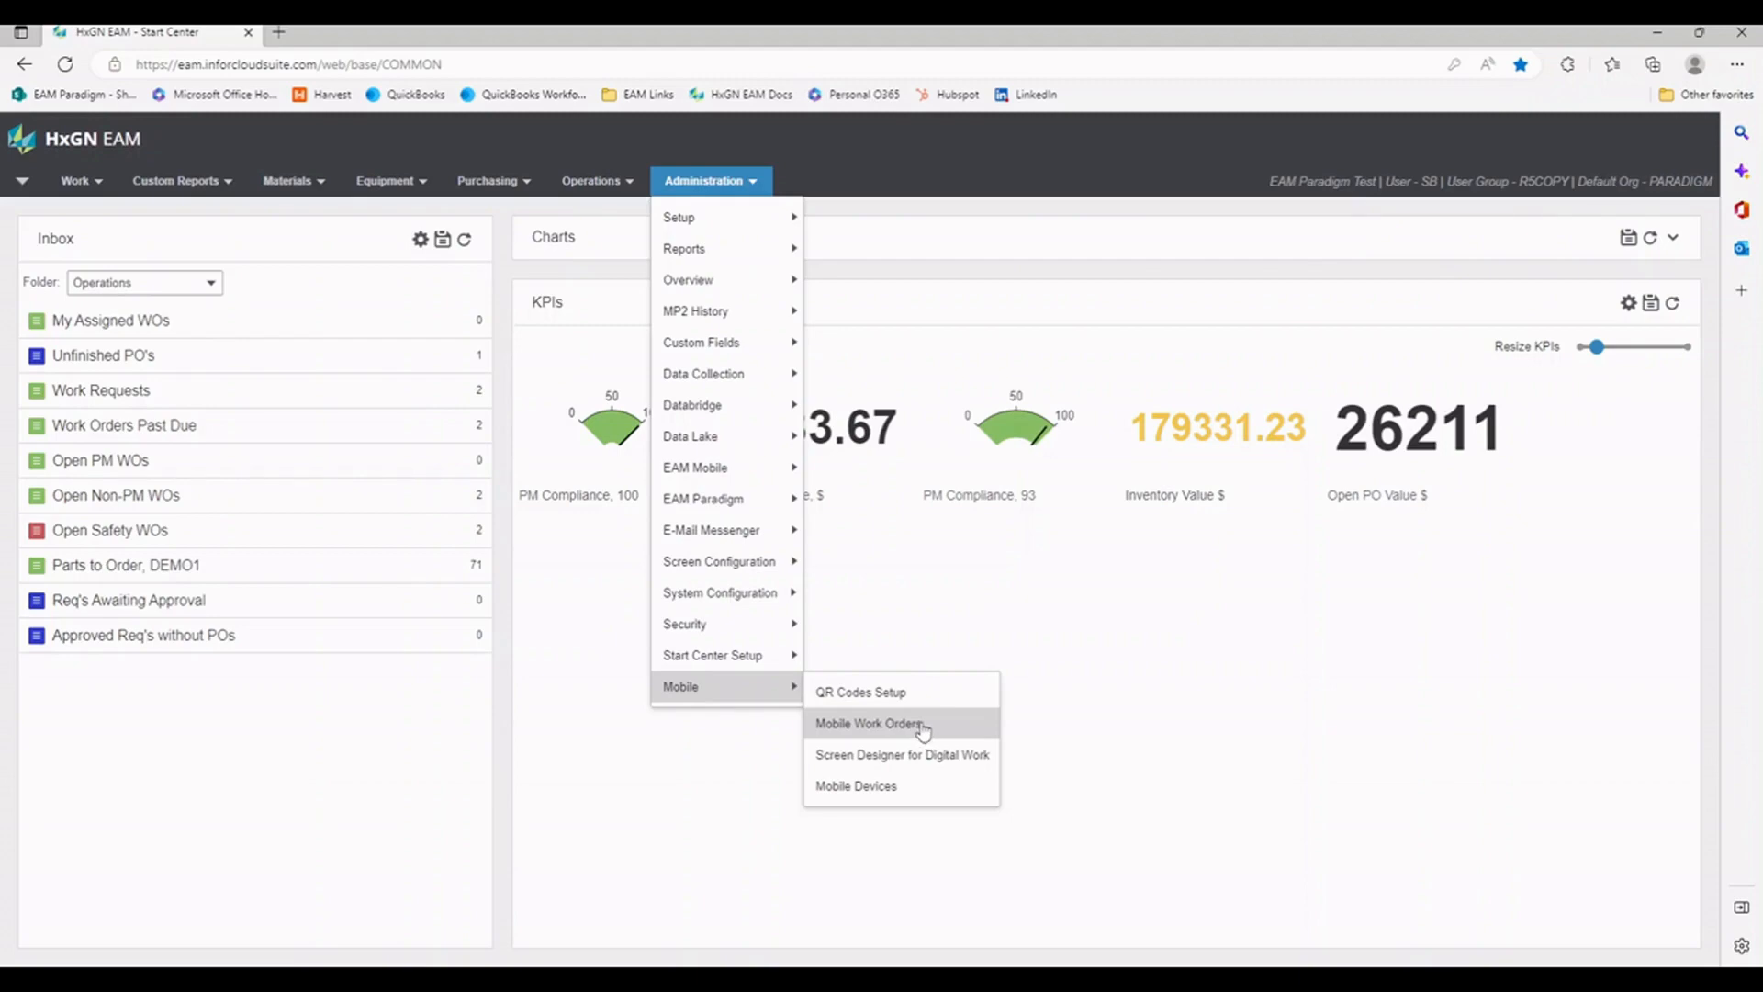
click(868, 724)
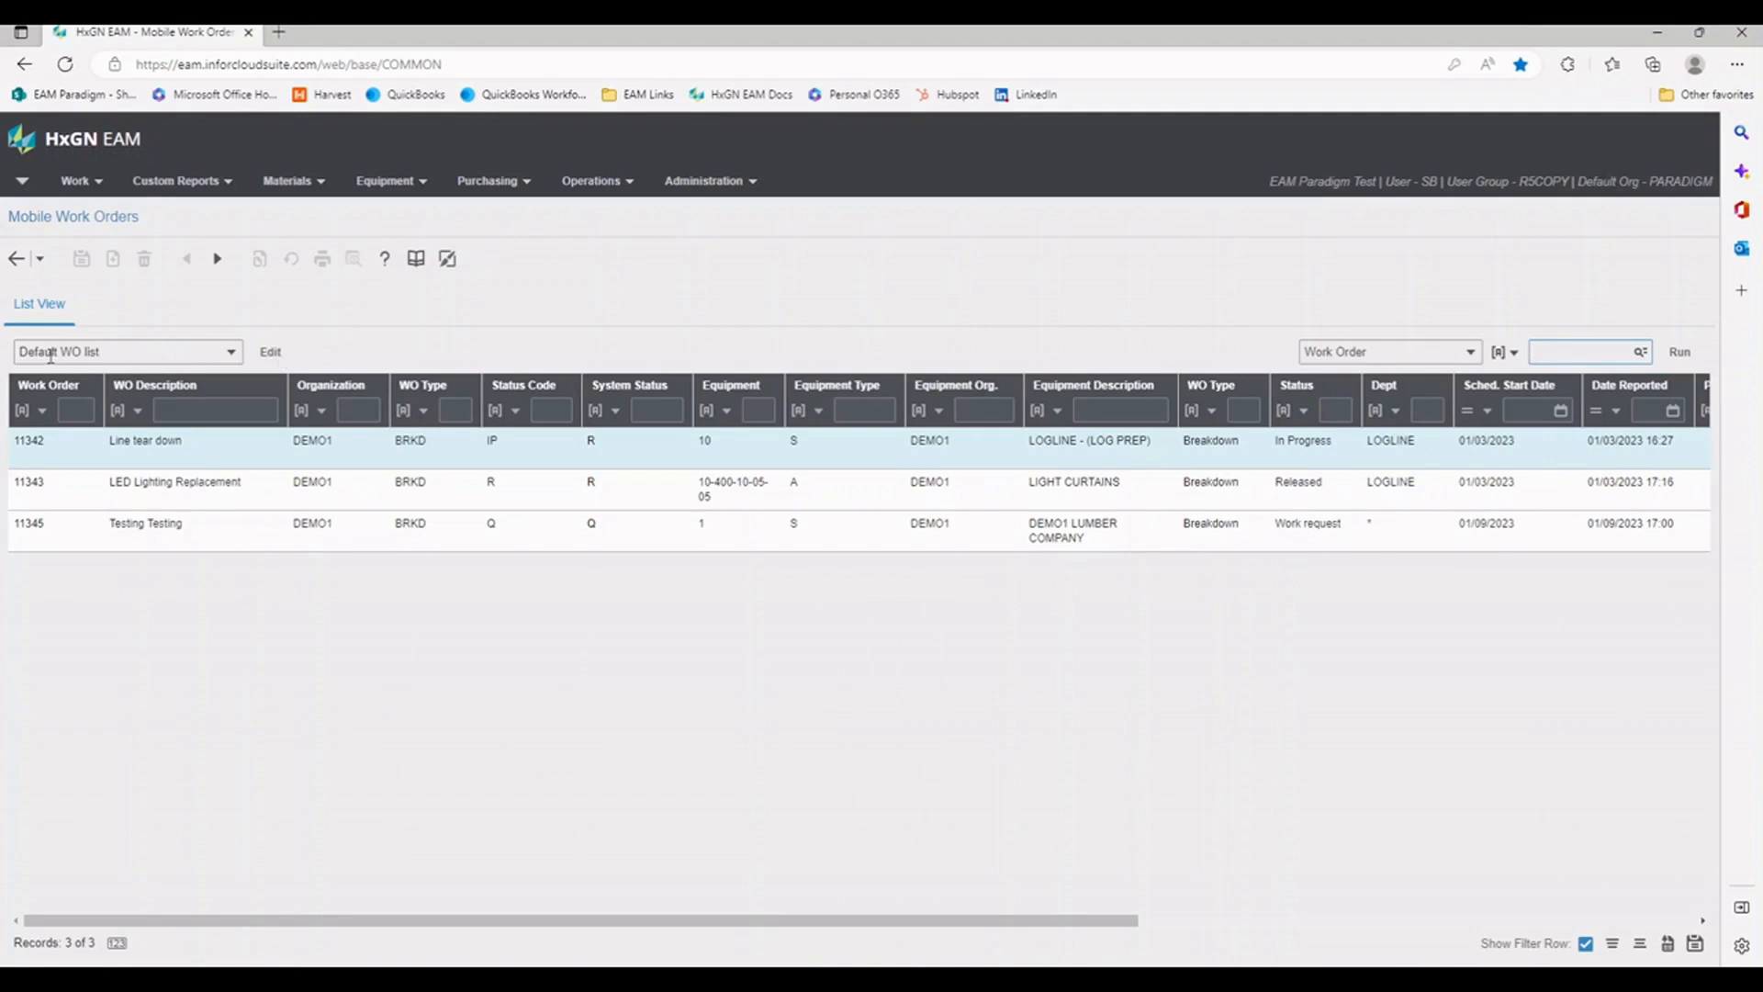
mouse_move(133, 334)
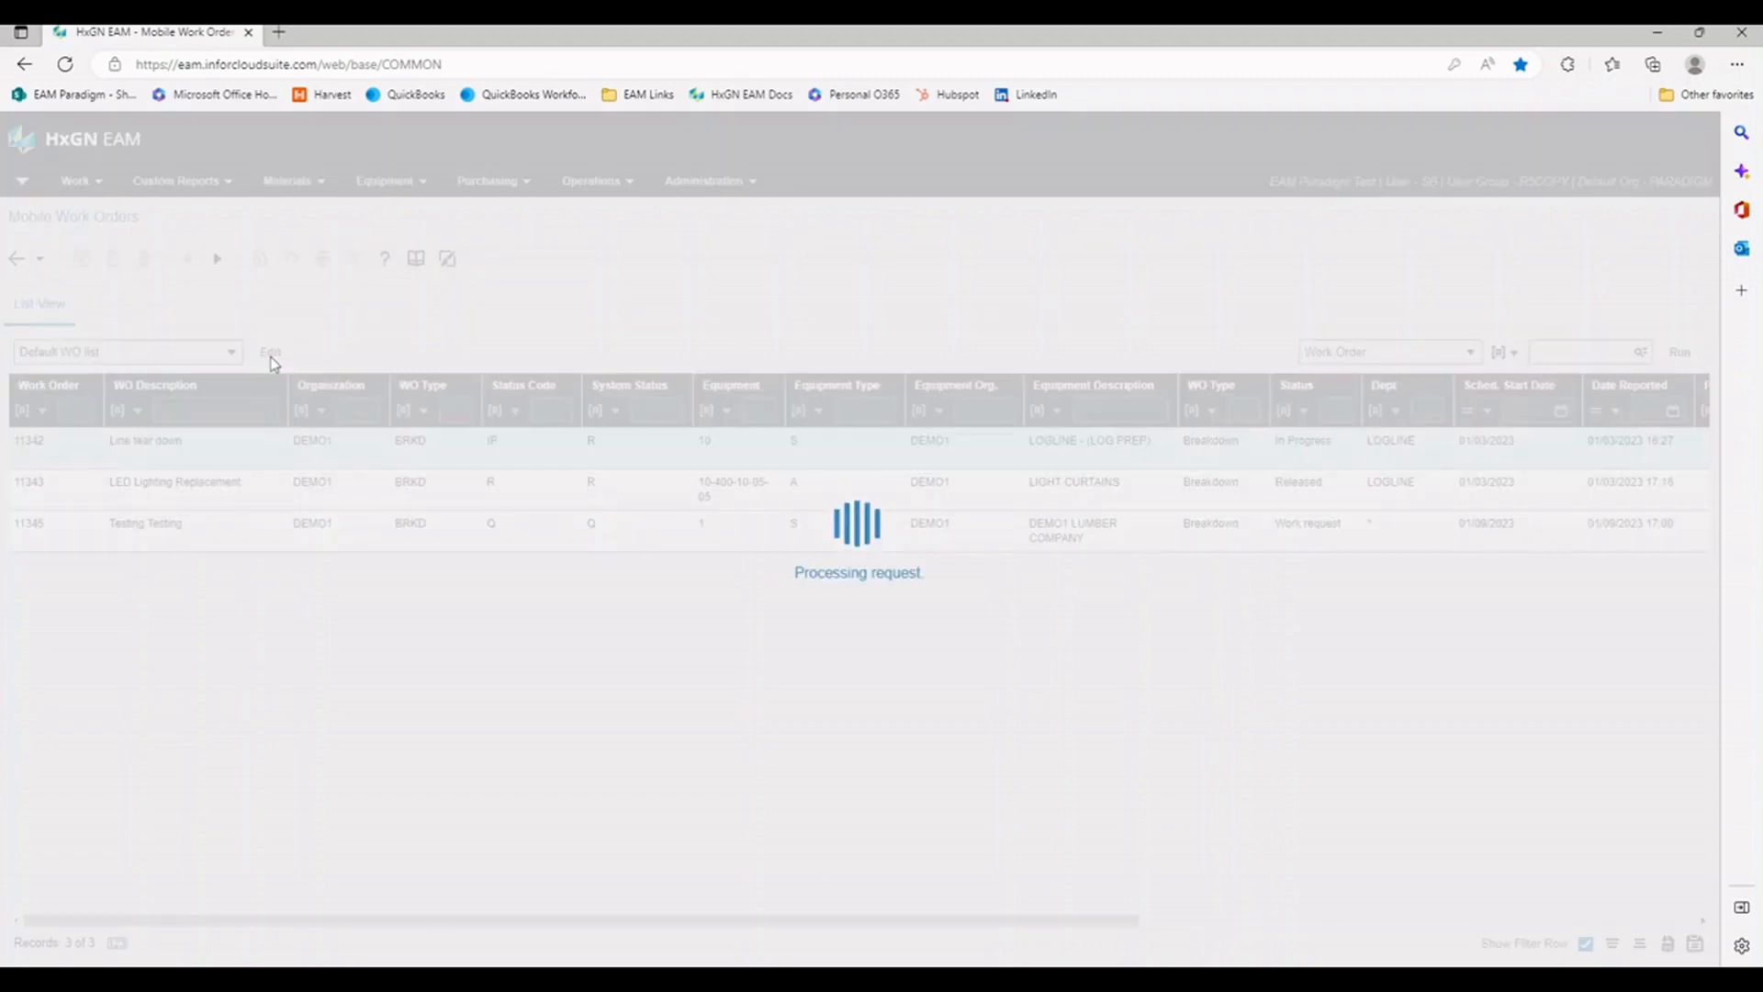
Step: Edit the Default WO list dataspy to open its Dataspy dialog
click(270, 352)
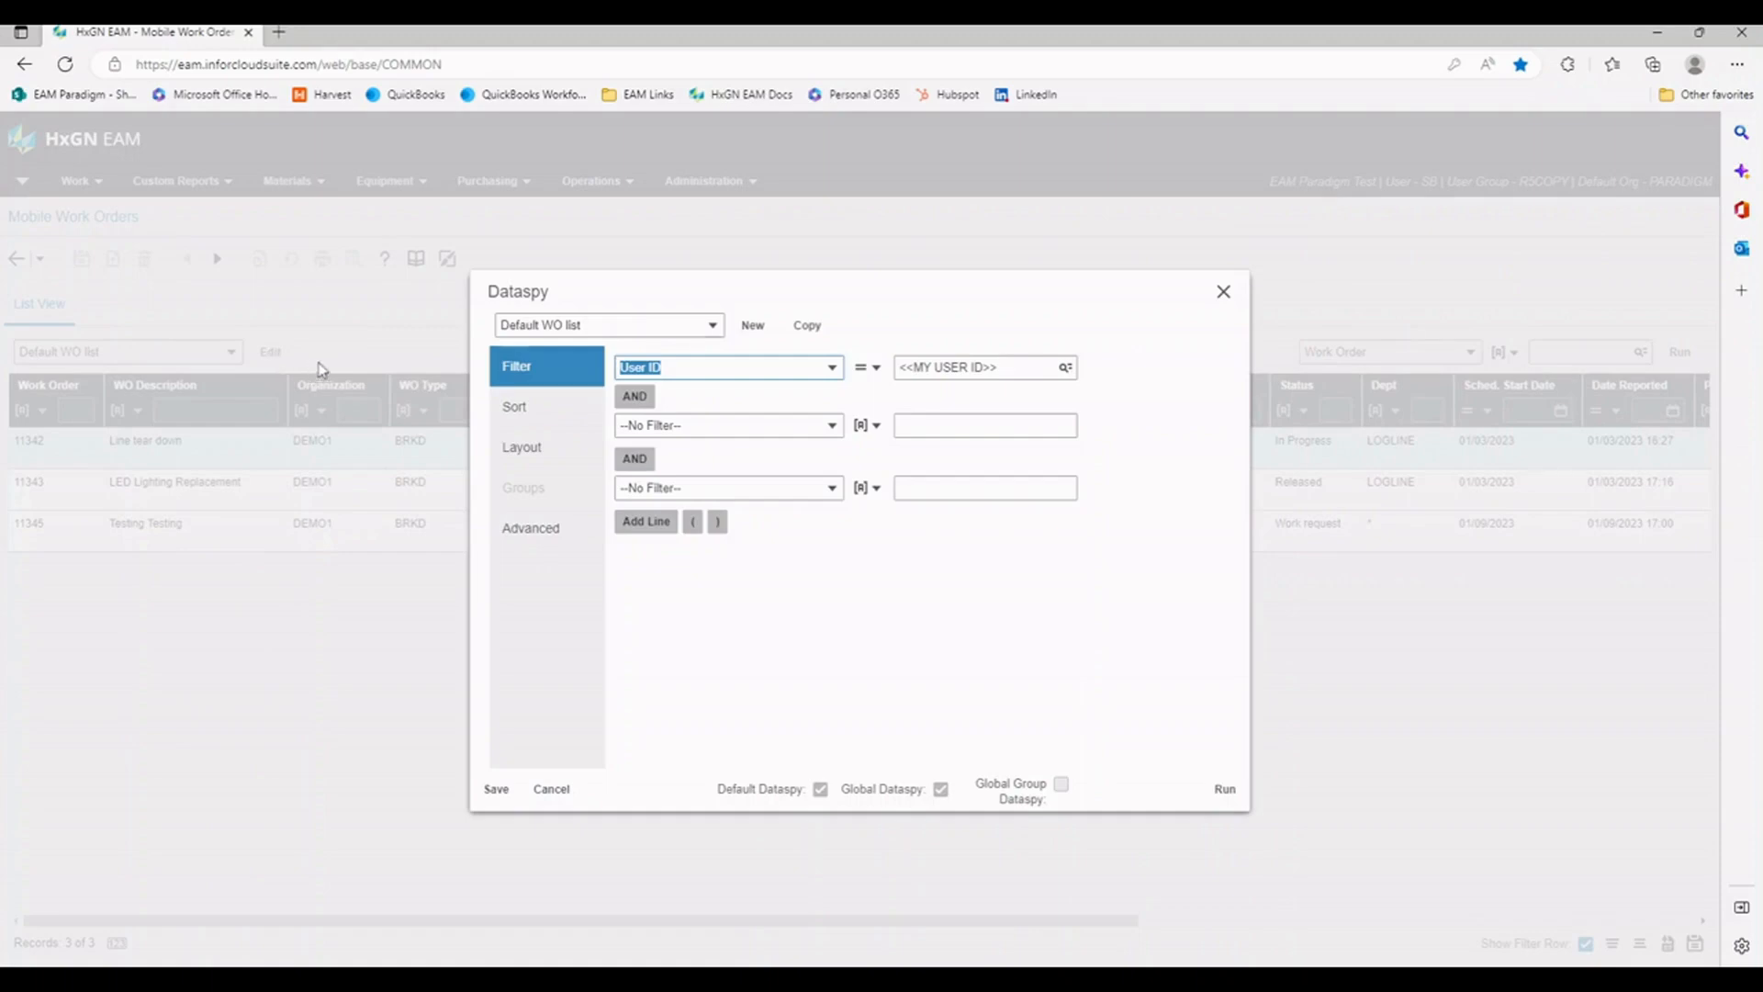
mouse_move(728, 365)
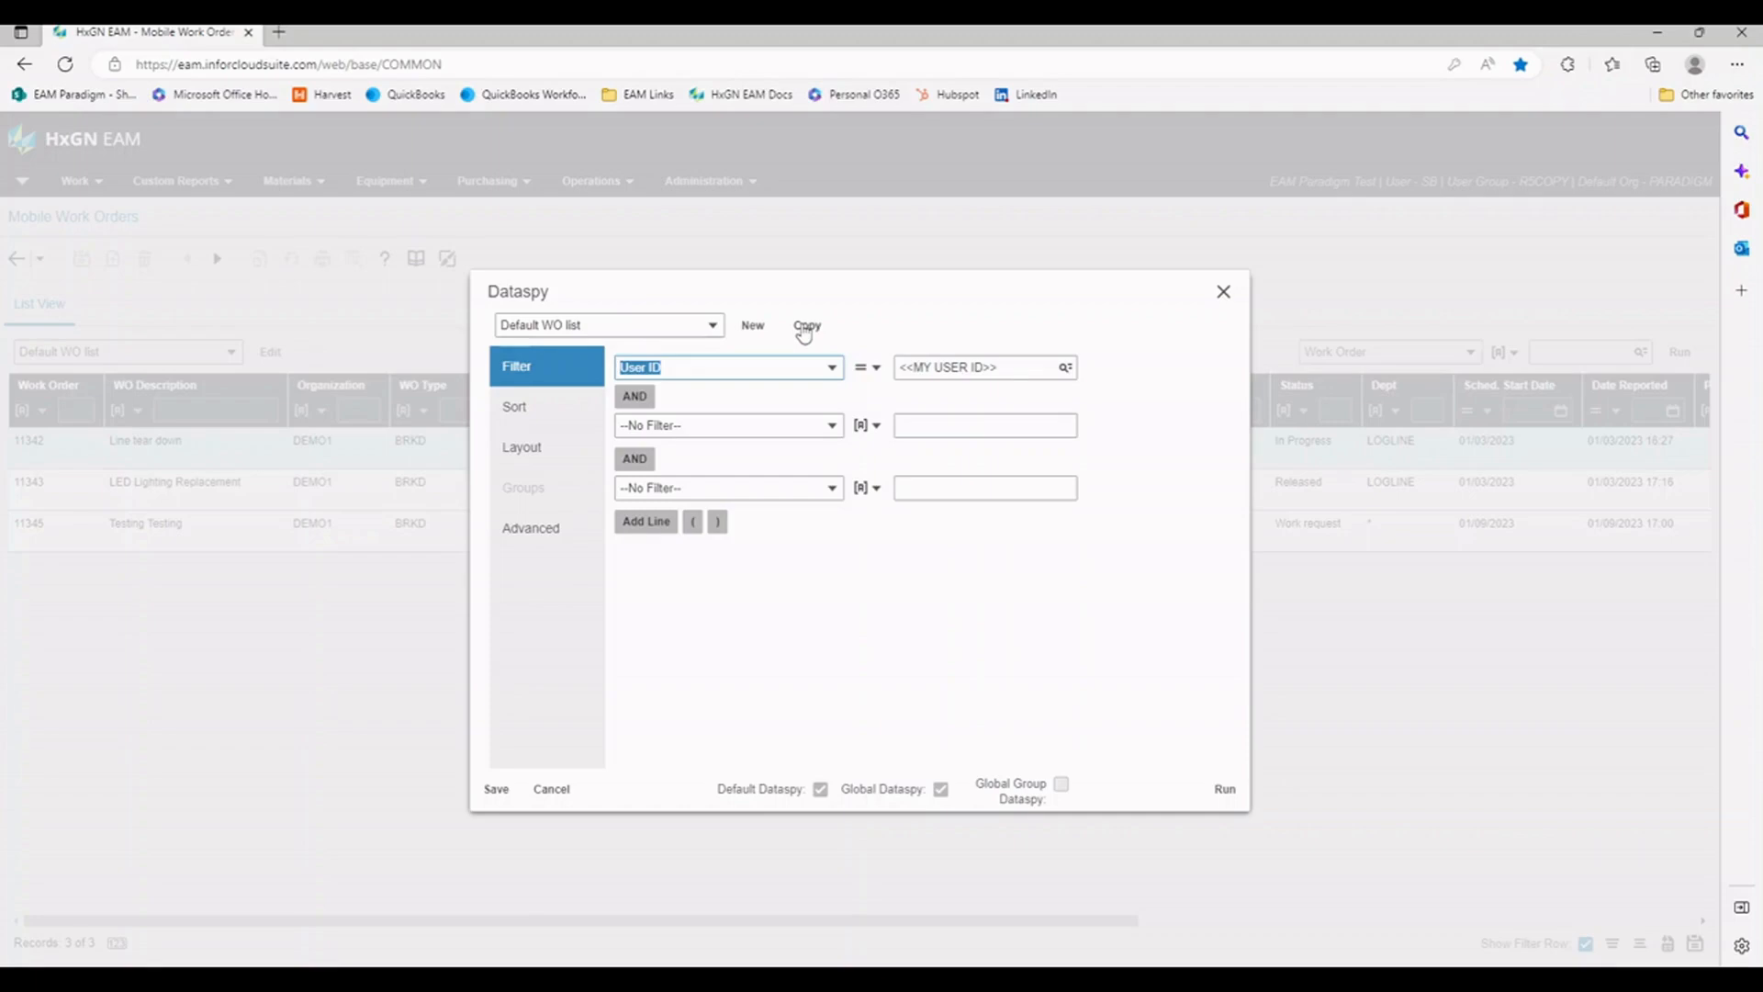
Step: Copy the dataspy as 'All Open WOs', filter System Status = Released, make it global, save
click(807, 326)
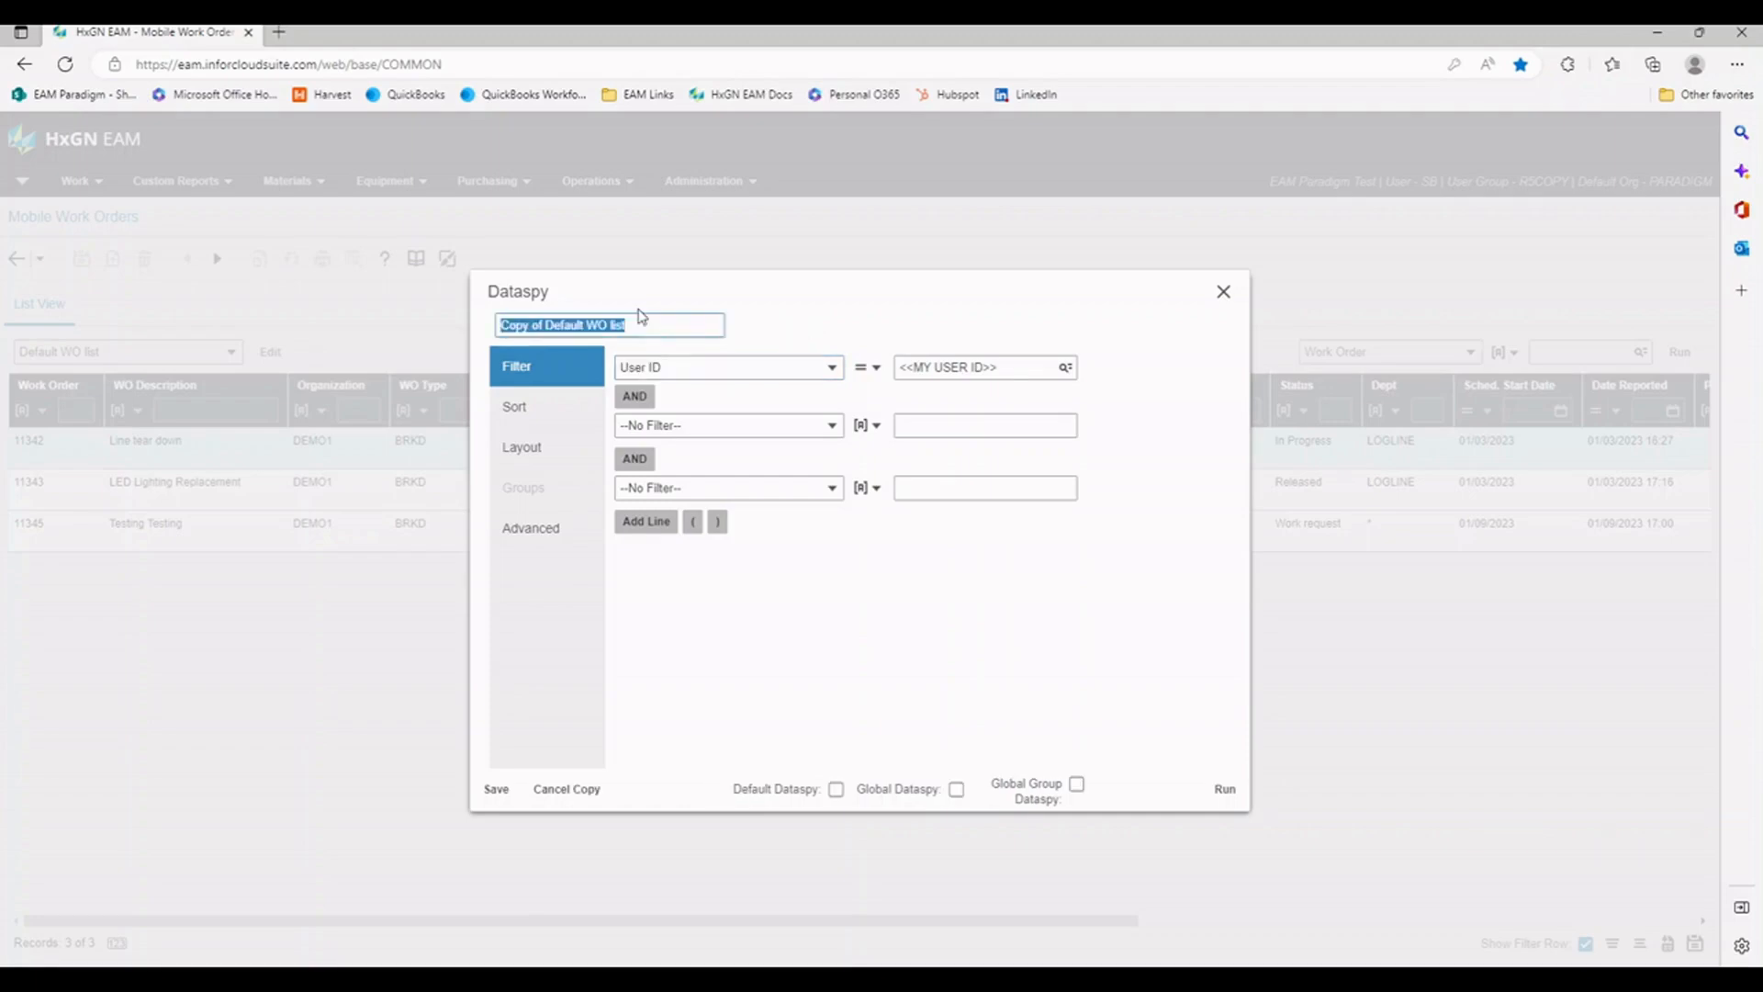
text(All Open WOs)
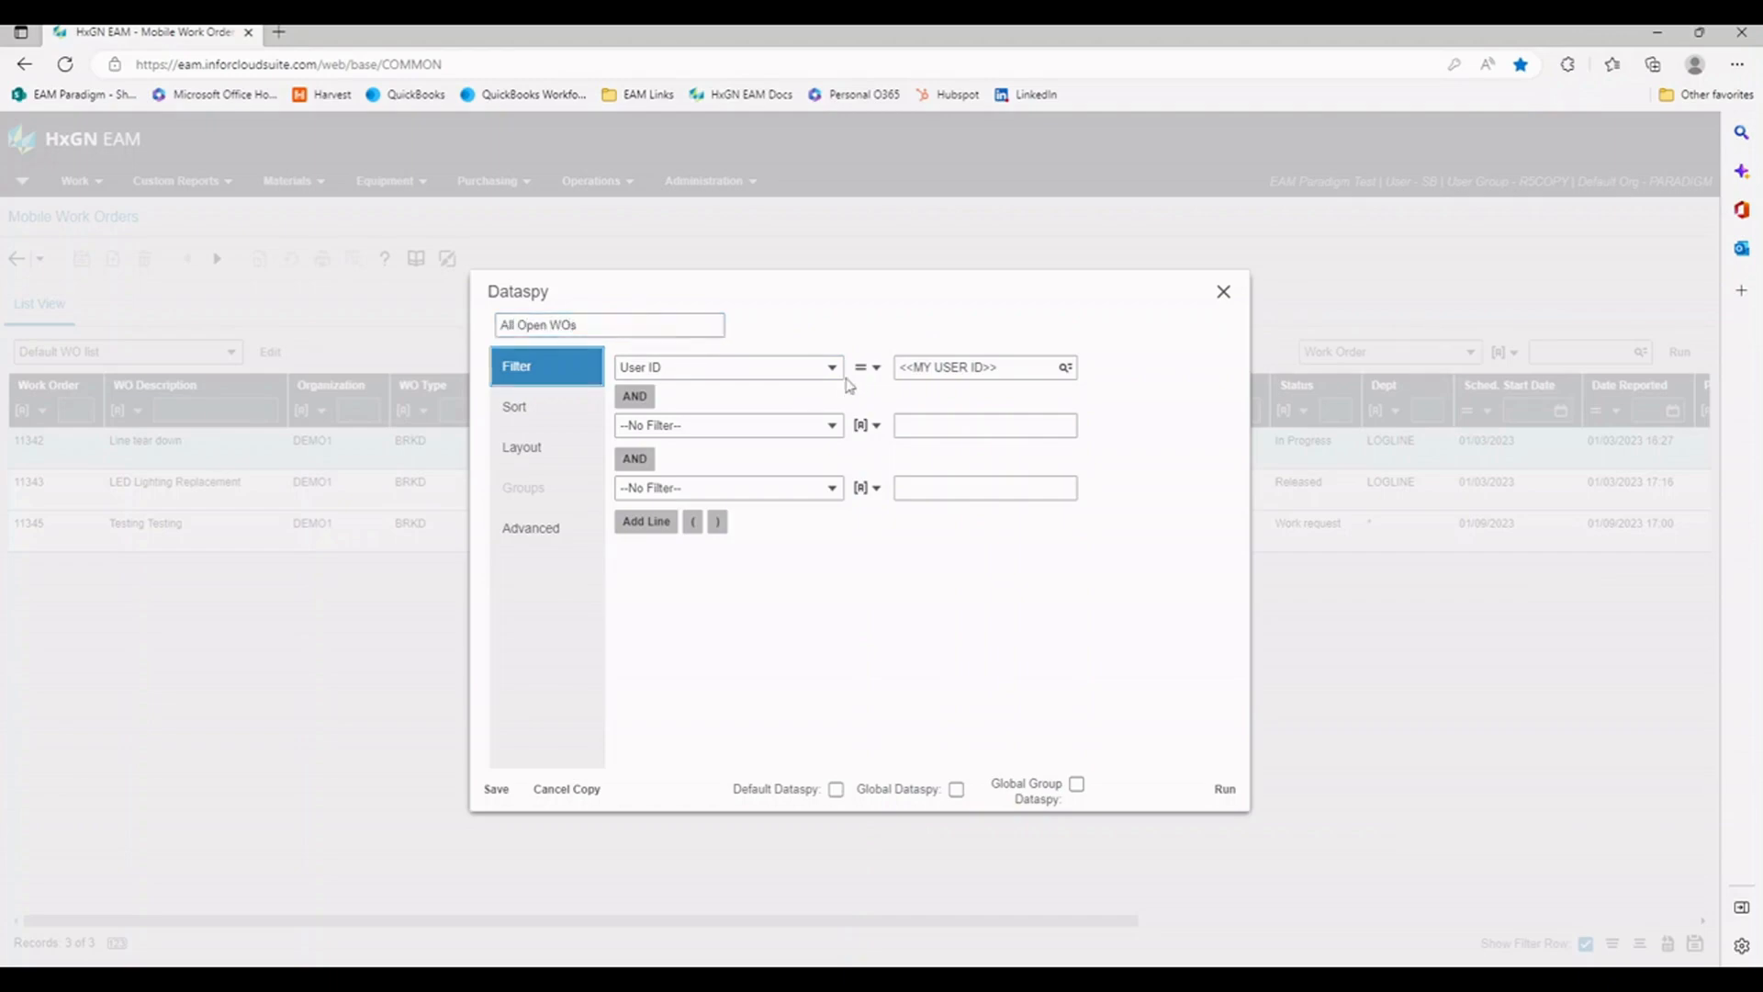
click(727, 367)
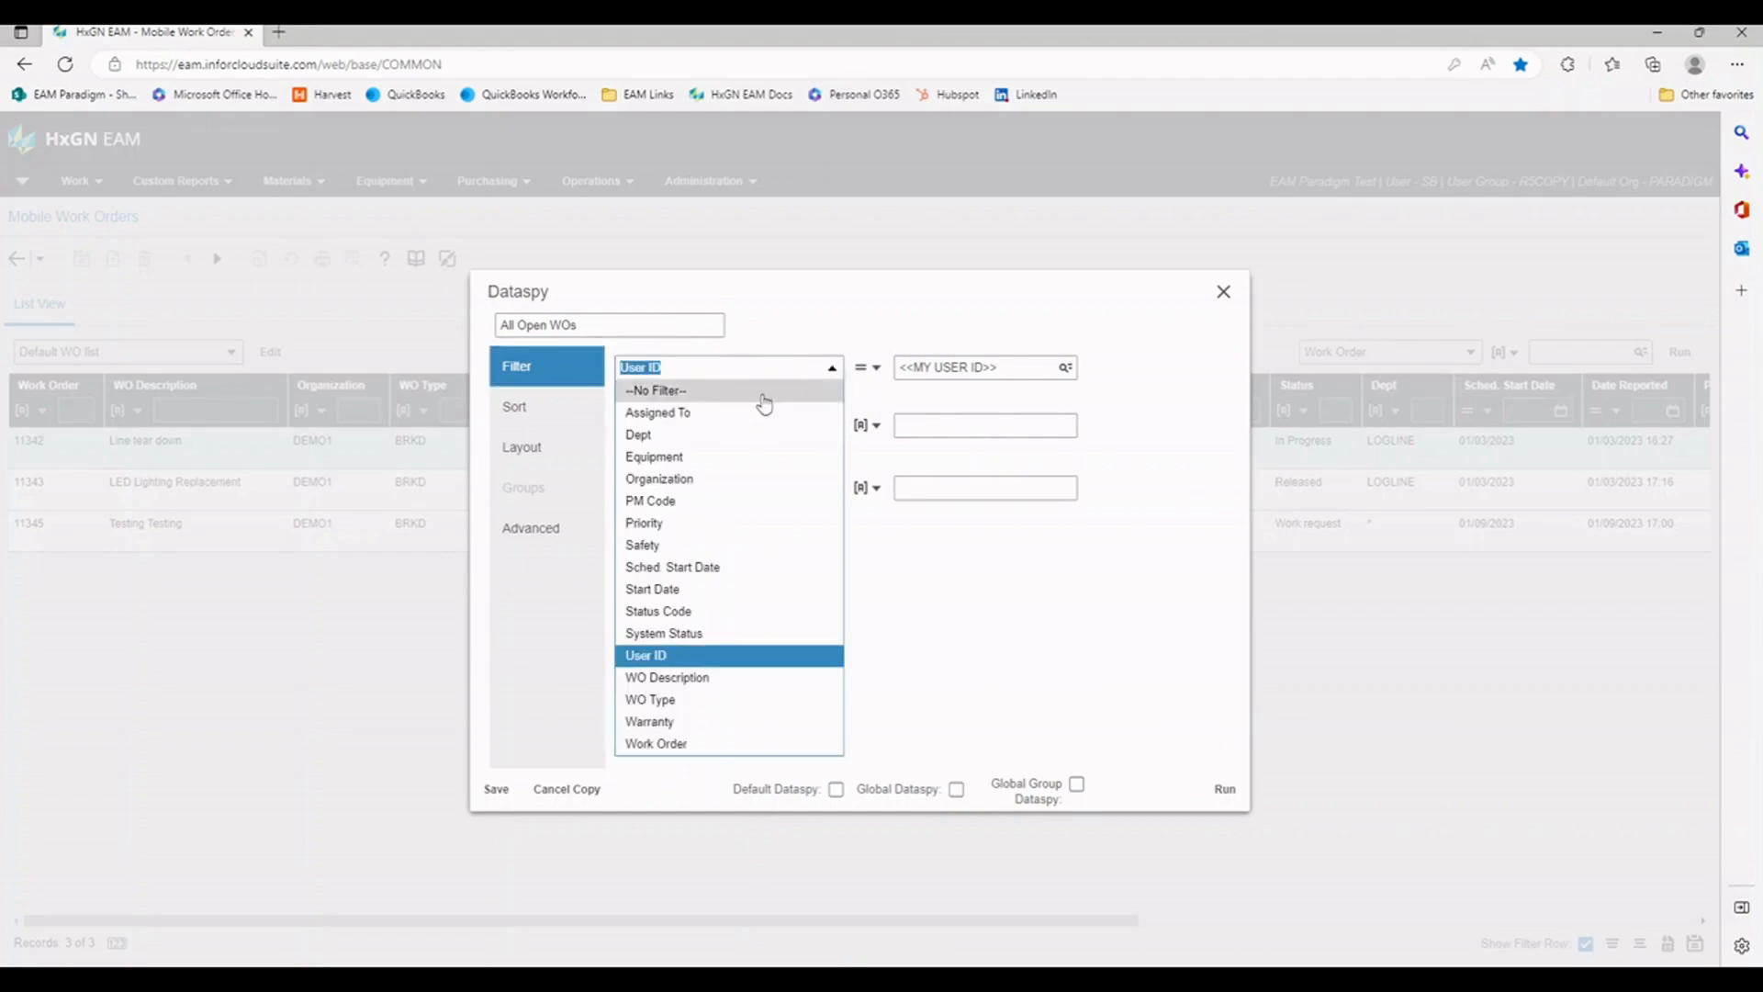
mouse_move(748, 635)
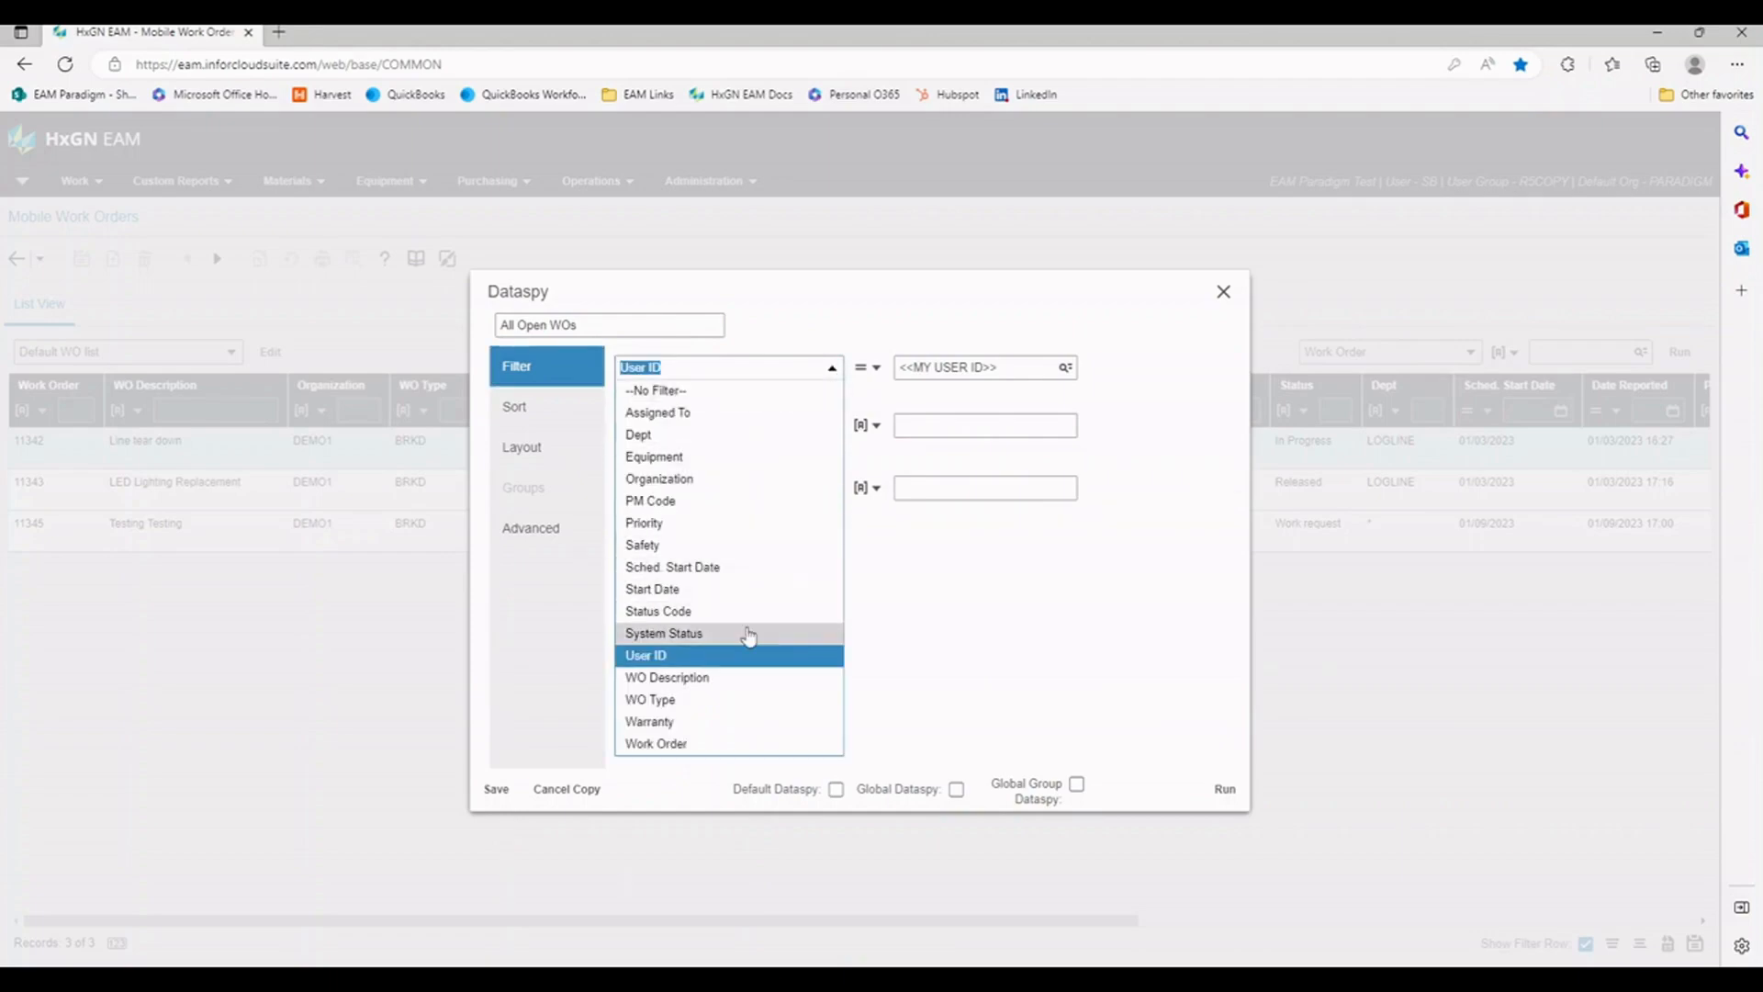
click(663, 632)
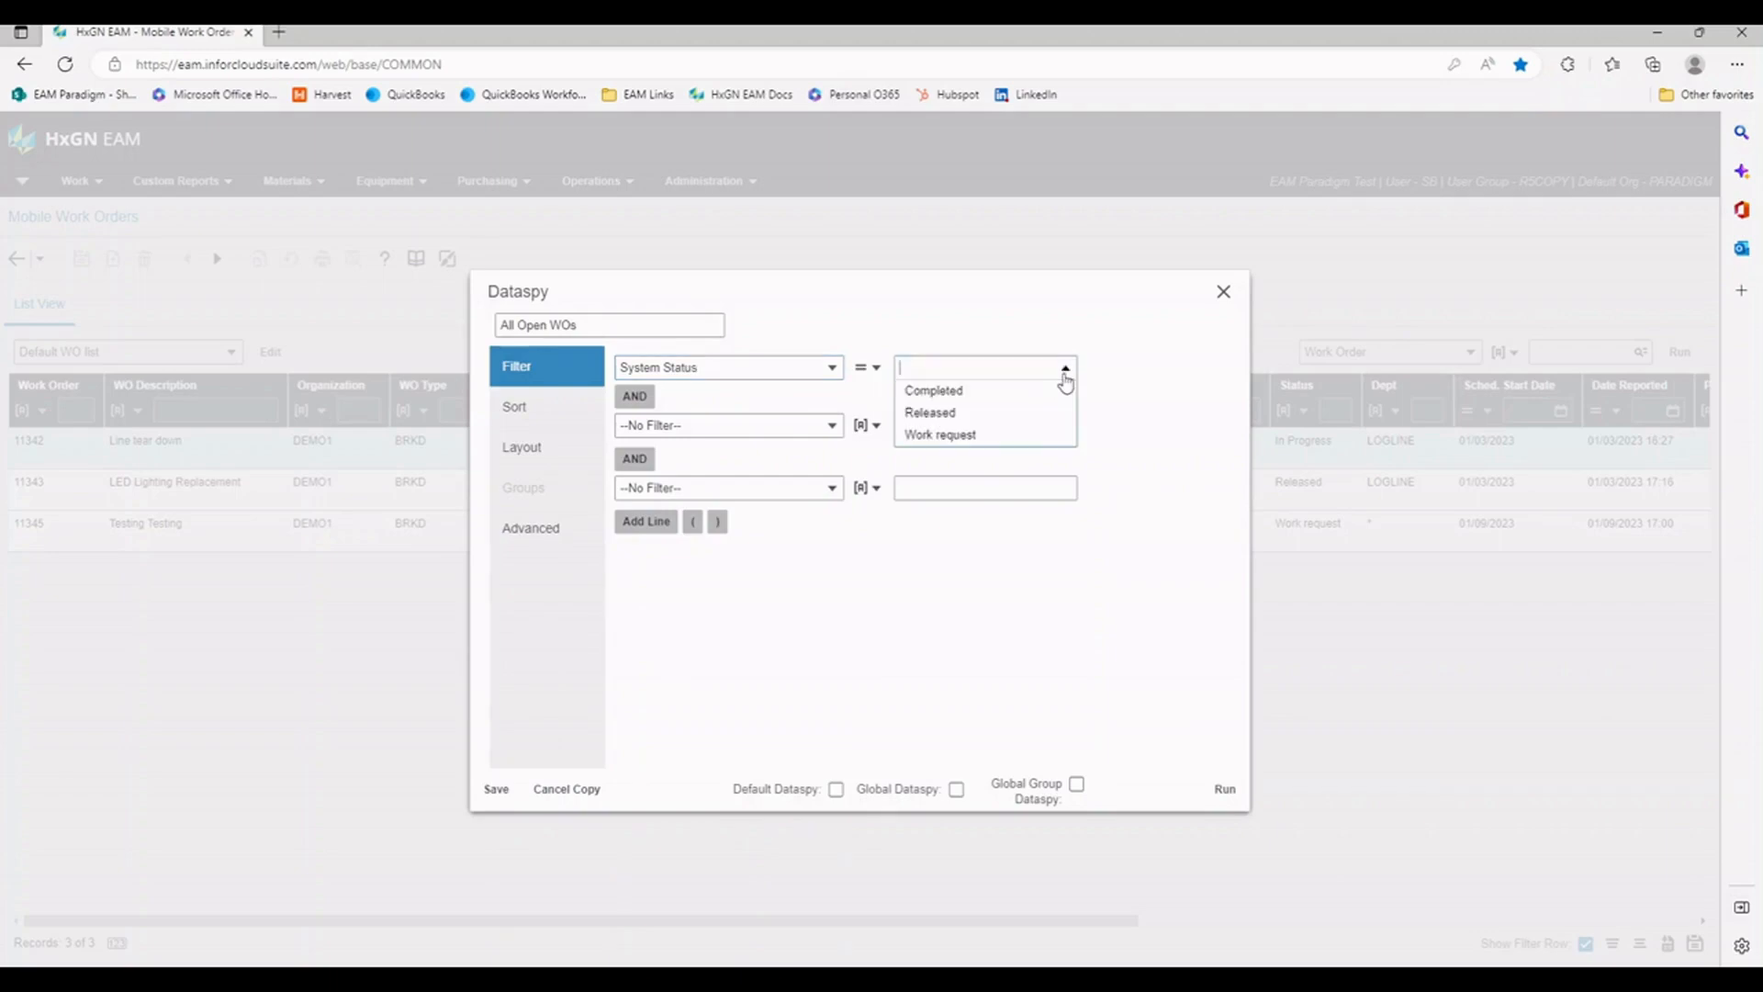
click(929, 412)
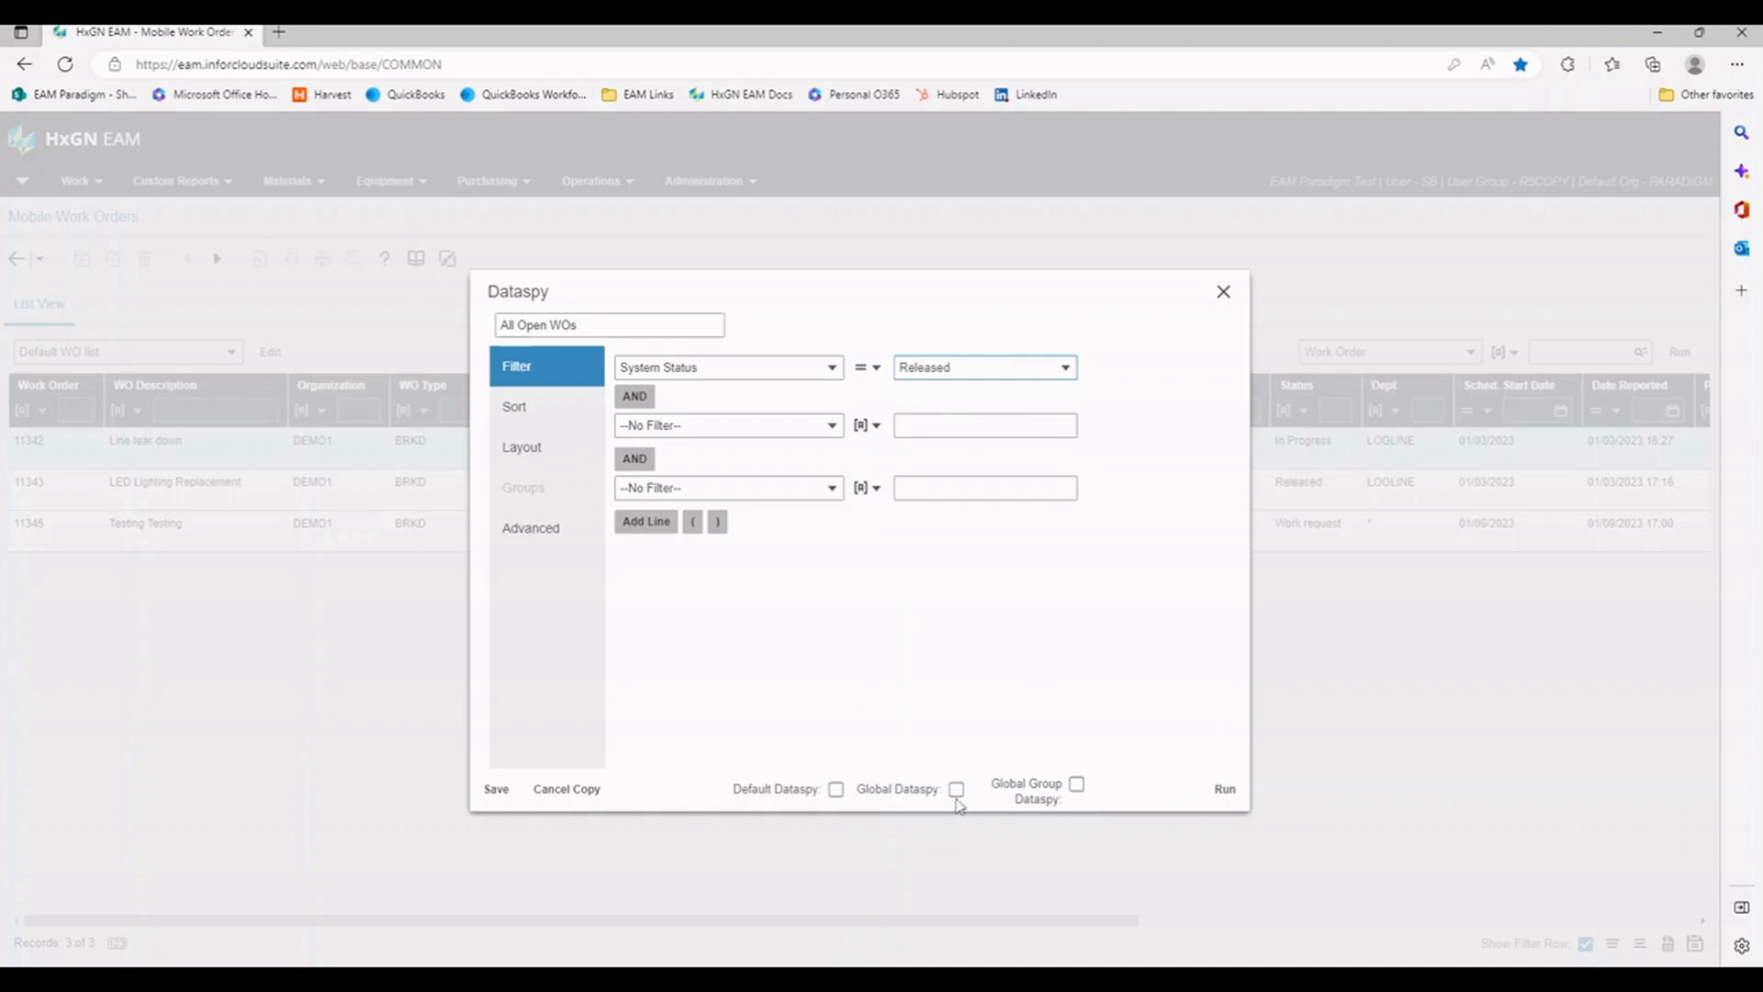
click(956, 789)
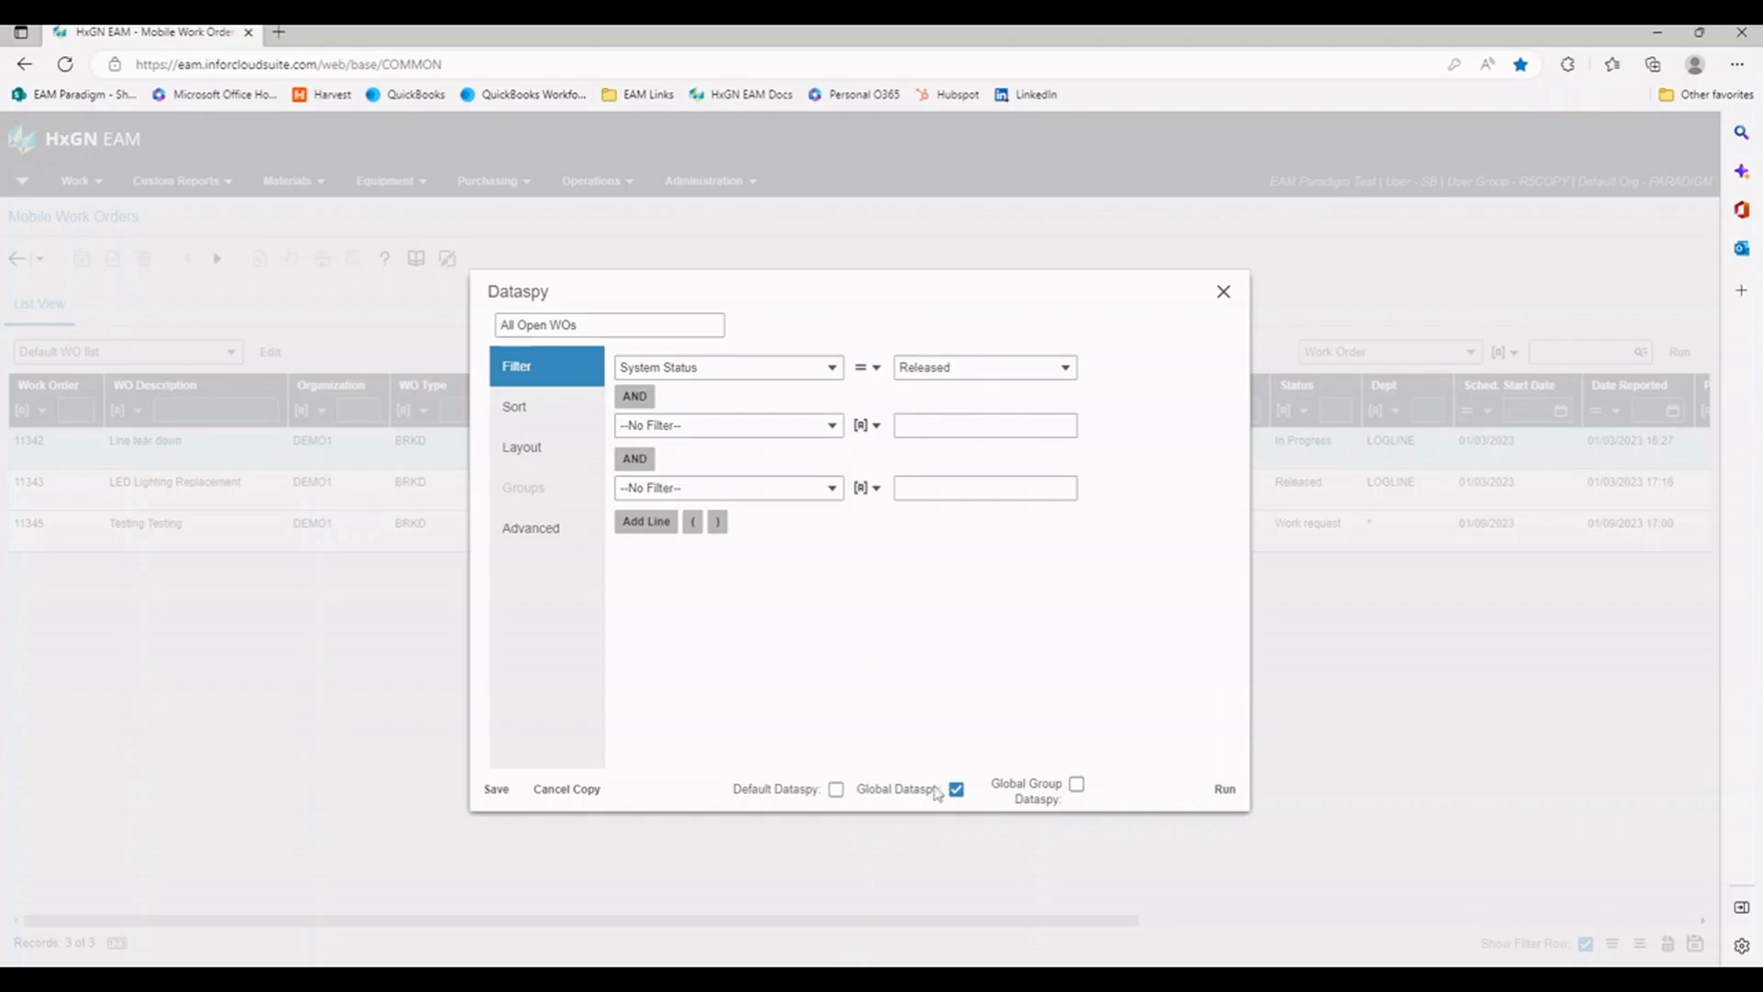
mouse_move(908, 835)
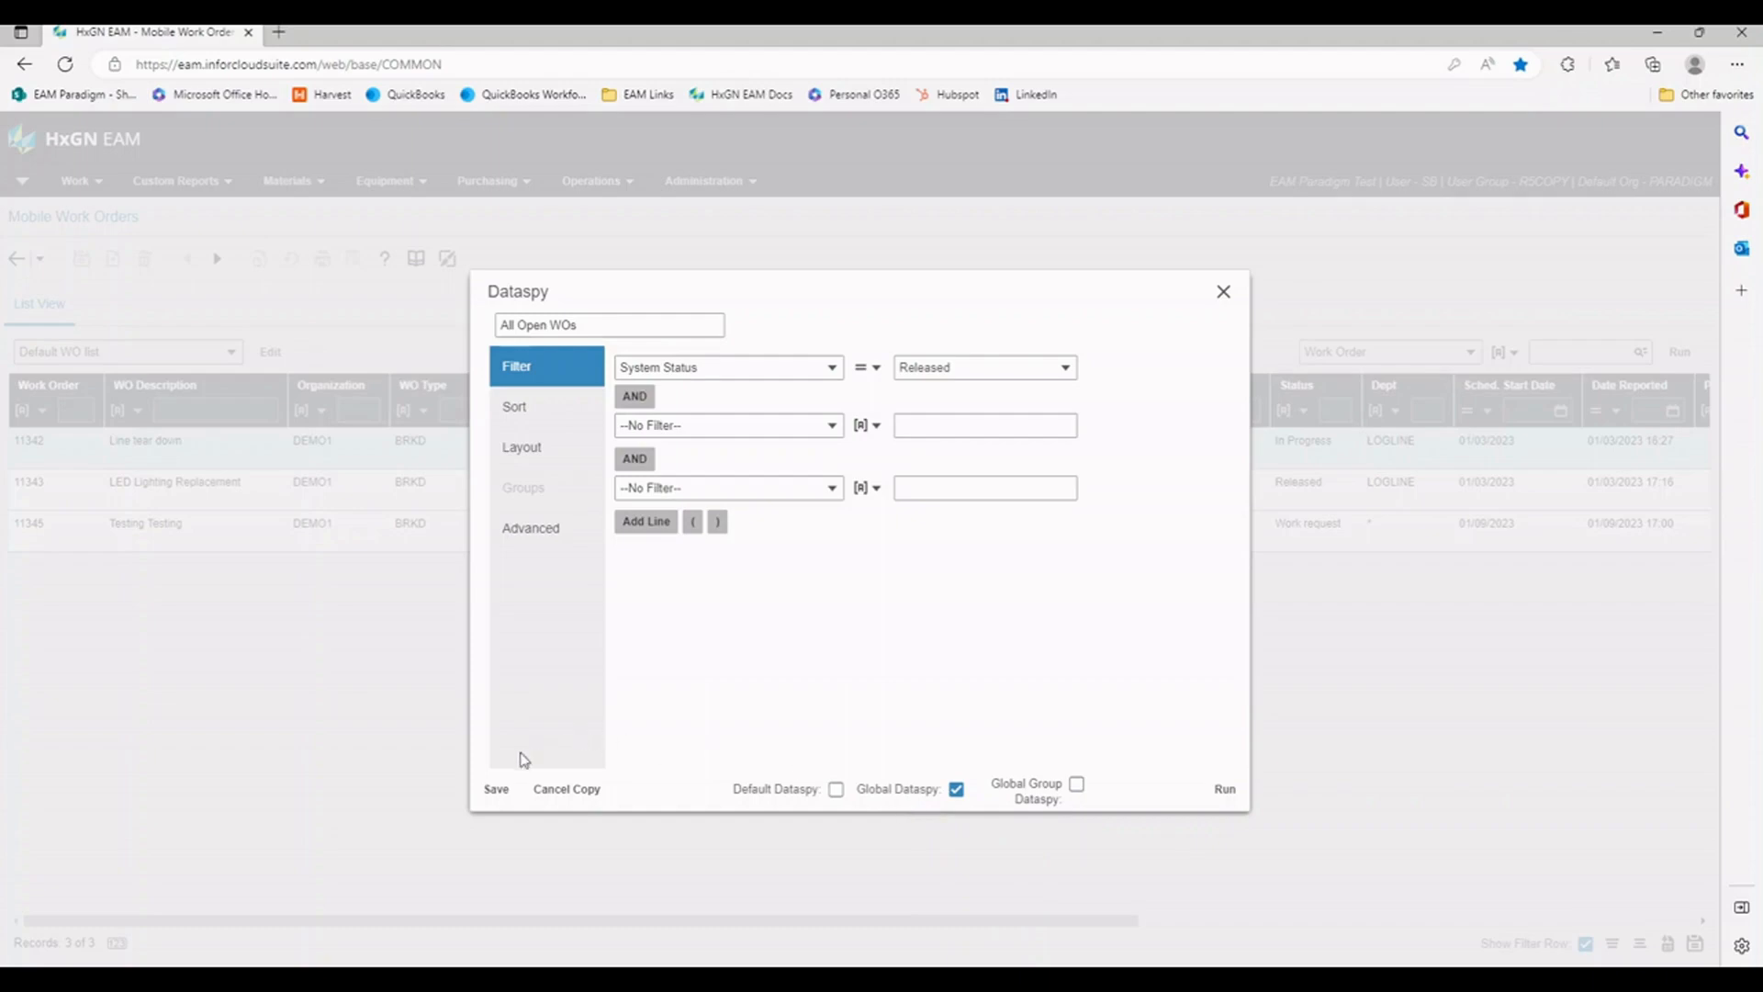
click(496, 789)
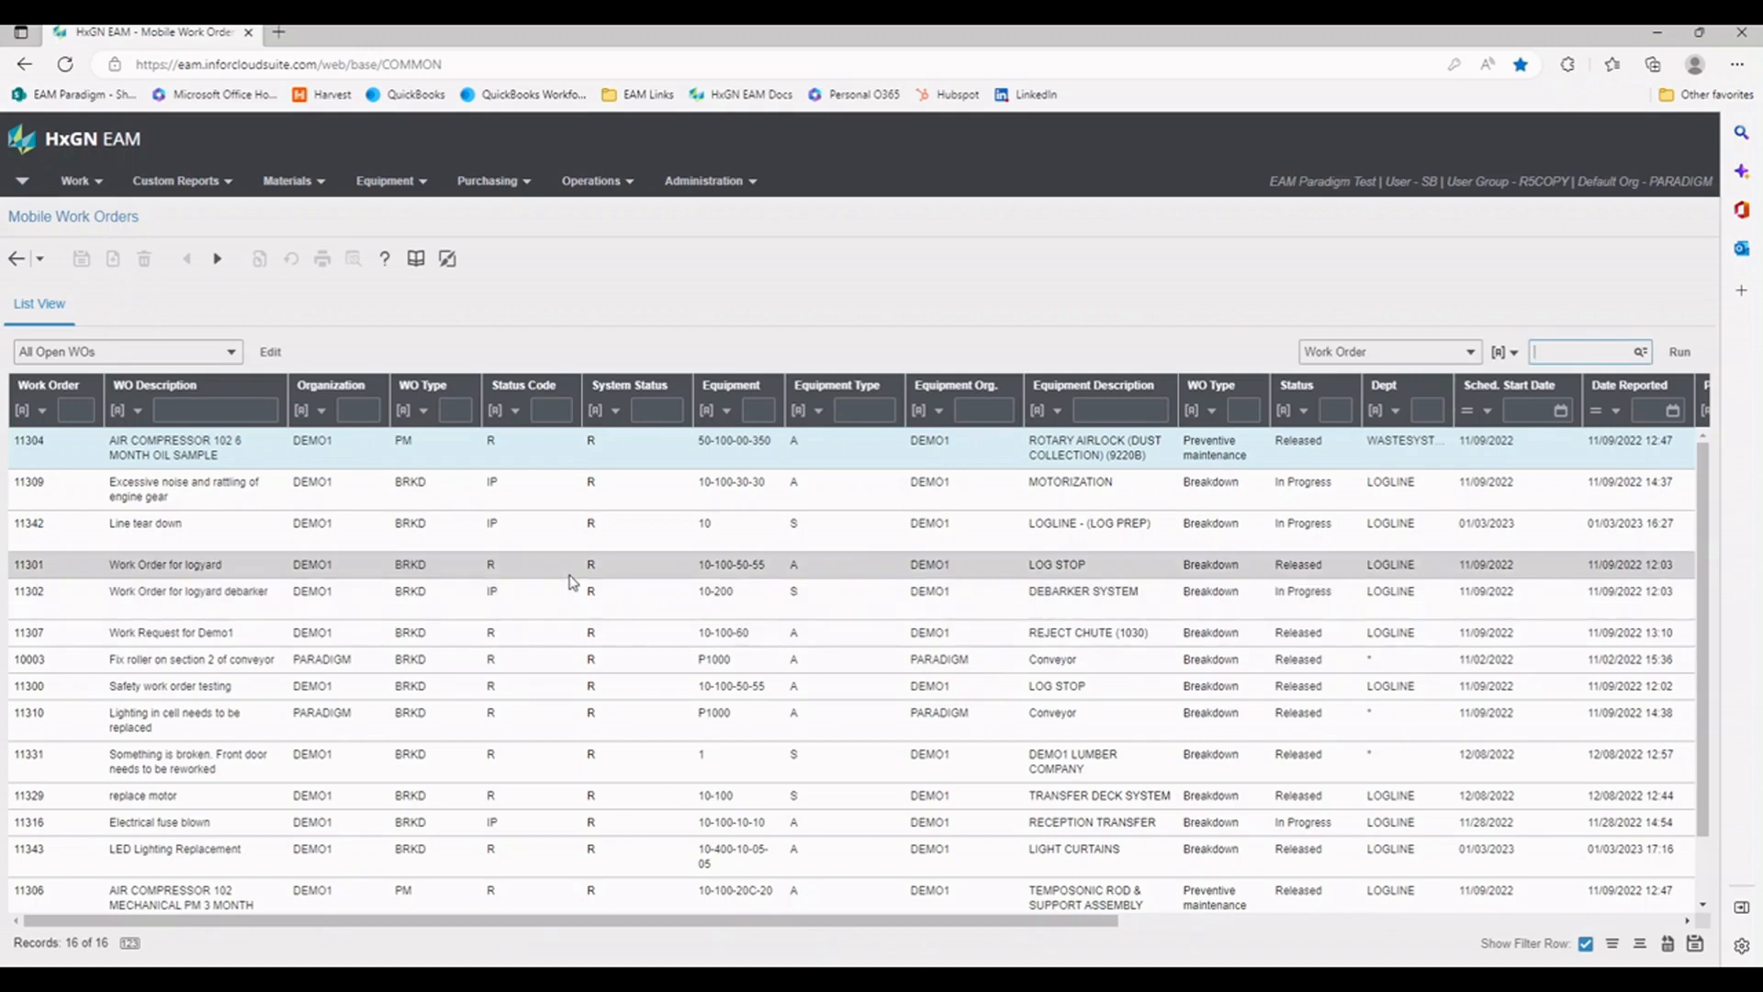
mouse_move(562, 583)
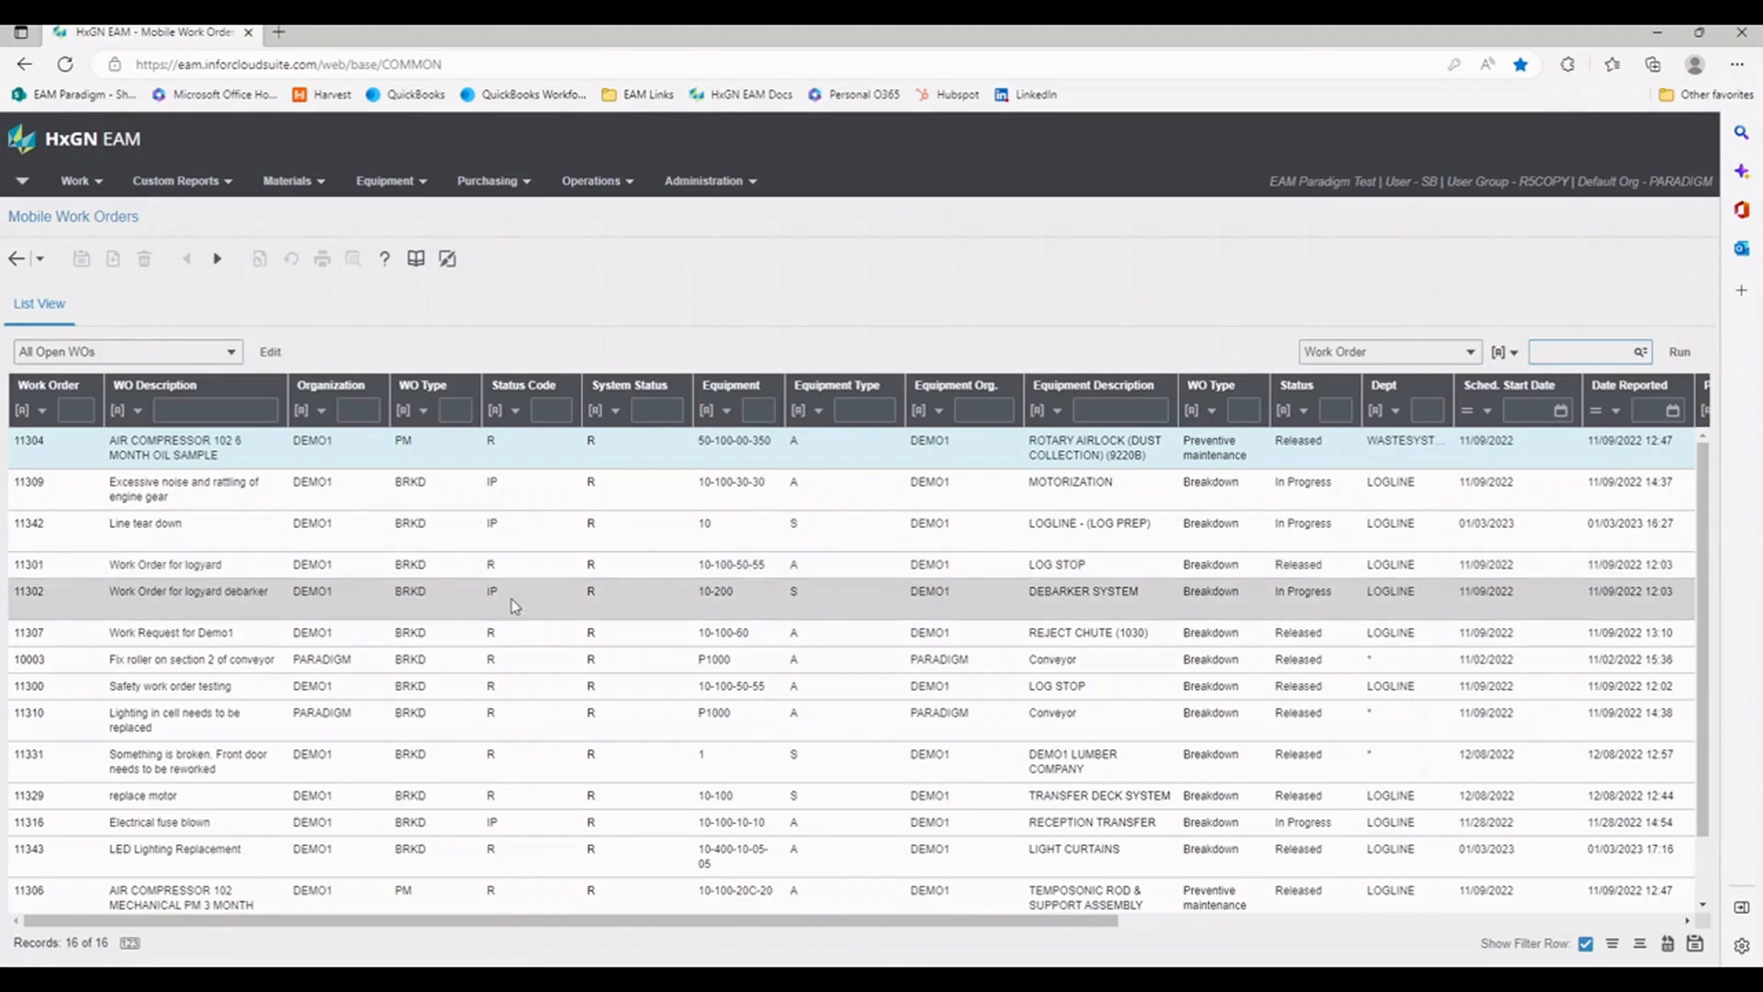
mouse_move(591, 641)
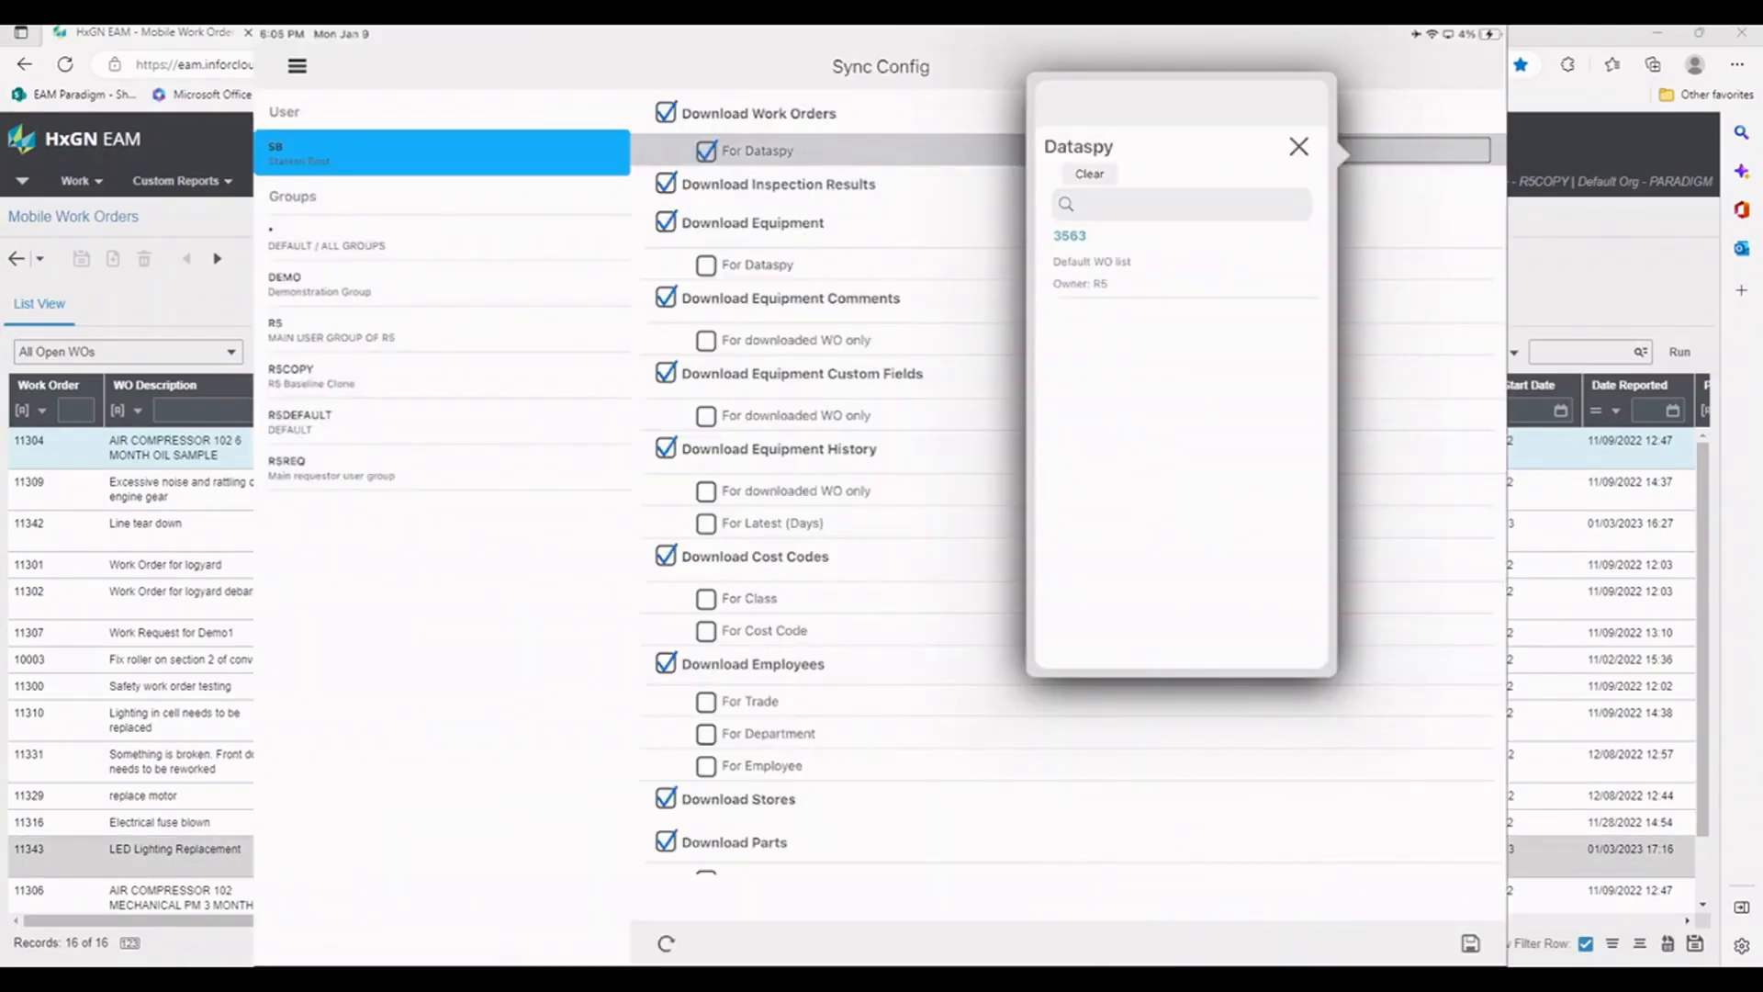
Step: Dismiss the dataspy popup offering only Default WO list and leave Sync Config
click(1298, 146)
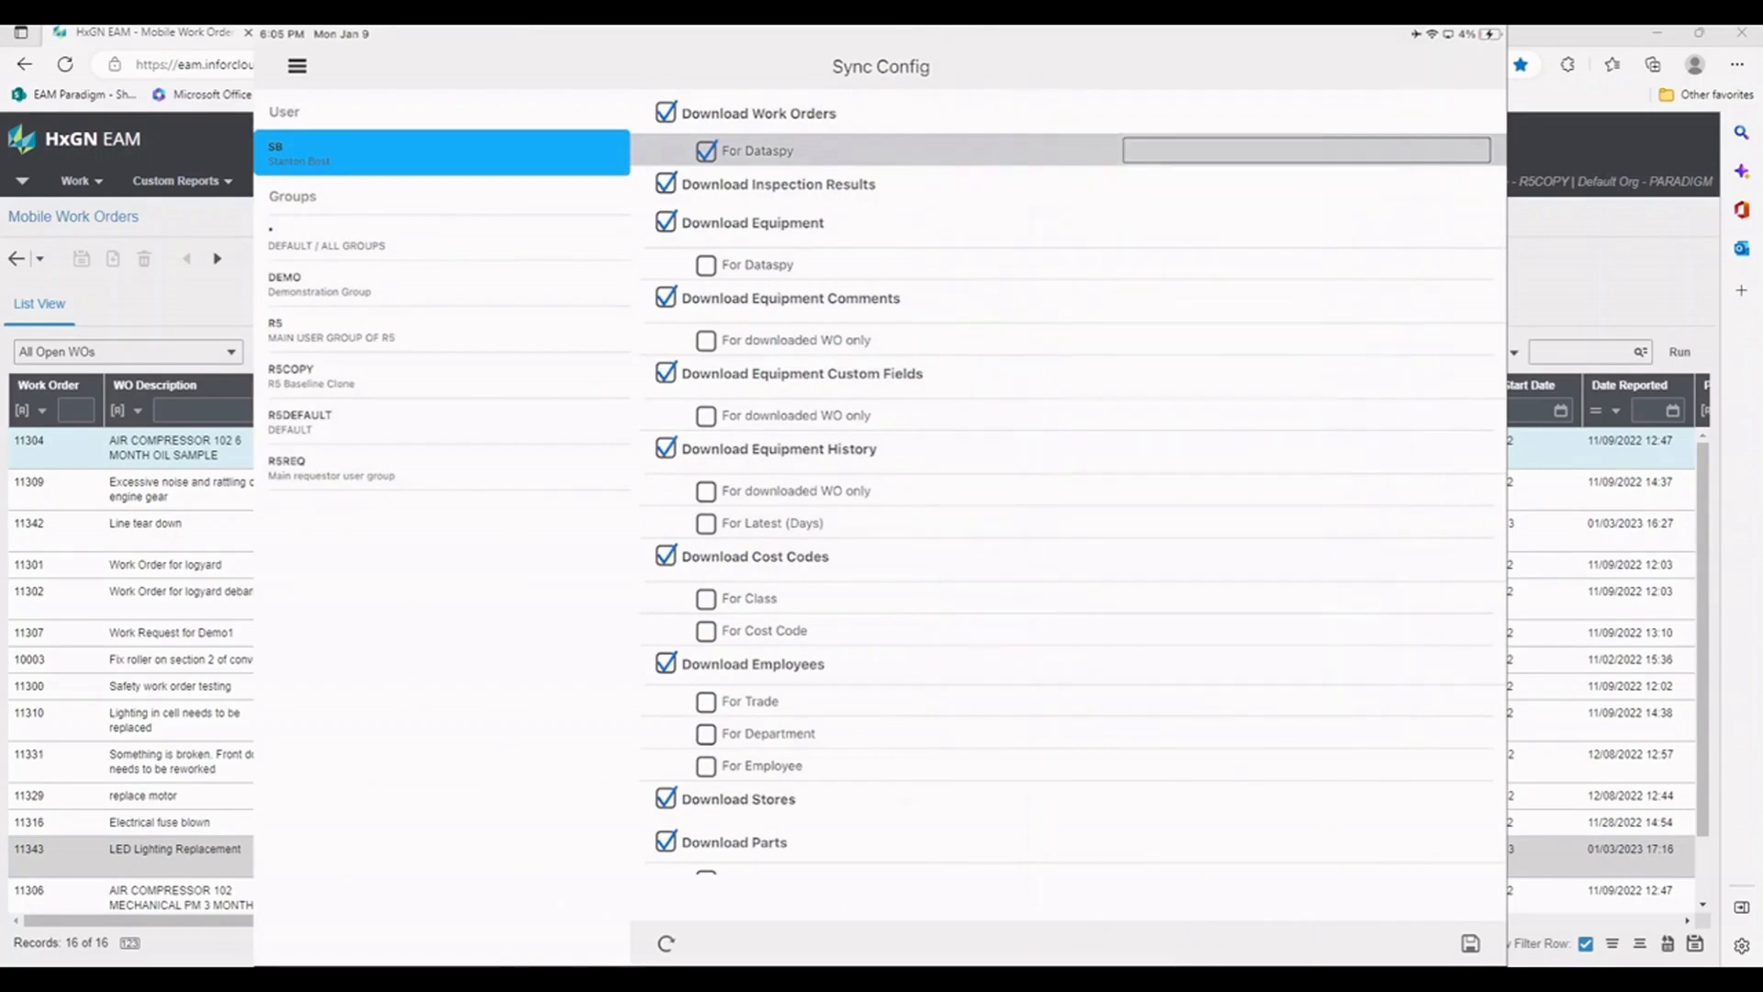
click(296, 66)
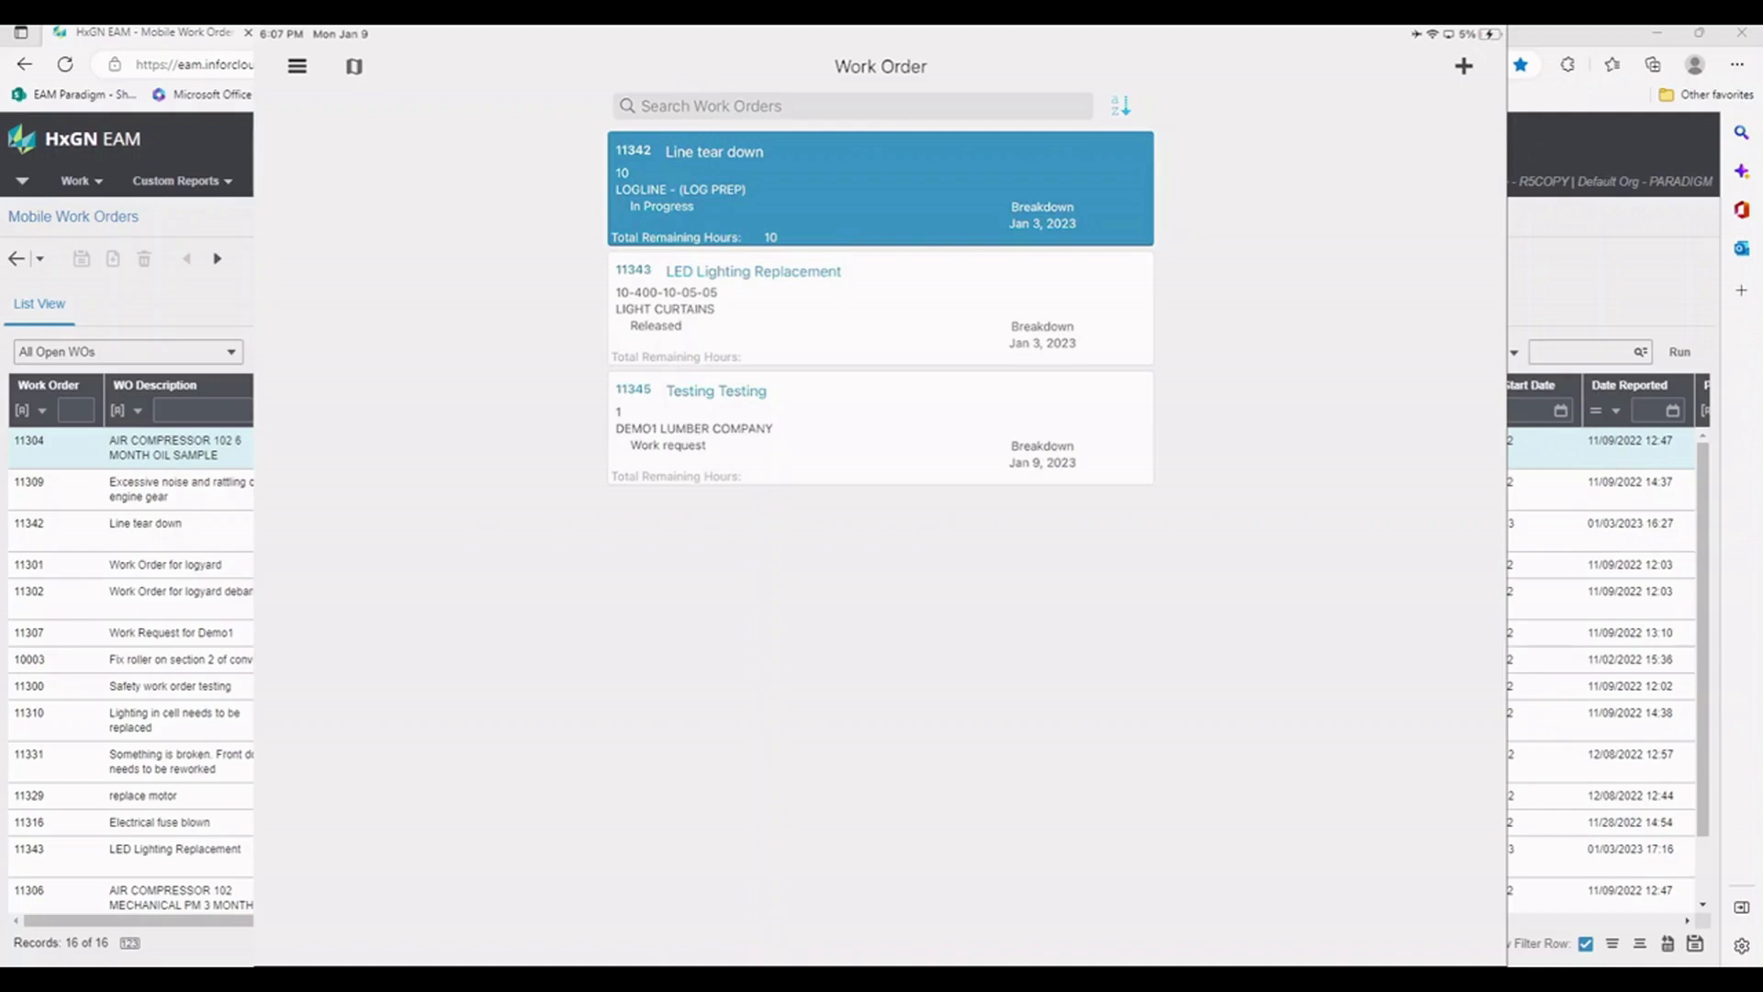
Step: In Sync Config, tick For Dataspy under Download Work Orders and list the available dataspies
click(296, 66)
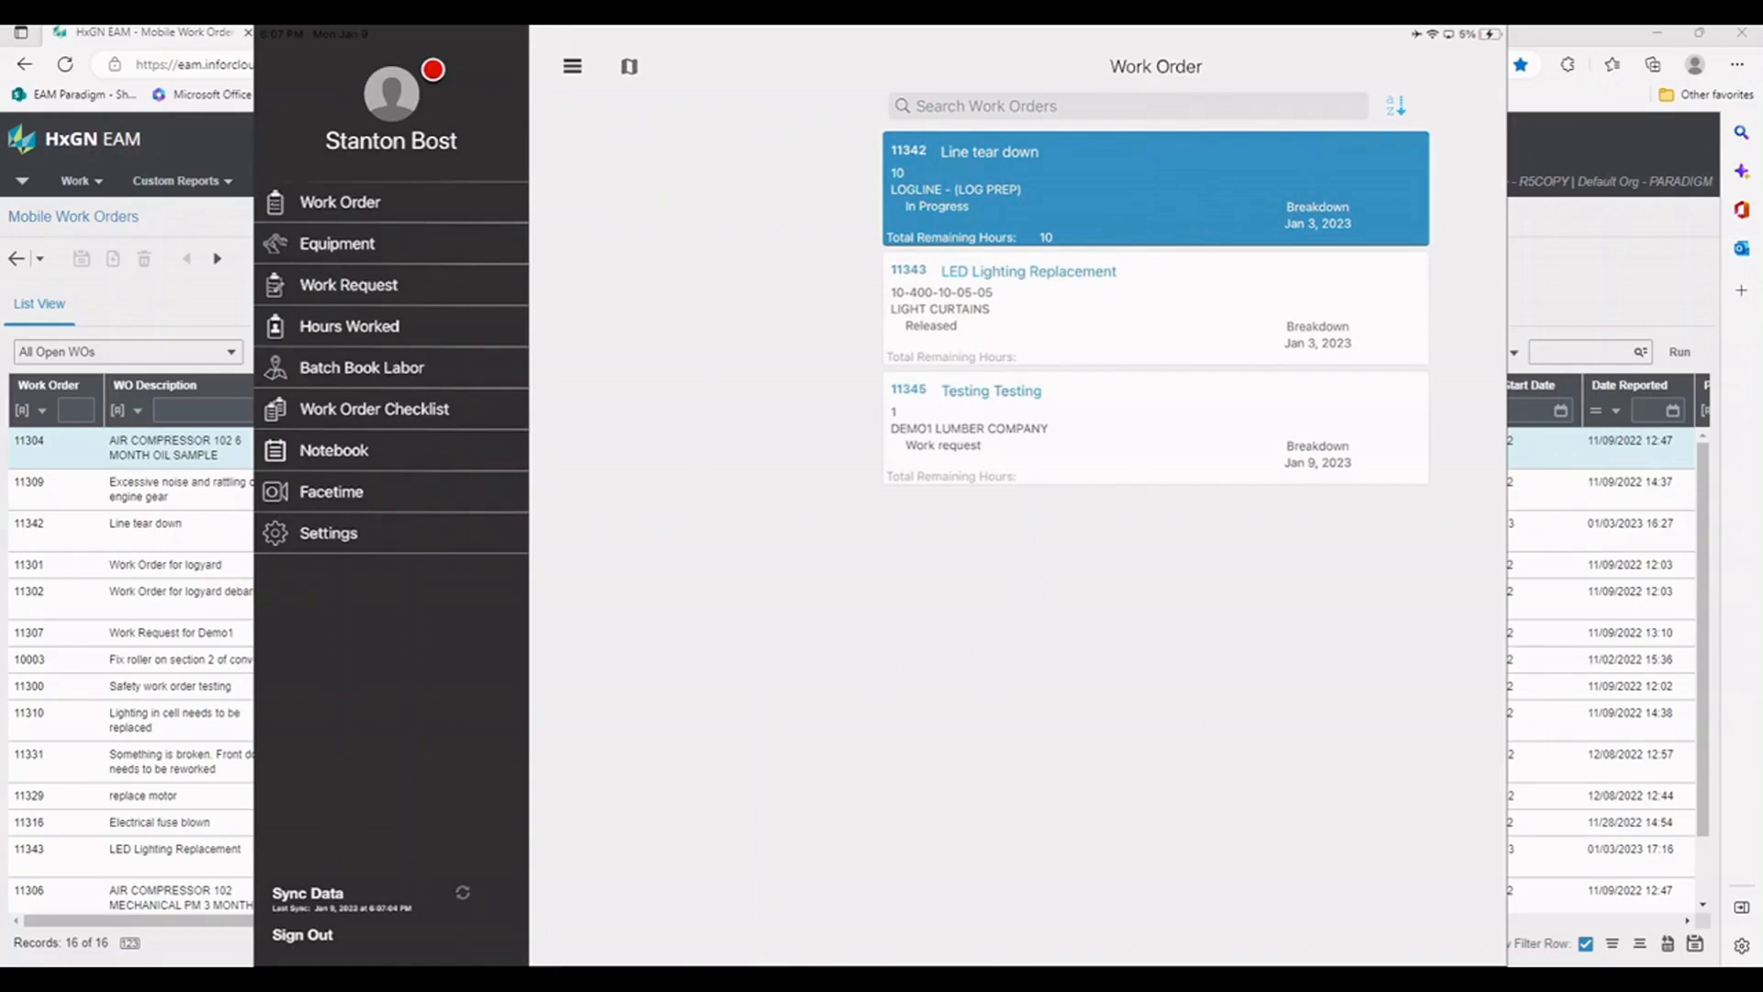
click(328, 532)
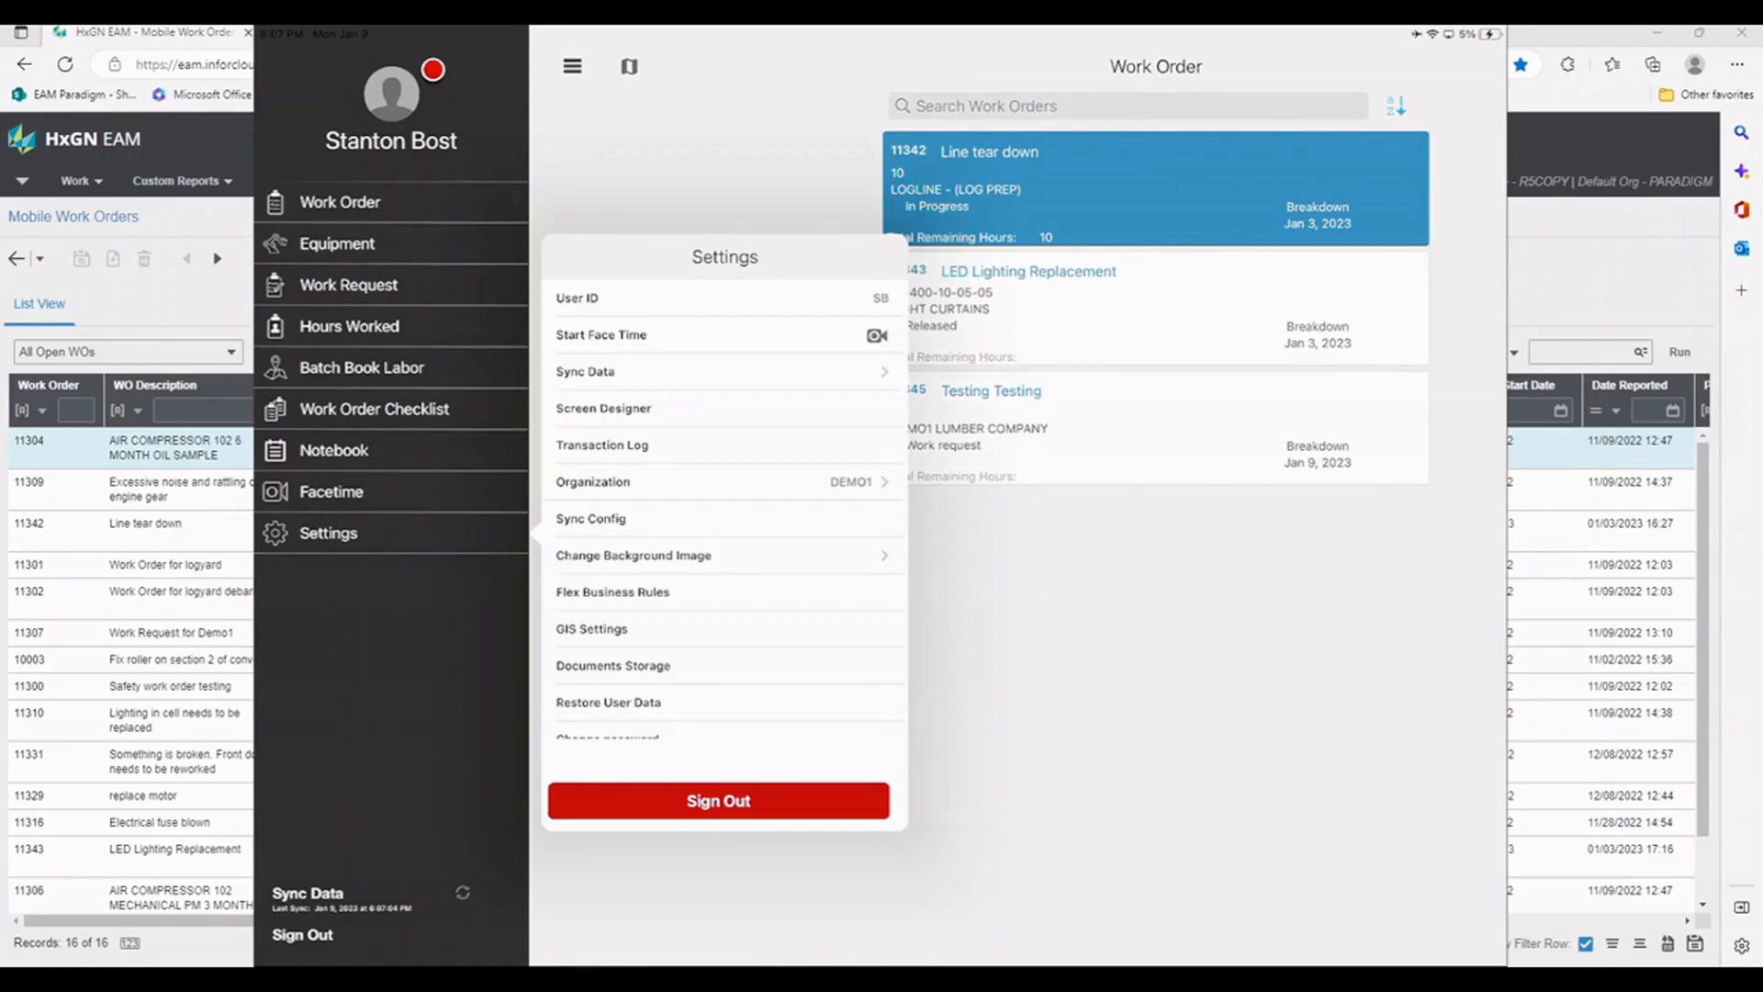
click(591, 518)
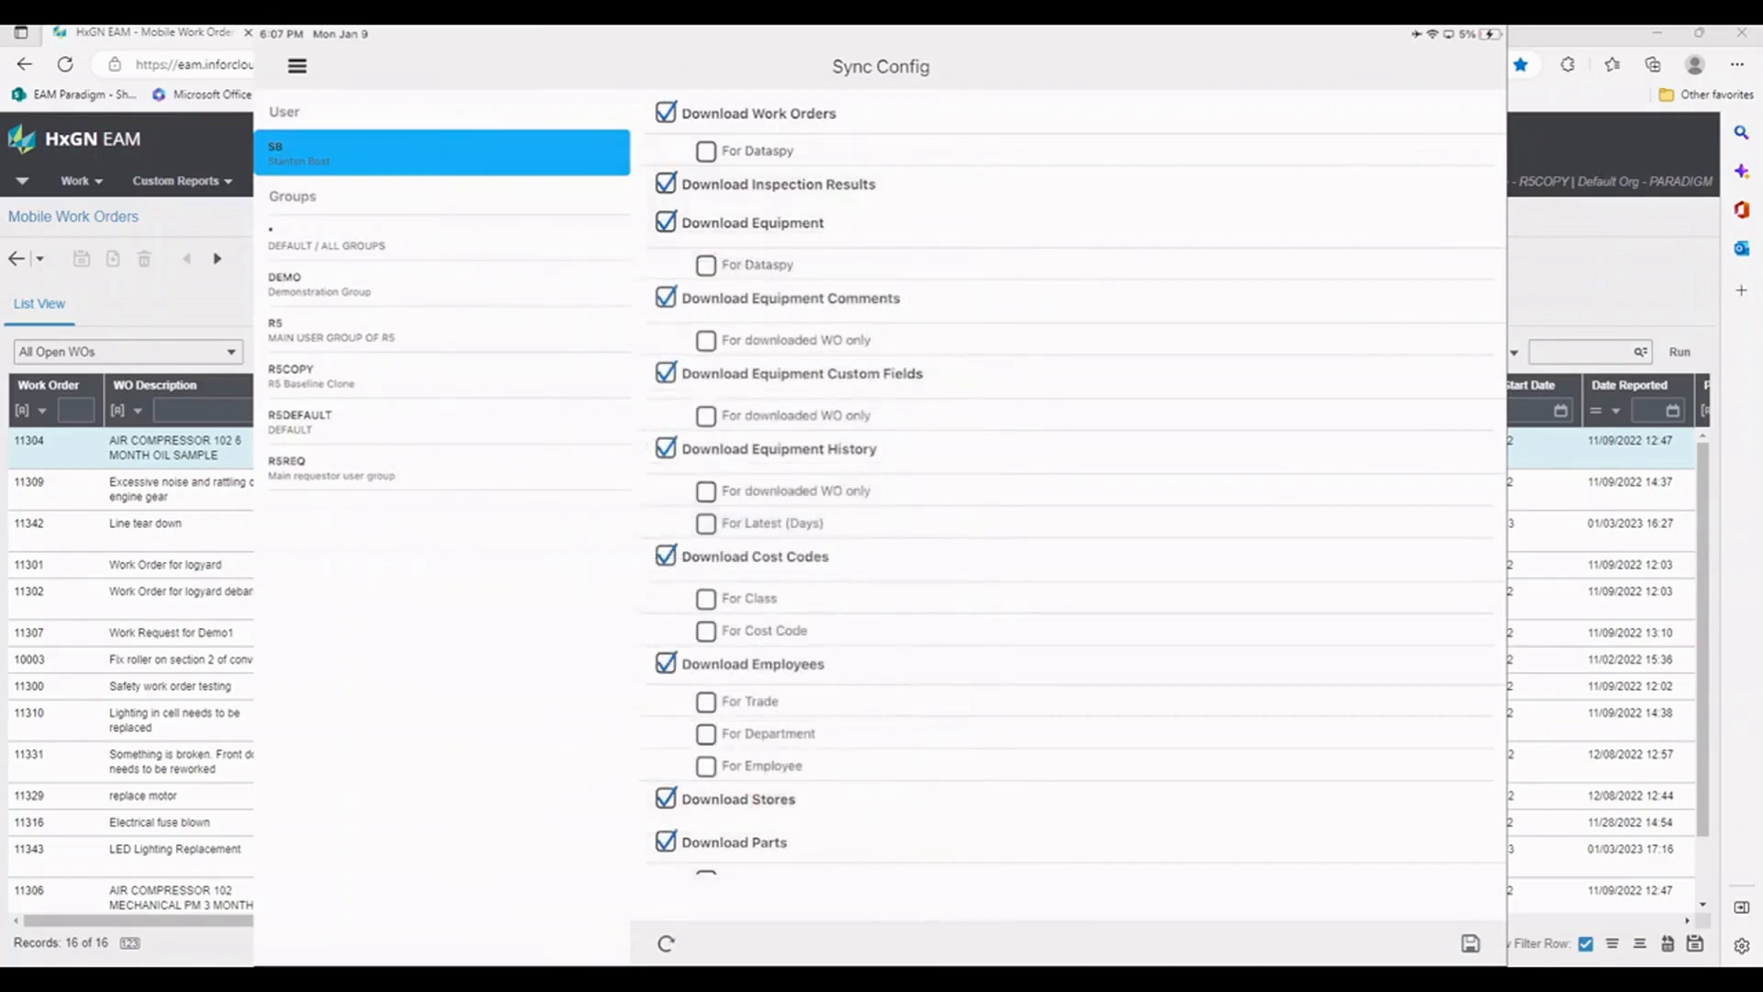
click(706, 151)
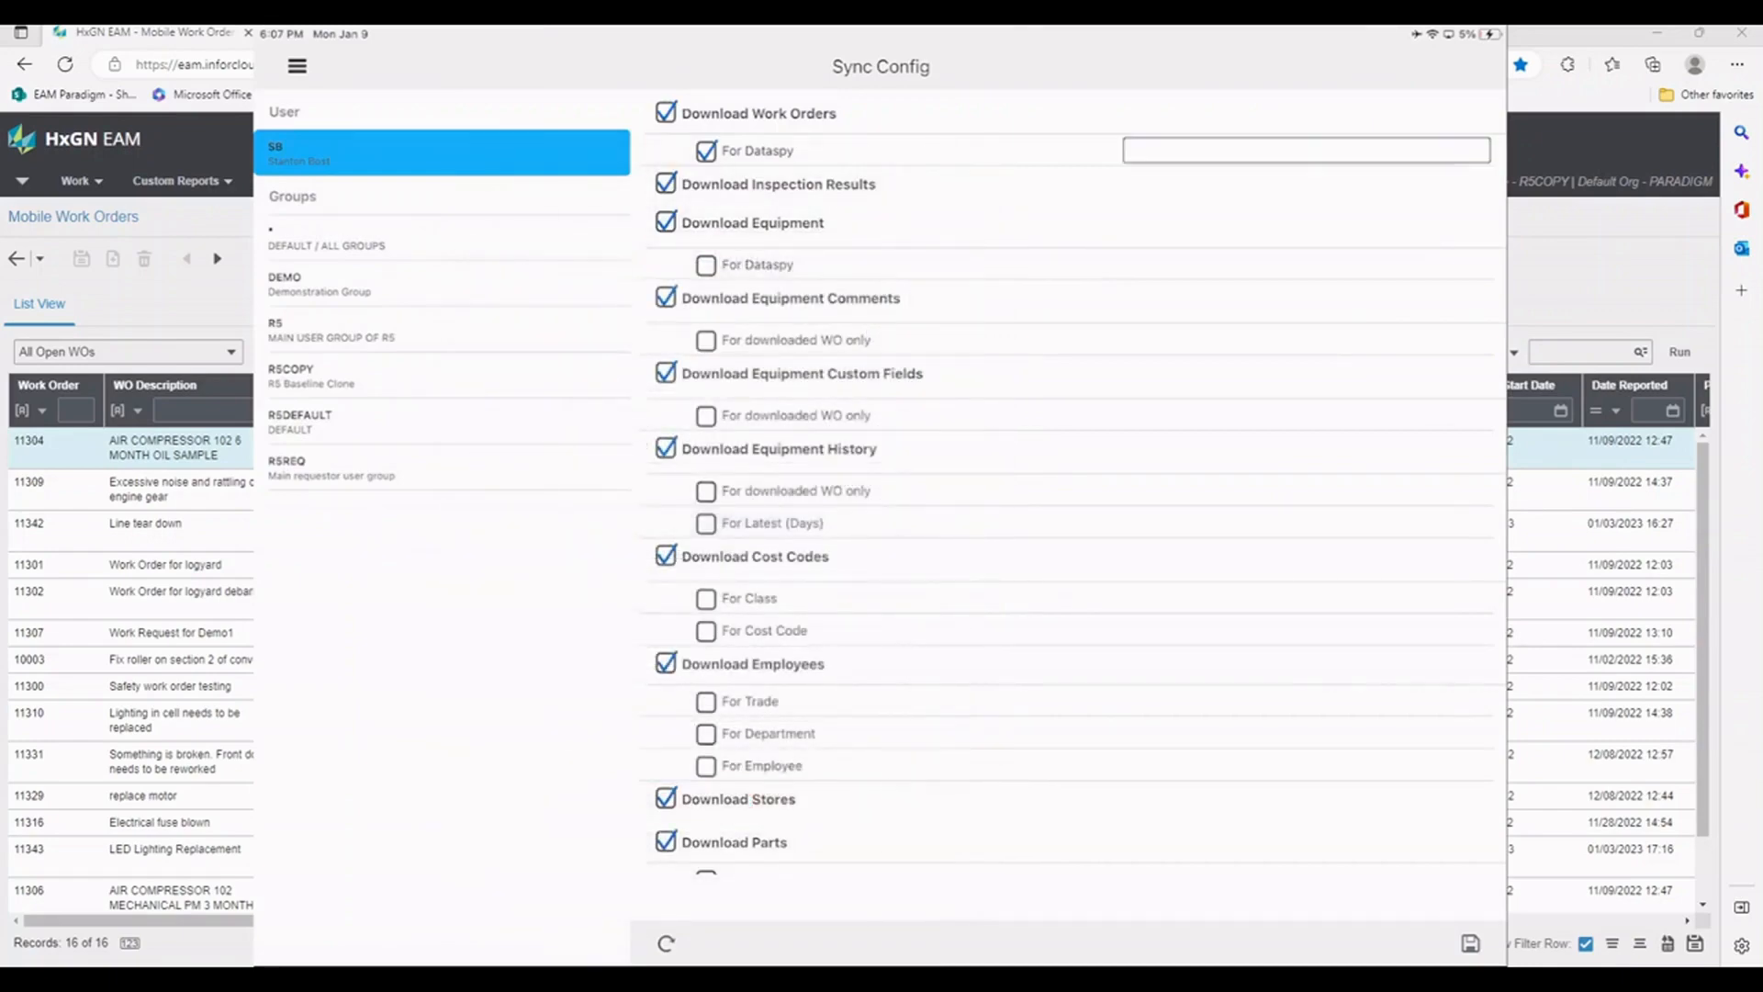
click(1305, 149)
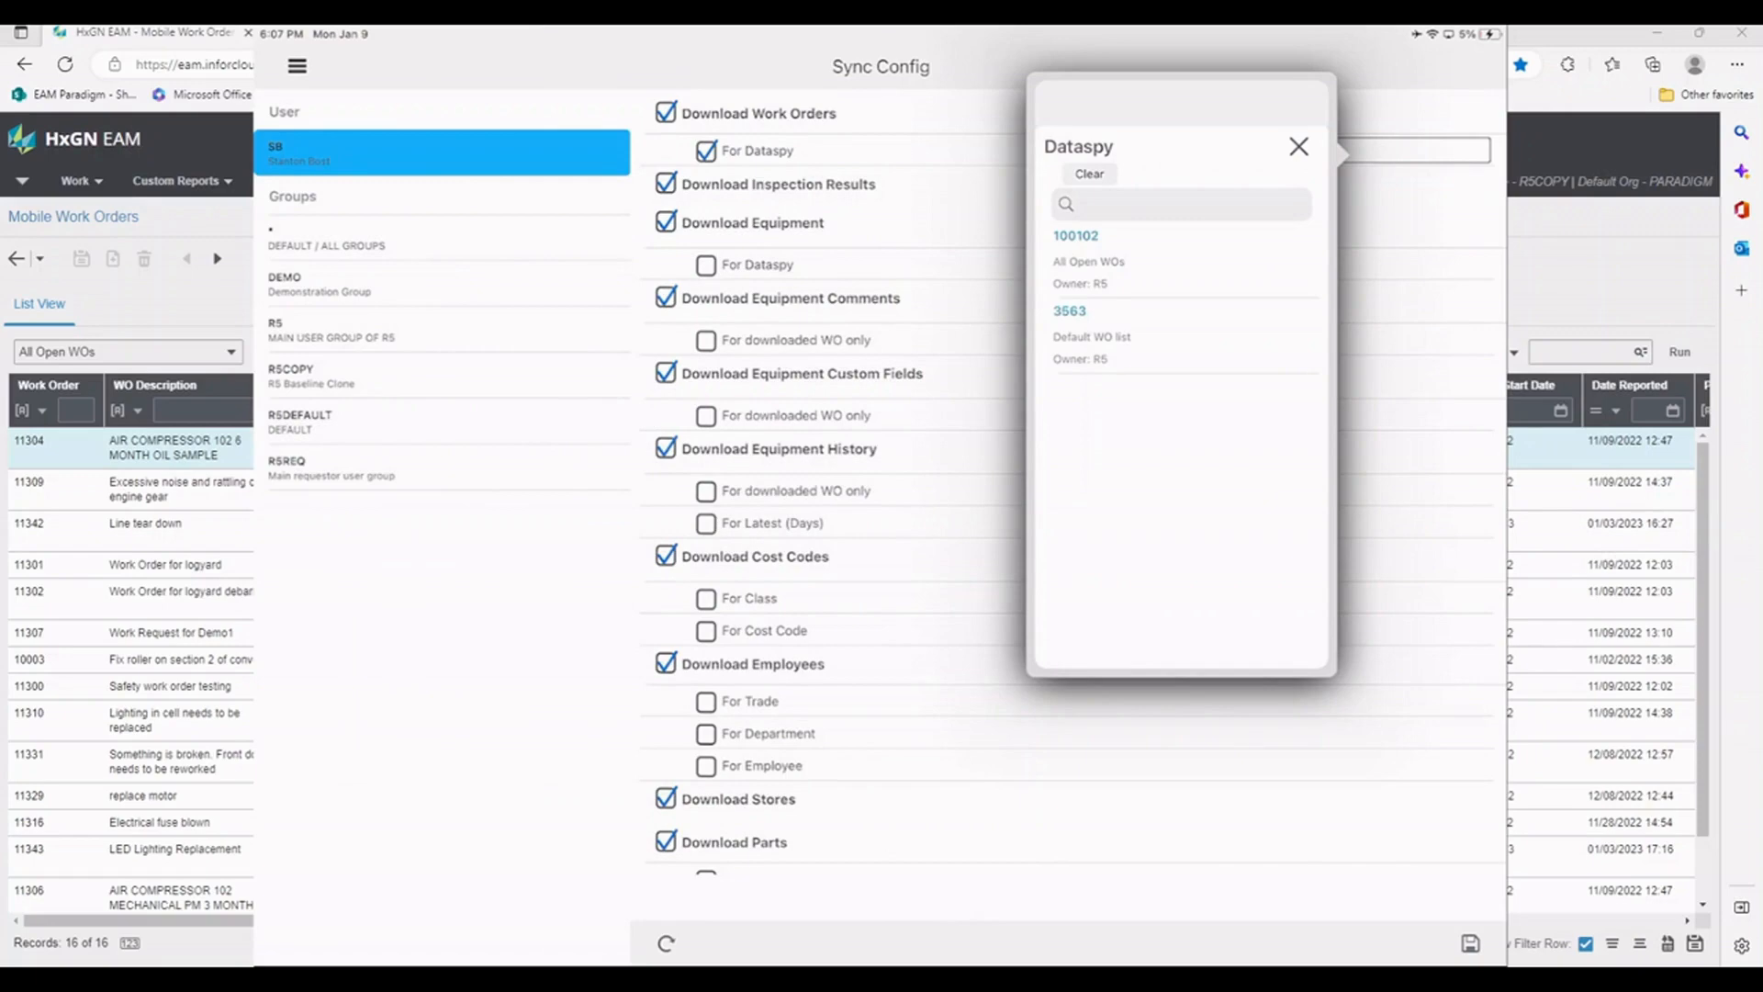
Step: Choose 100102 All Open WOs as the work order download dataspy
click(1076, 235)
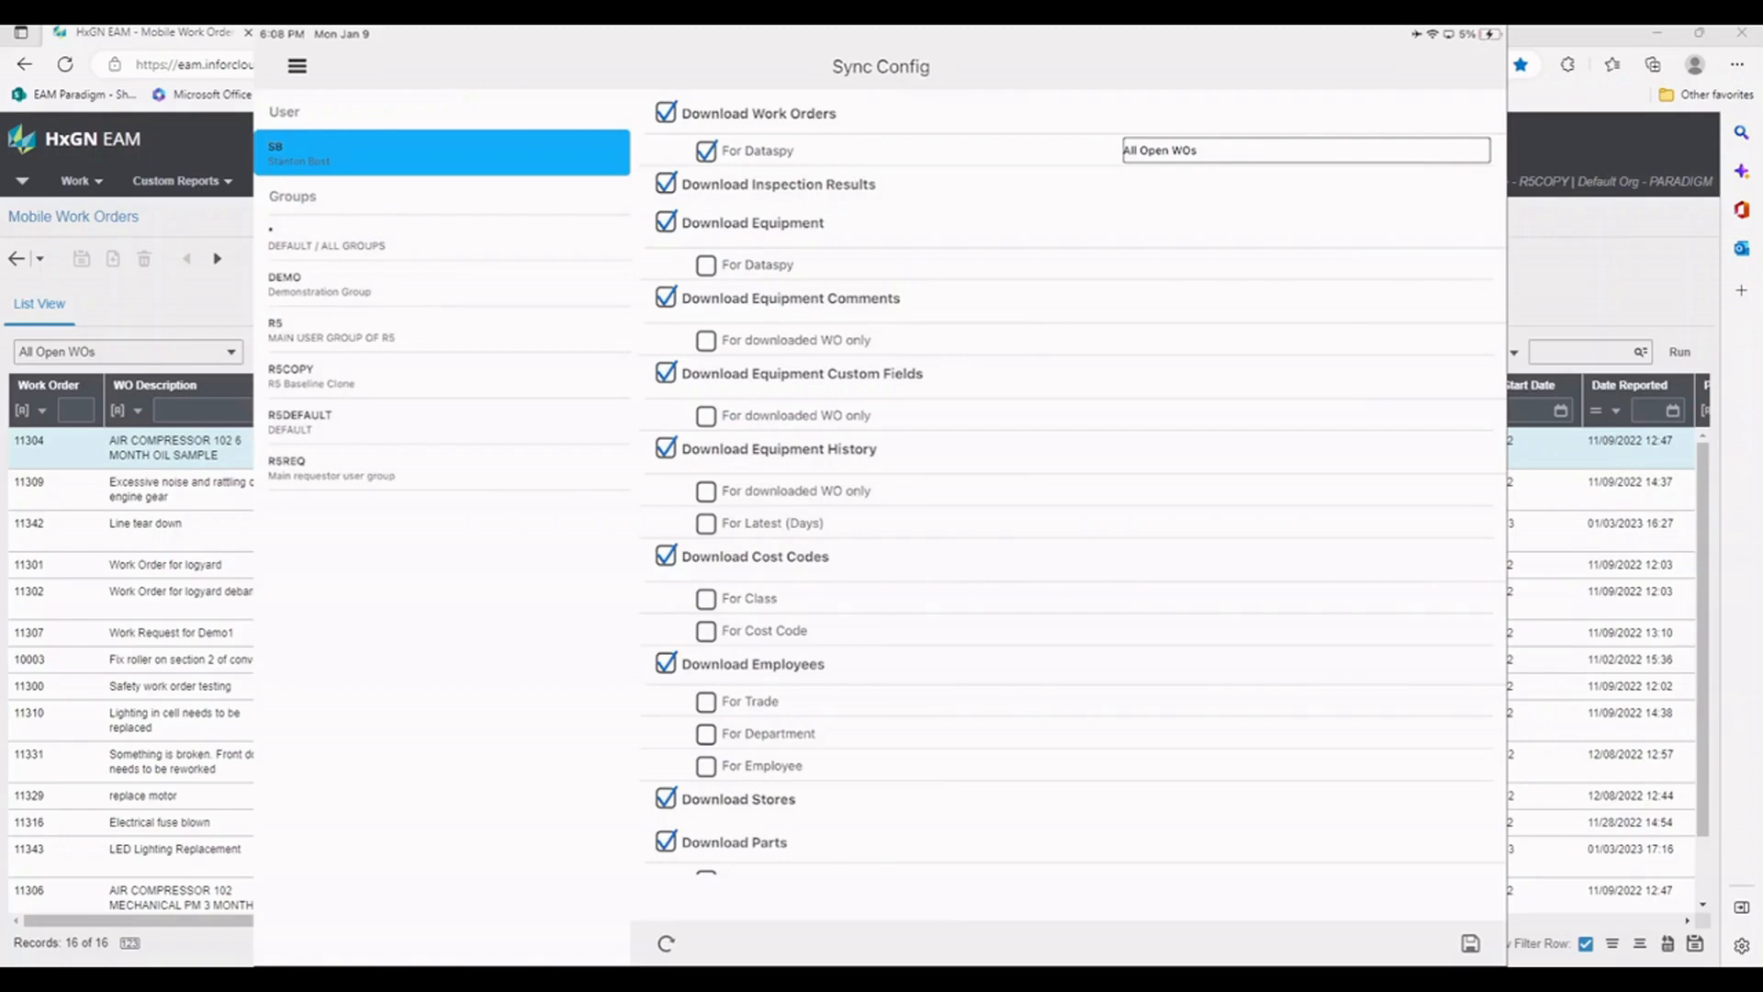
click(297, 66)
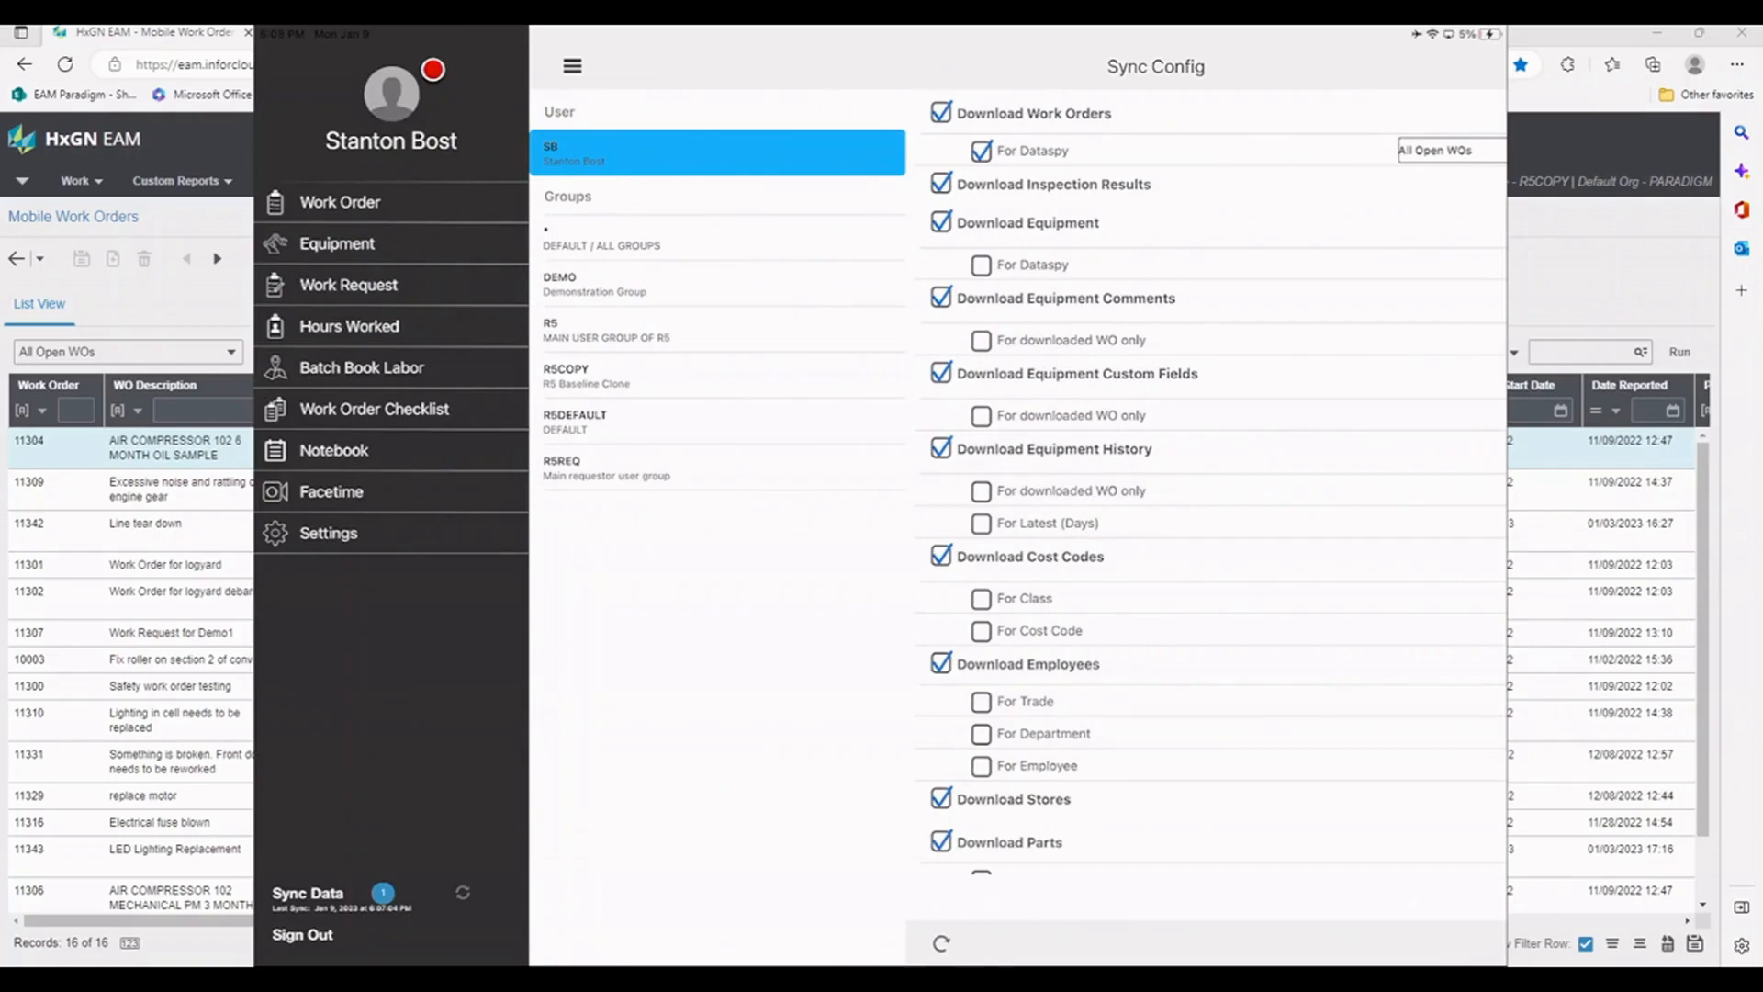
Step: Run Sync Data from the side menu
click(307, 893)
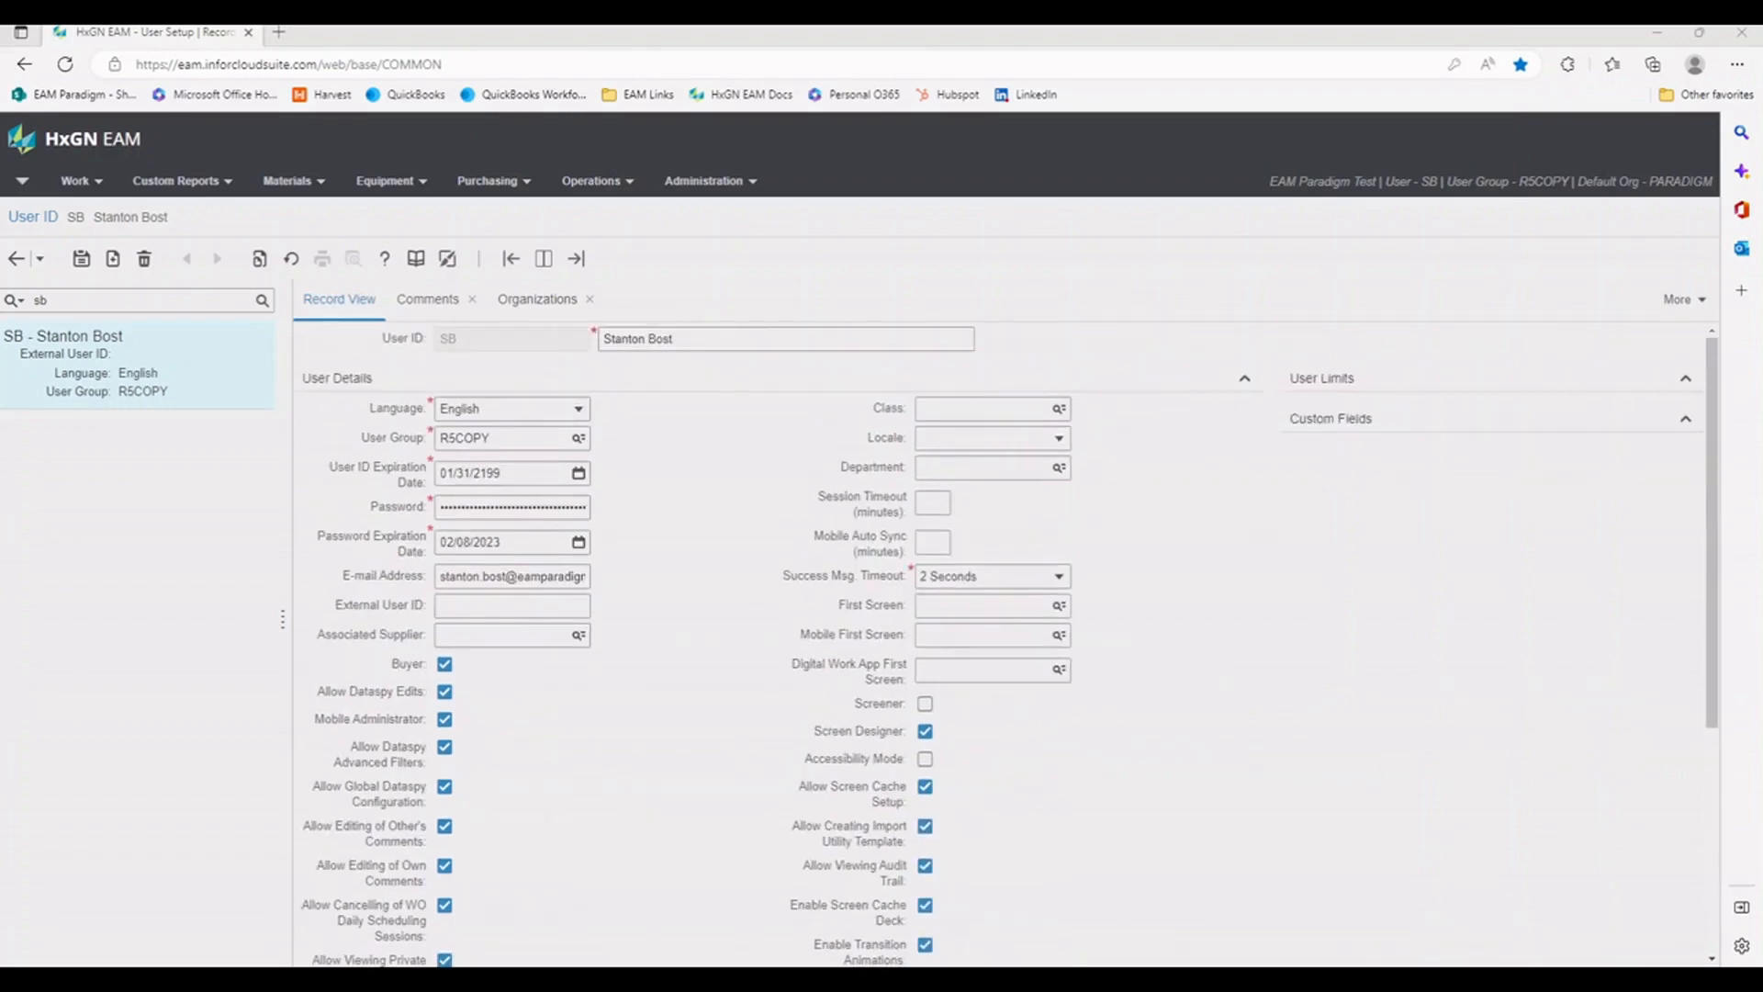
Step: Scroll through the User Details checkboxes on the user's setup record
scroll(down, 3)
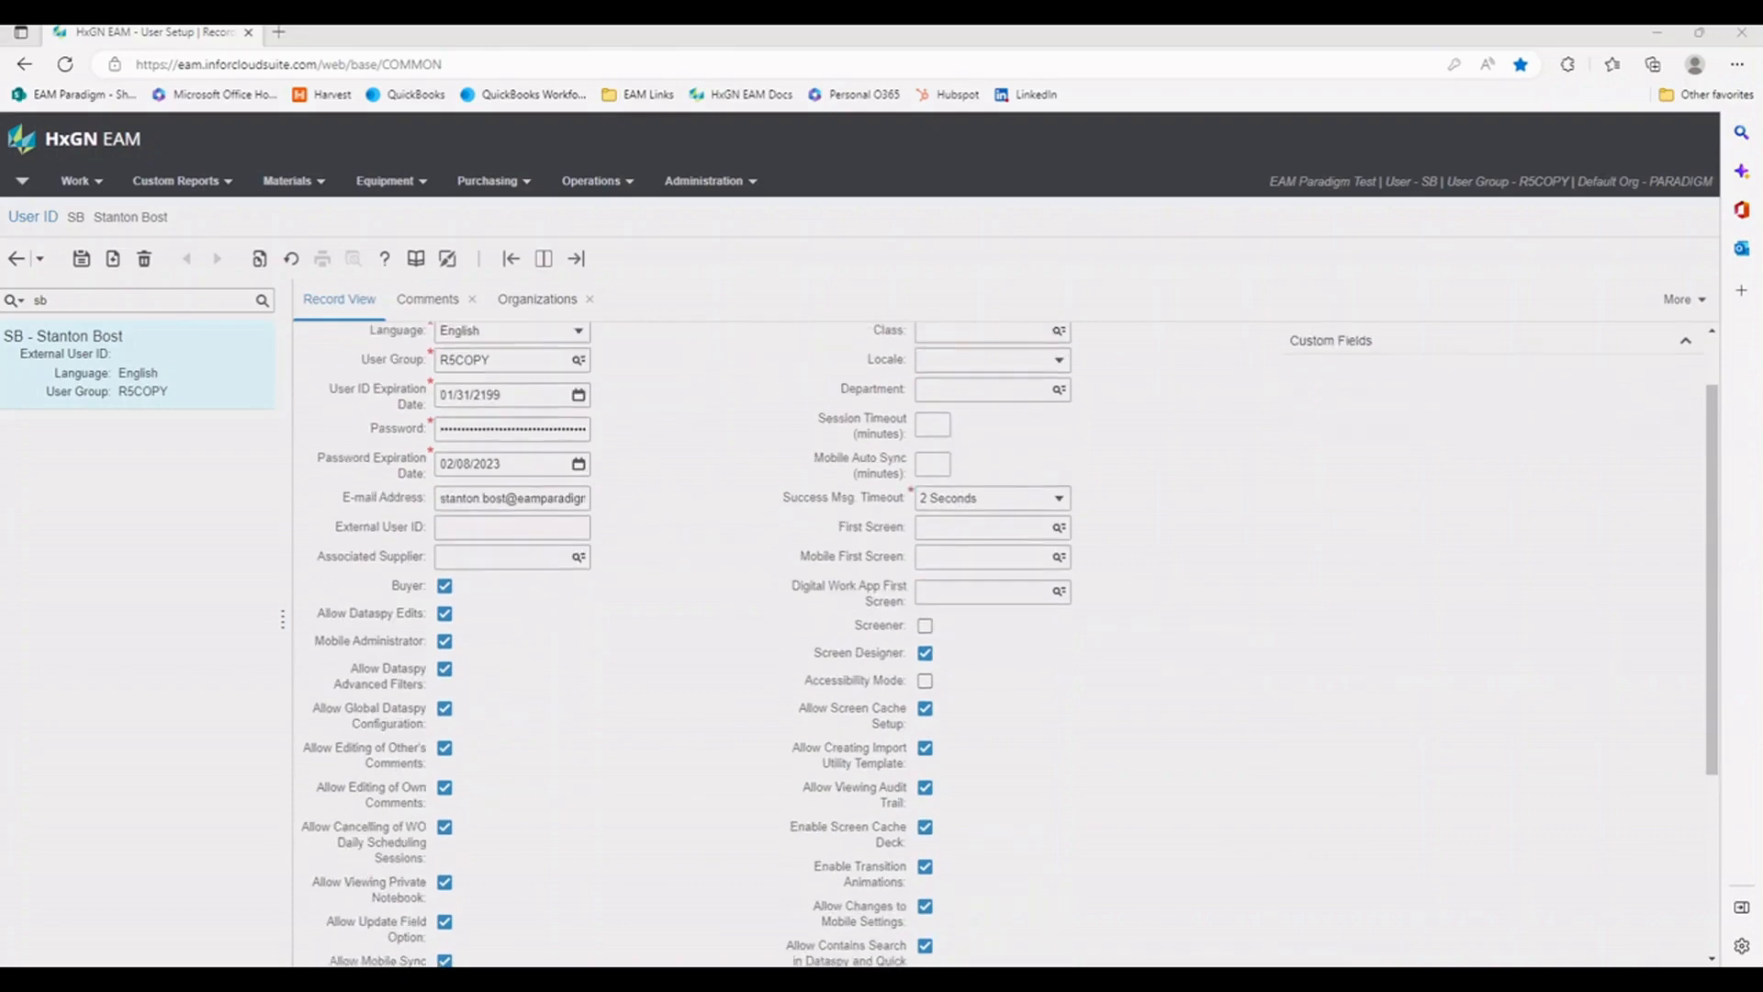
scroll(down, 3)
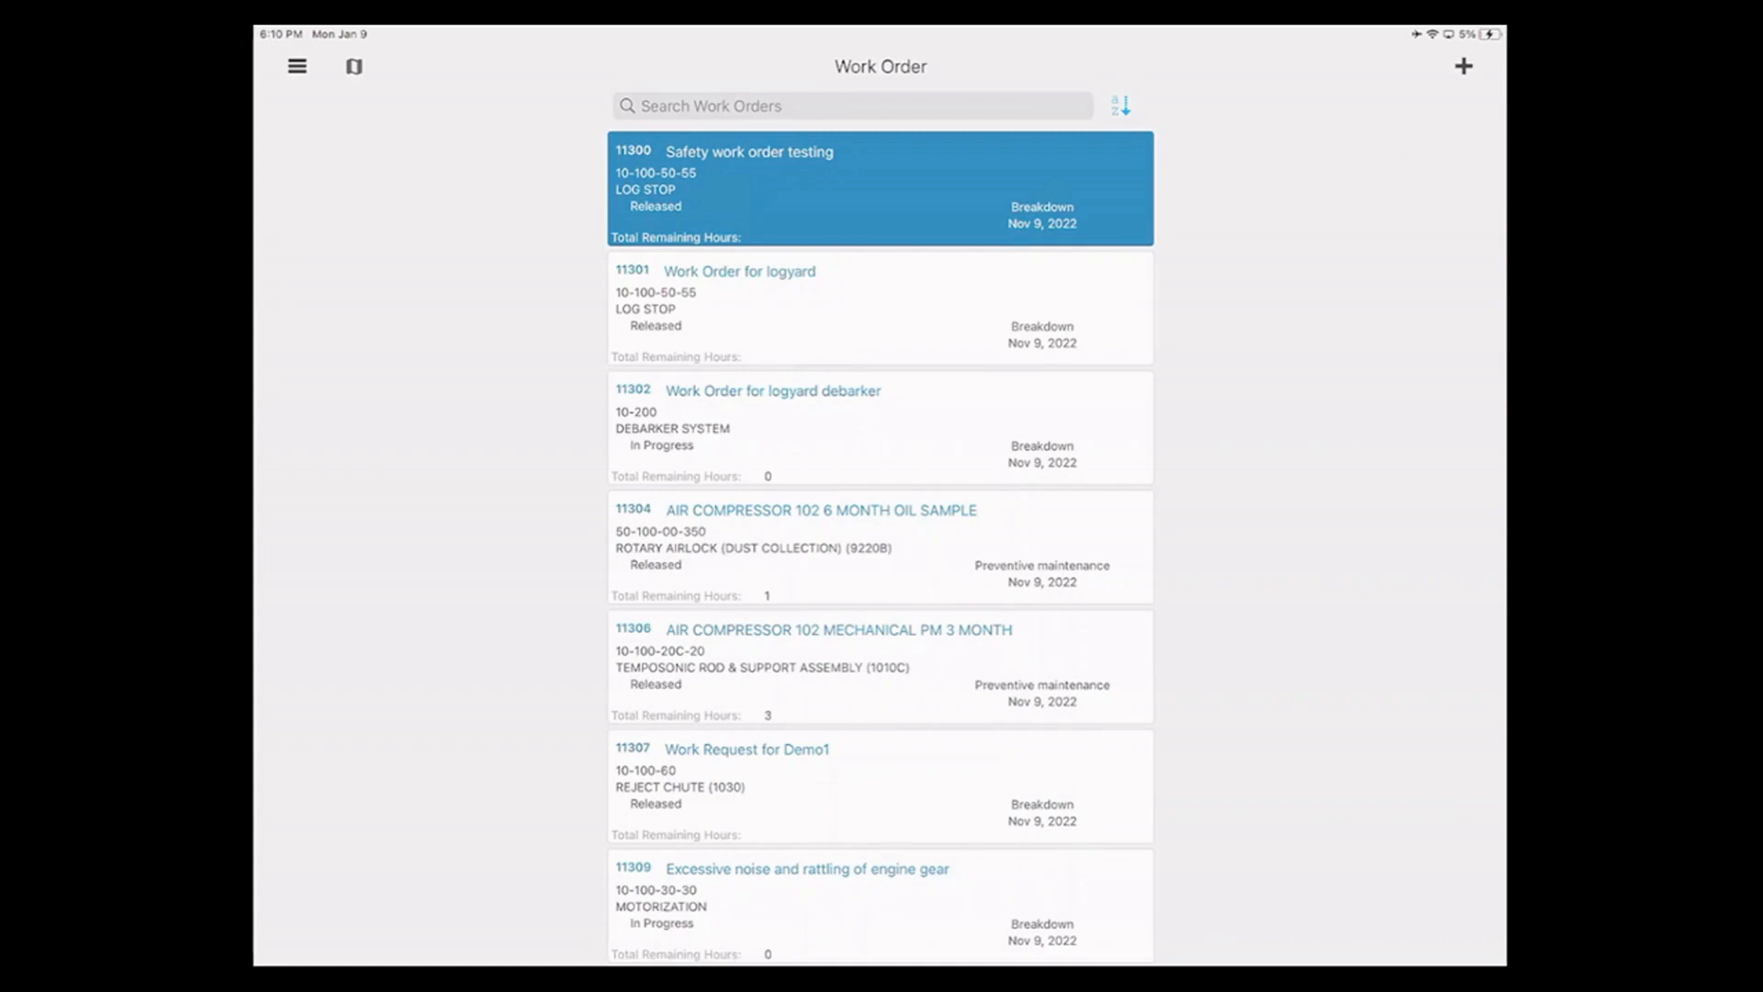
Step: Scroll down the synced Work Order list to see 11316 through 11343
scroll(down, 3)
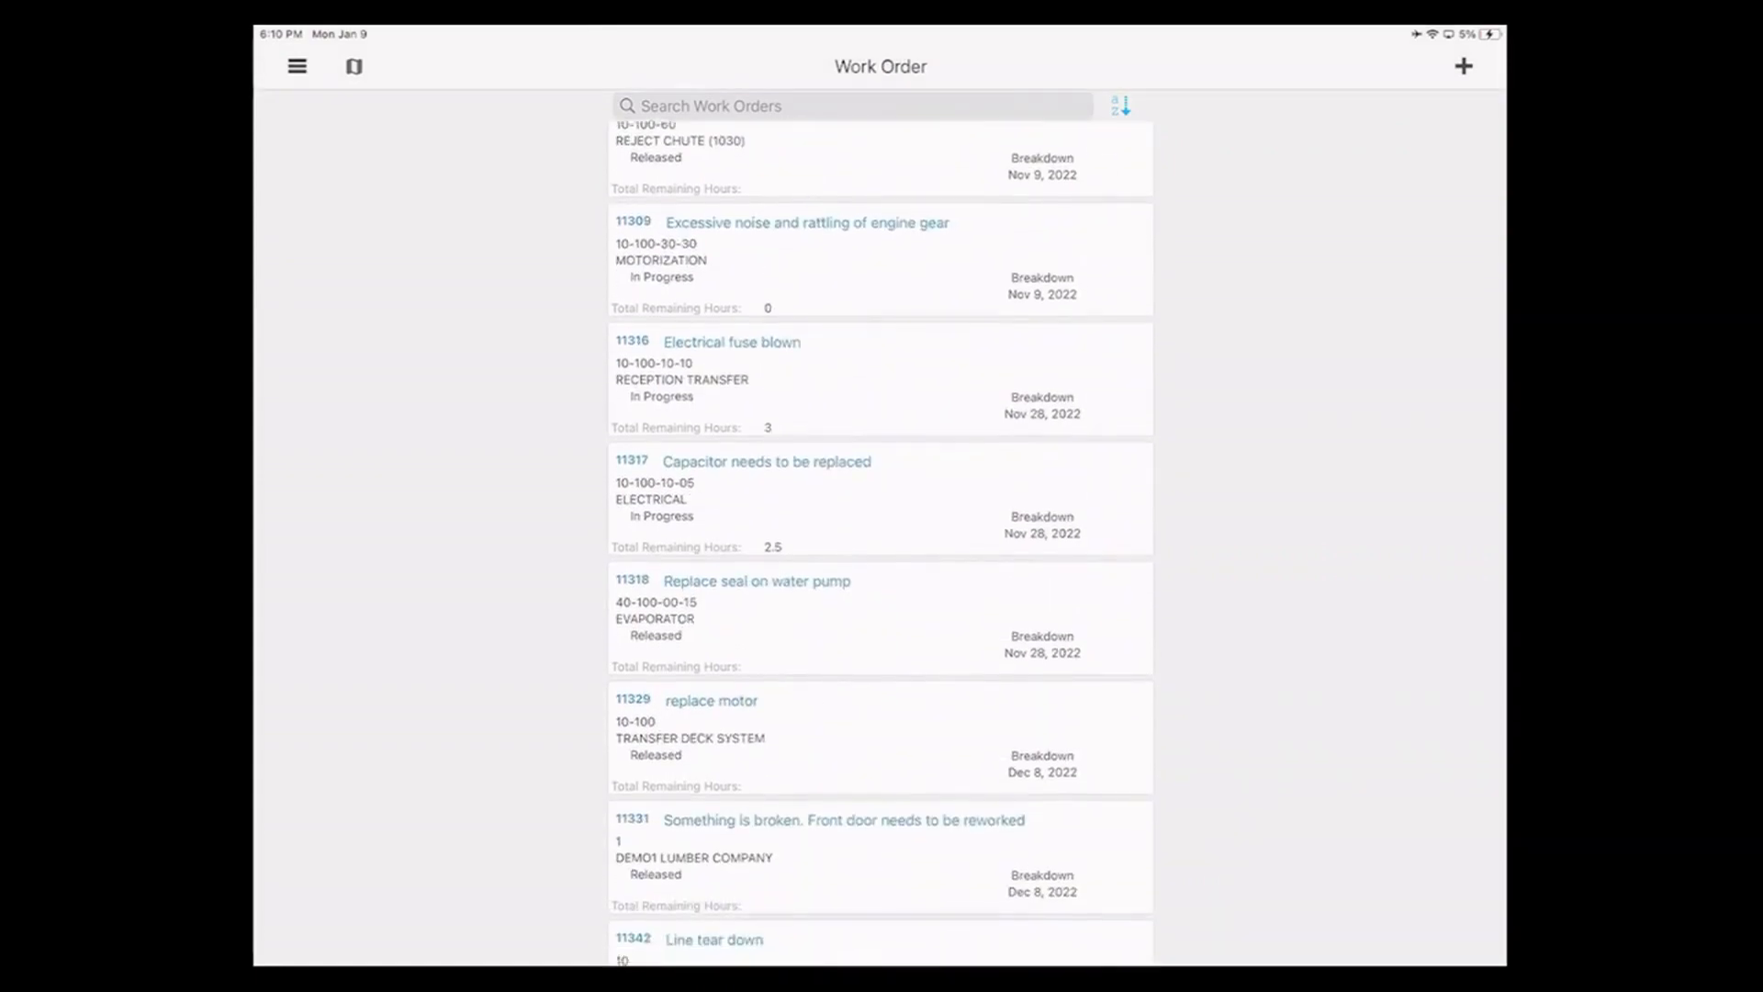
scroll(down, 3)
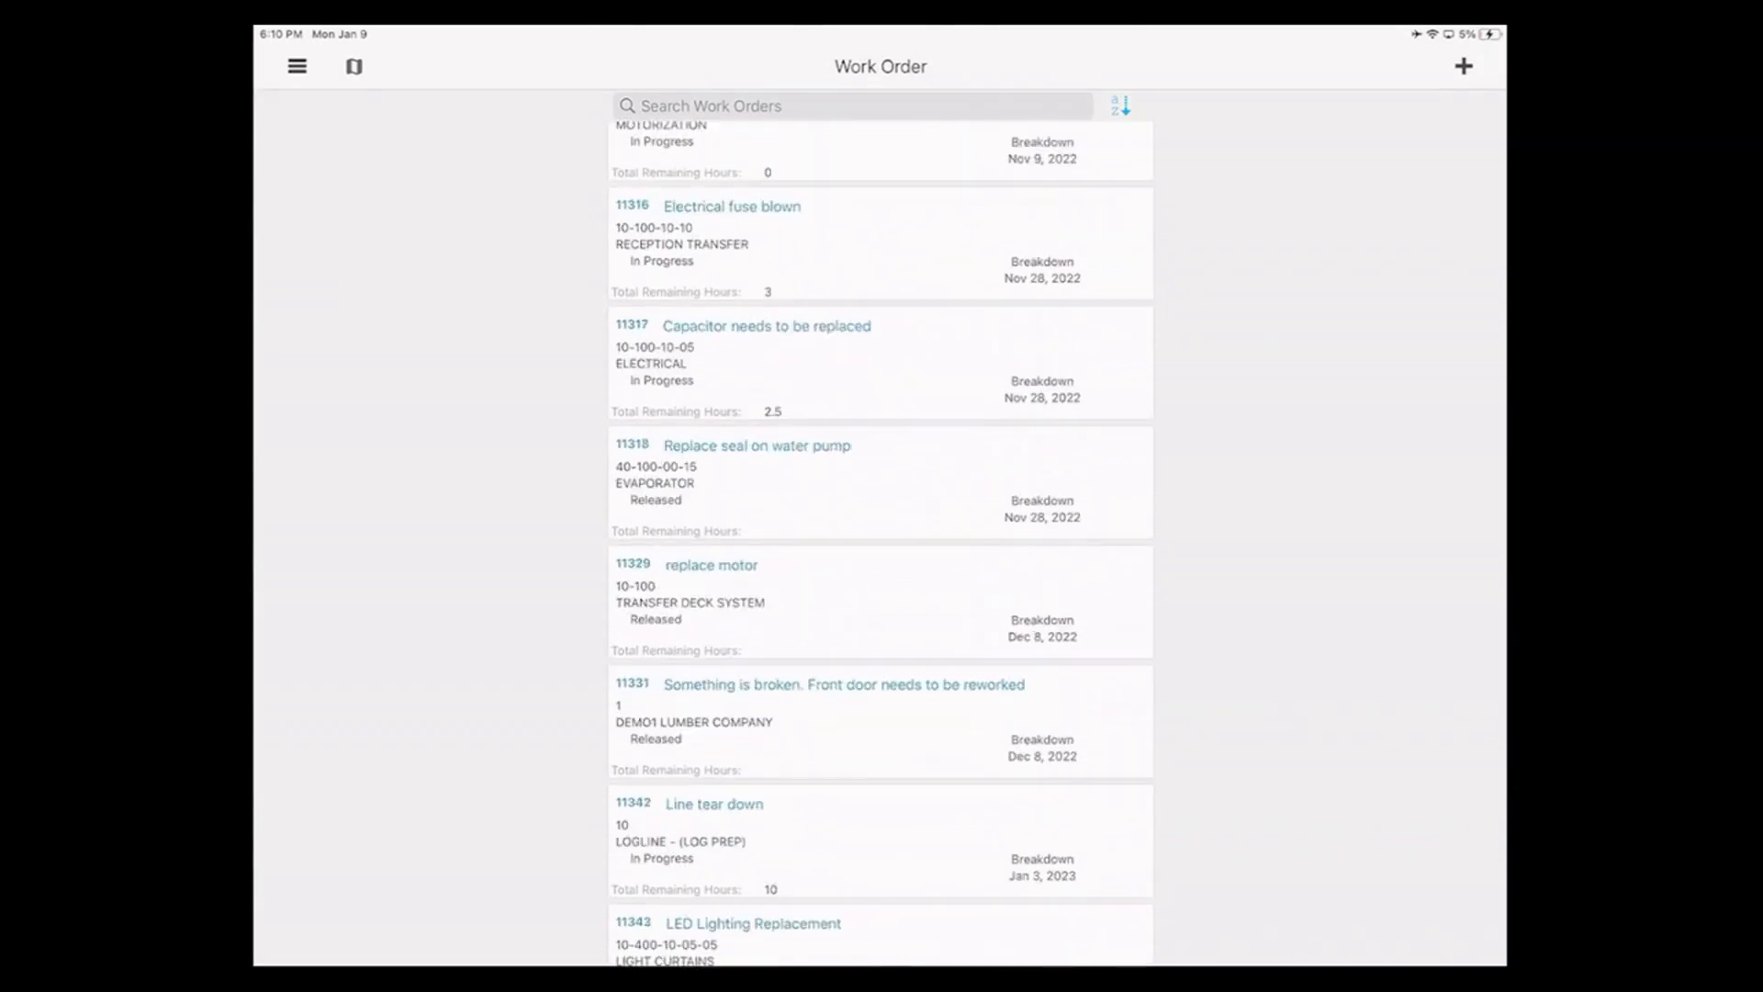